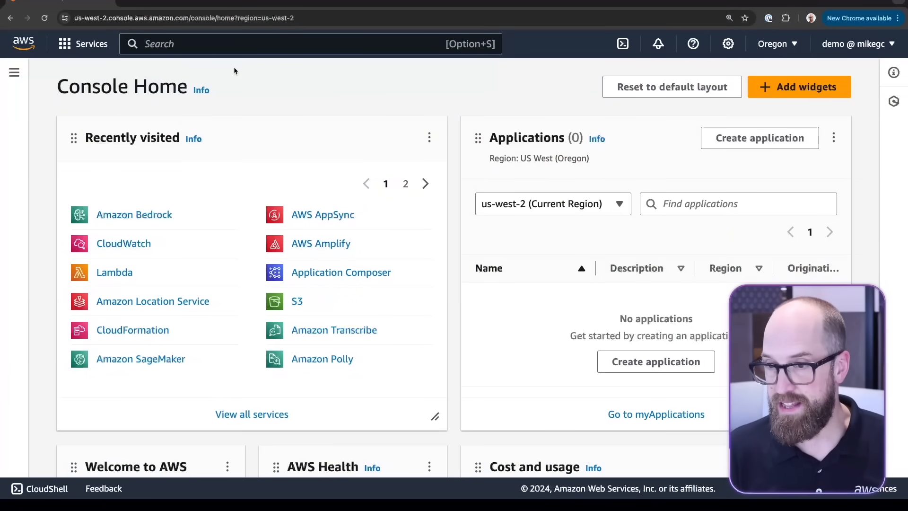
Search the Services bar for 'bedrock' and go to the Amazon Bedrock service page.
text(bed)
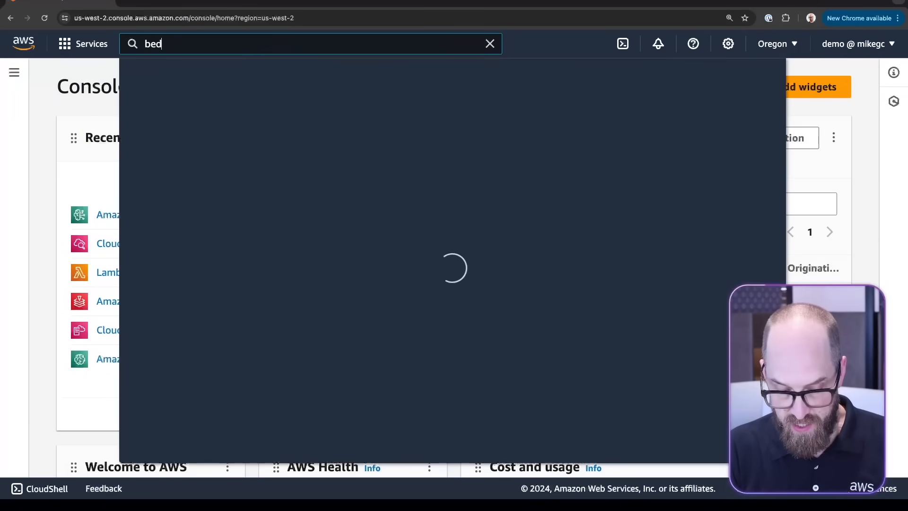
text(rock)
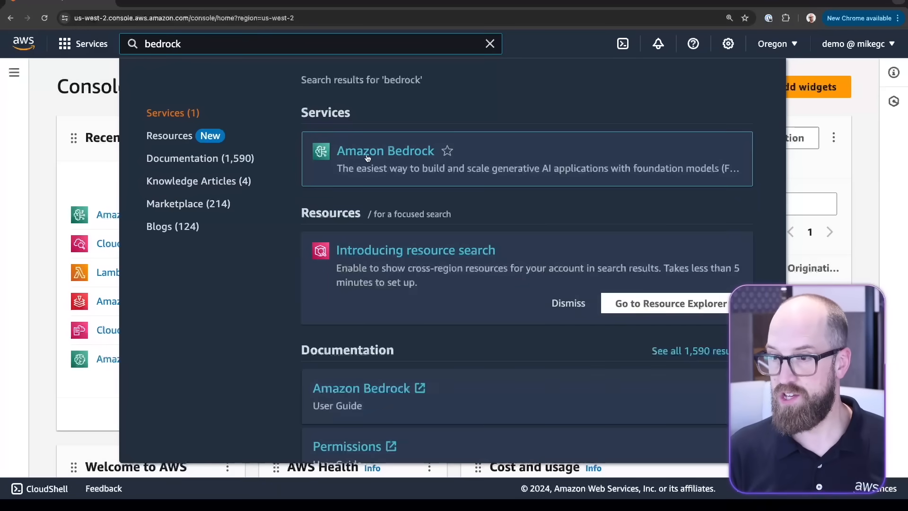
click(385, 151)
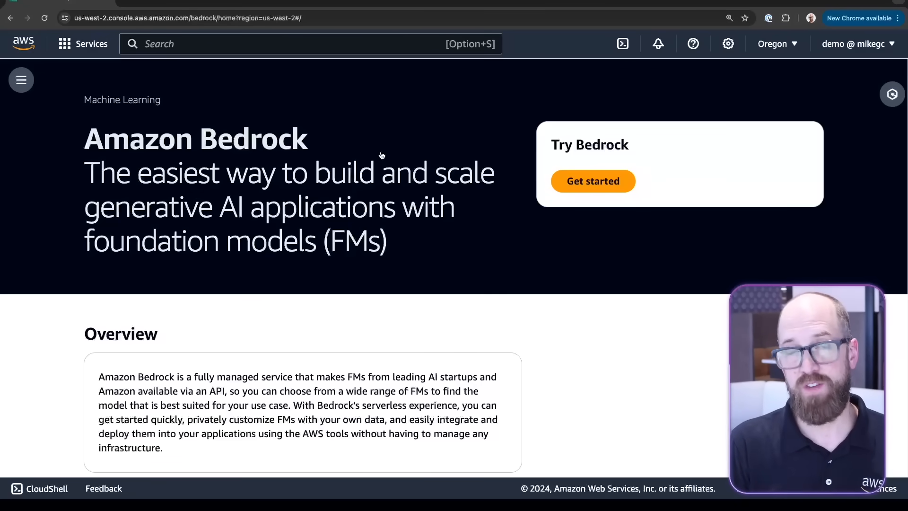
mouse_move(281, 180)
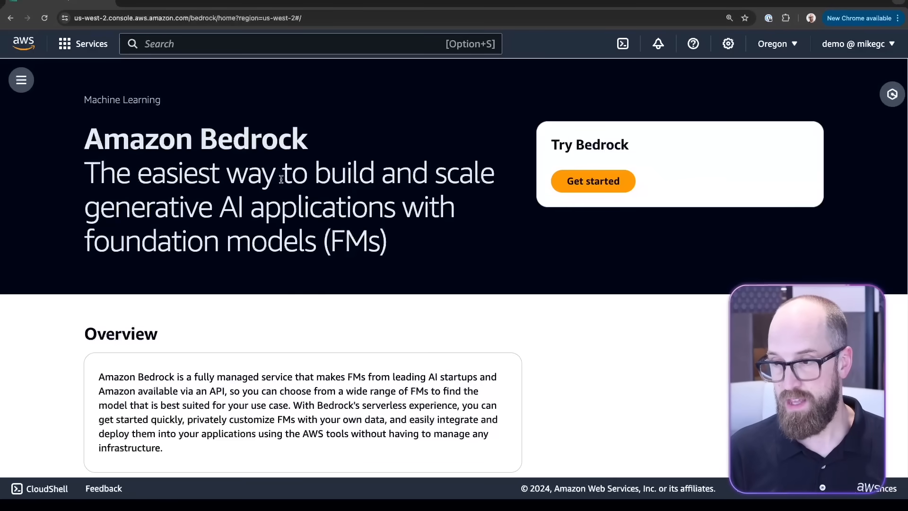
Expand the Bedrock navigation sidebar and go to the Providers page.
click(21, 80)
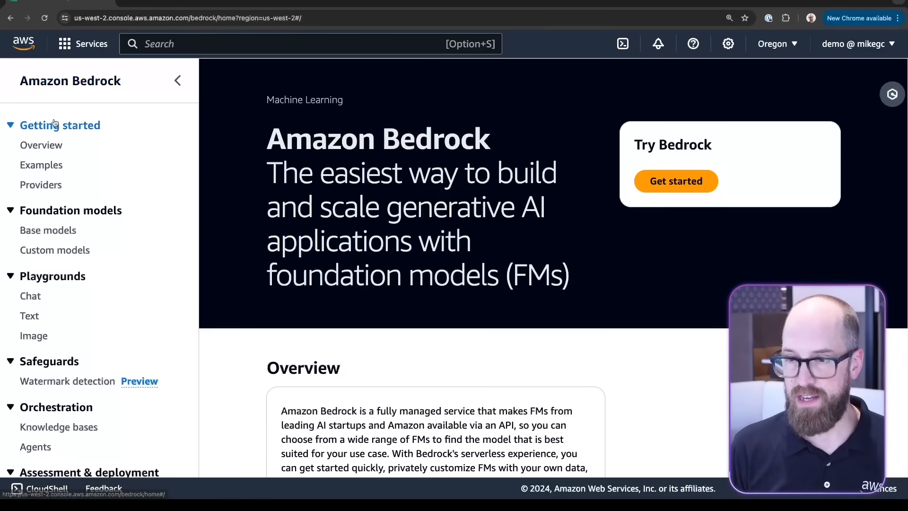
click(40, 185)
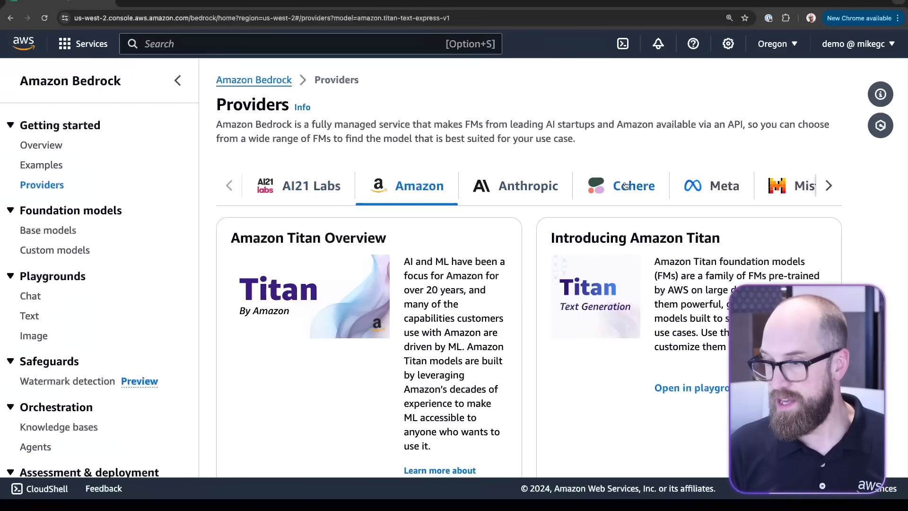
Switch to the Mistral AI provider and scroll to its examples and Mistral 7B Instruct details.
click(829, 185)
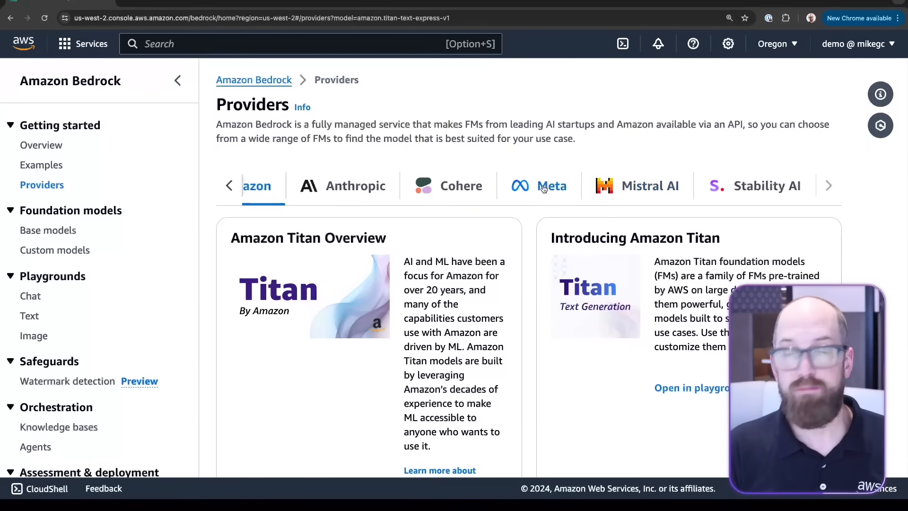
click(639, 186)
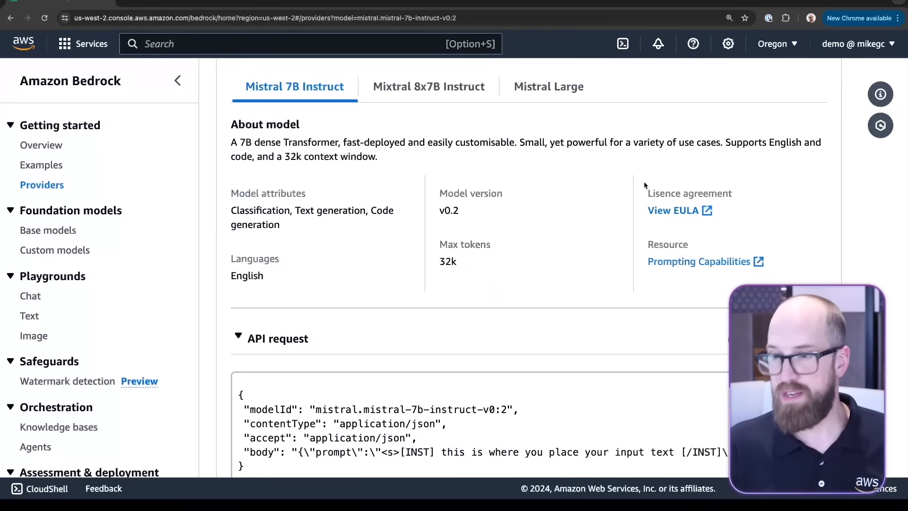
click(42, 184)
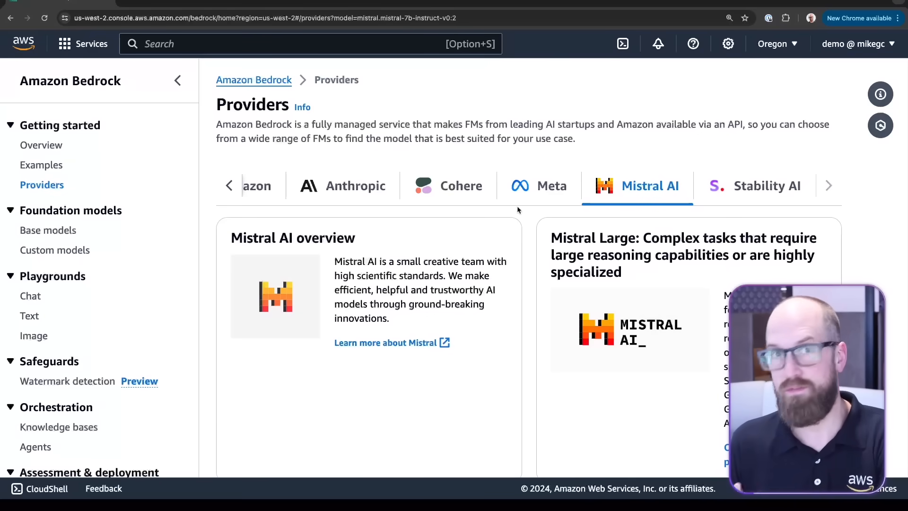
mouse_move(478, 338)
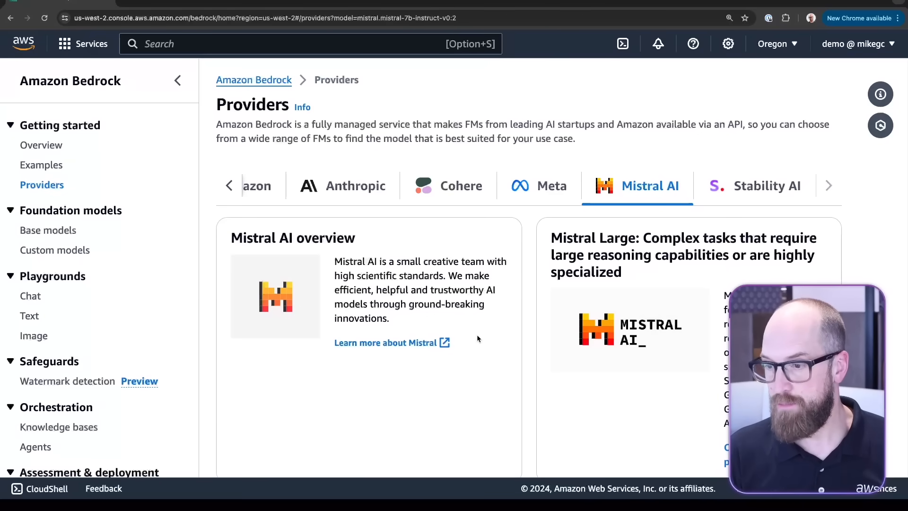
scroll(down, 3)
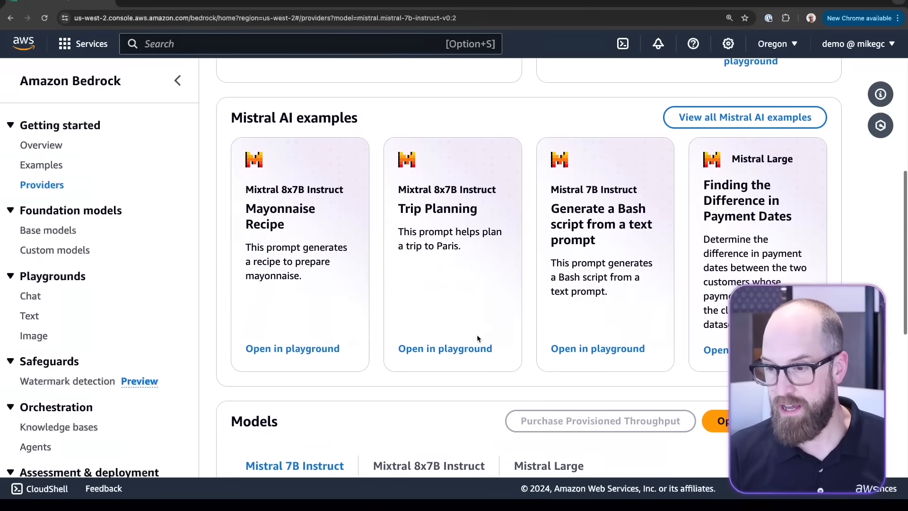
scroll(down, 3)
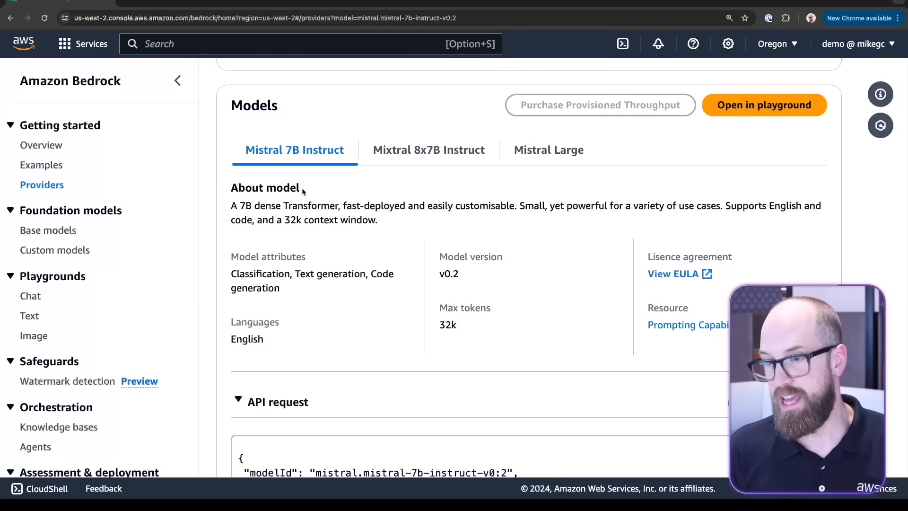
View Mixtral 8x7B Instruct, then Mistral Large with its API request and modelId mistral.mistral-large-2402-v1:0.
click(428, 149)
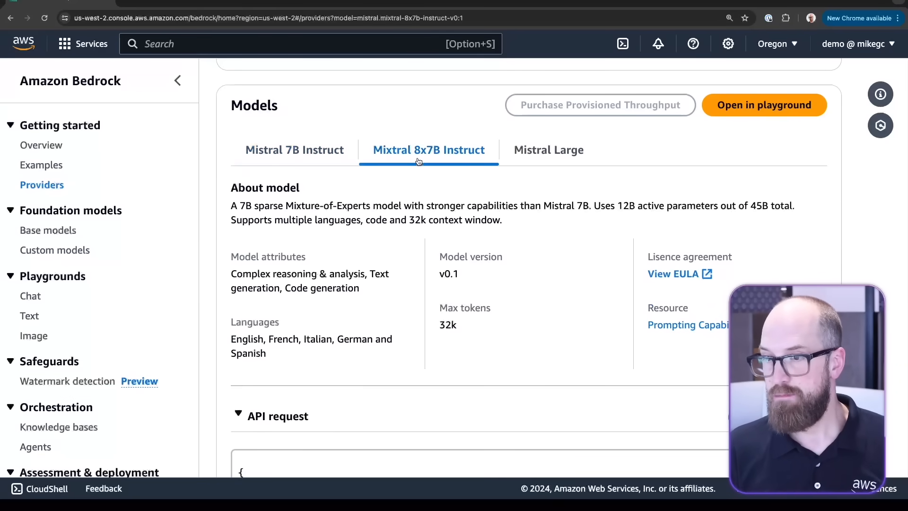
click(548, 149)
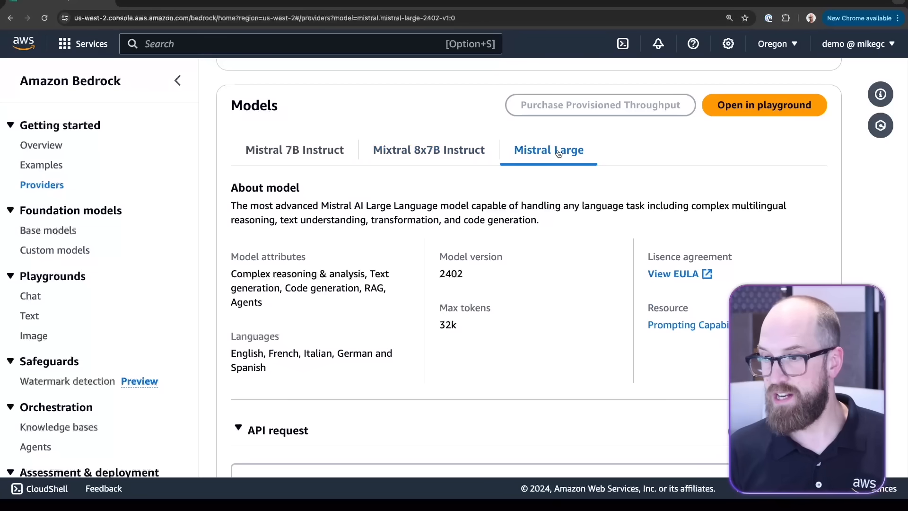
mouse_move(512, 189)
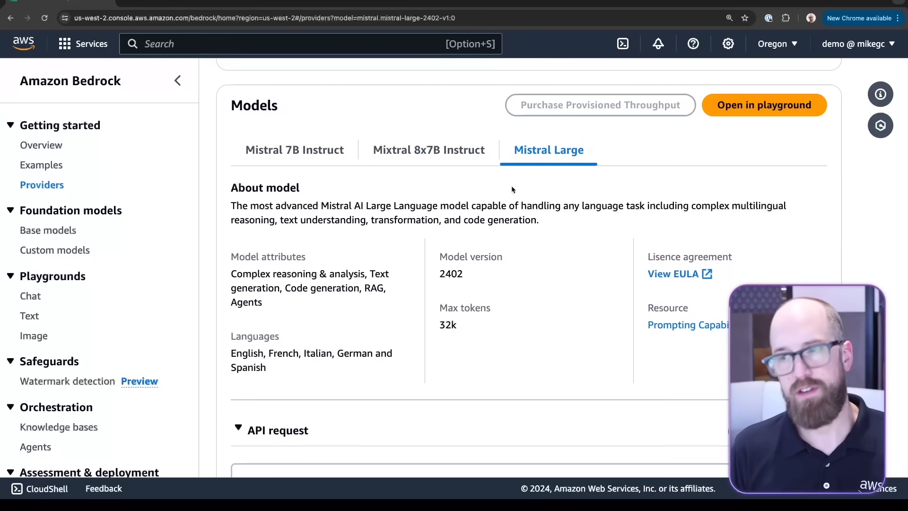
mouse_move(491, 215)
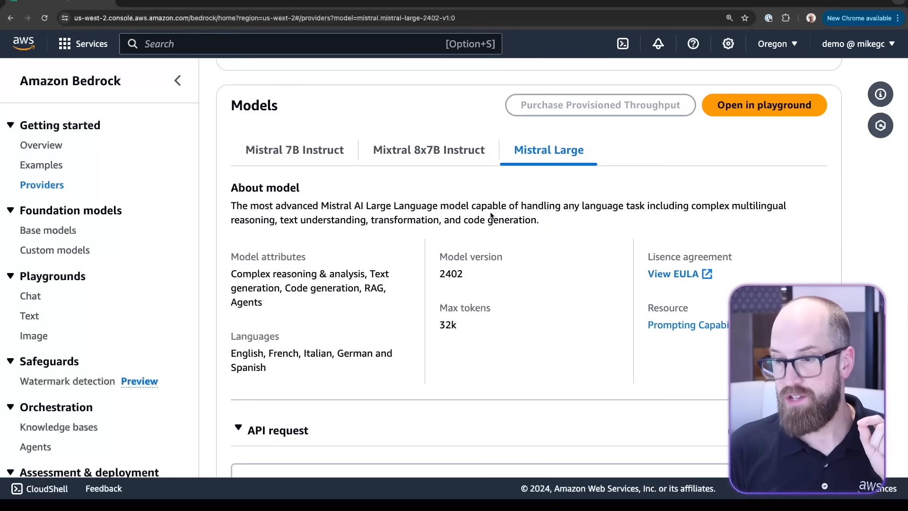
scroll(down, 3)
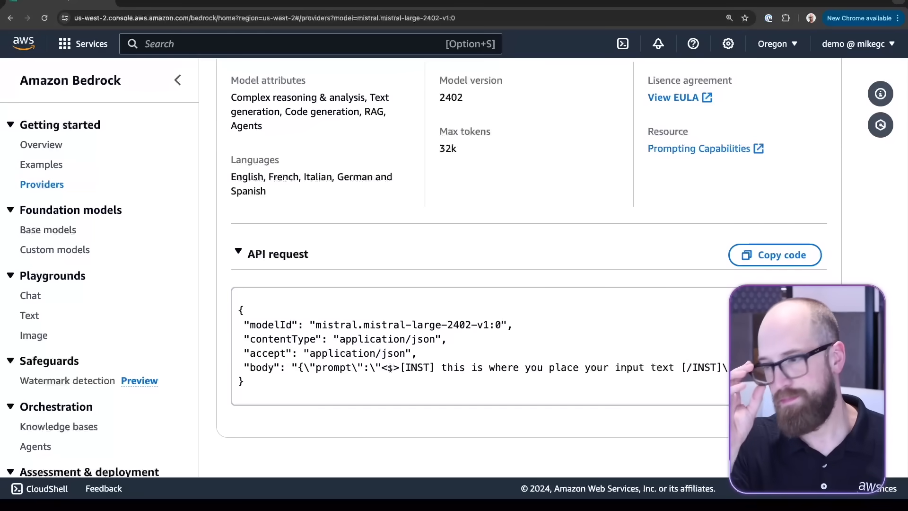
mouse_move(105, 306)
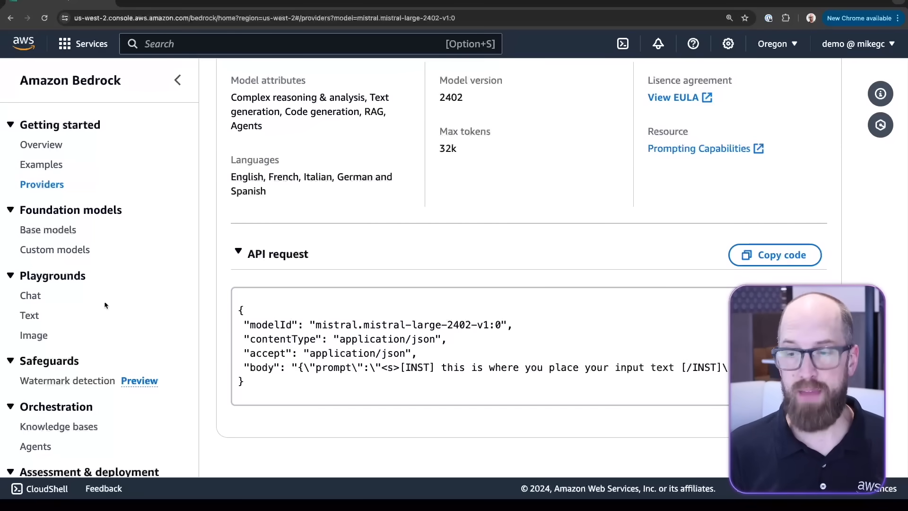
mouse_move(95, 304)
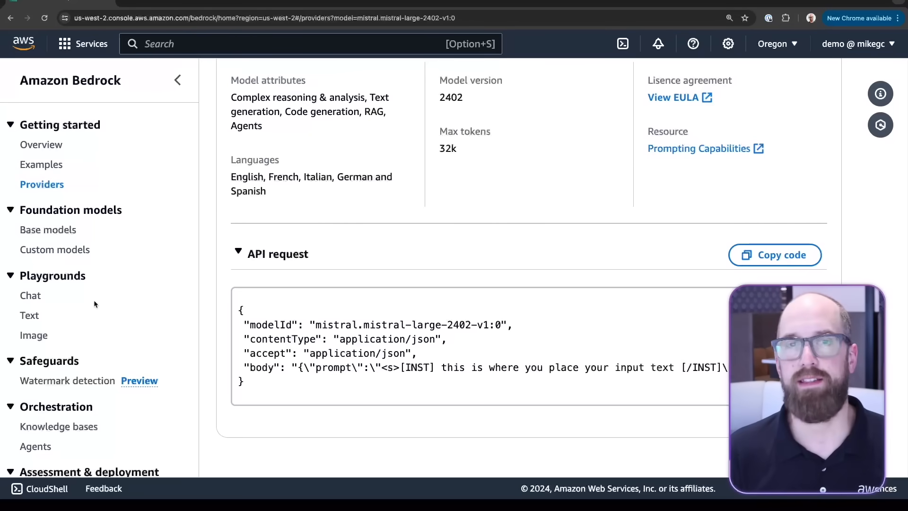
scroll(down, 3)
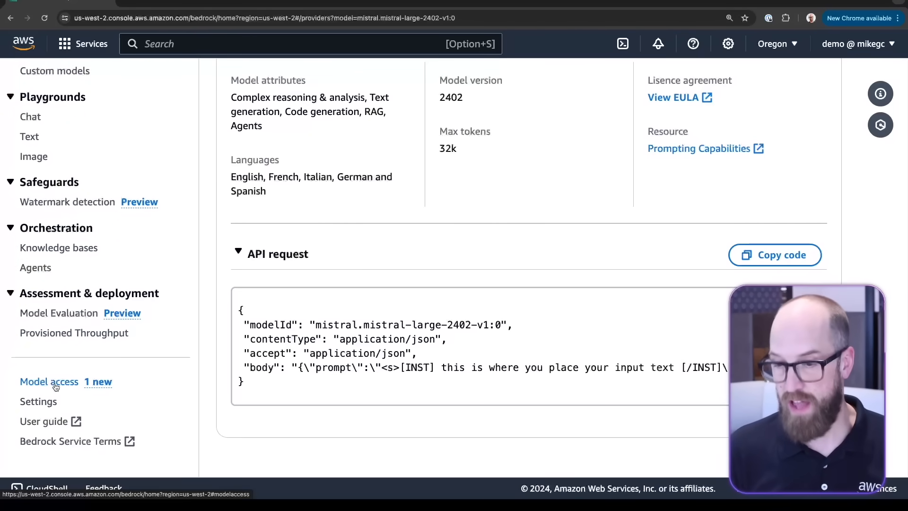
Go to Model access and review the 25 base models listed with access granted.
click(49, 381)
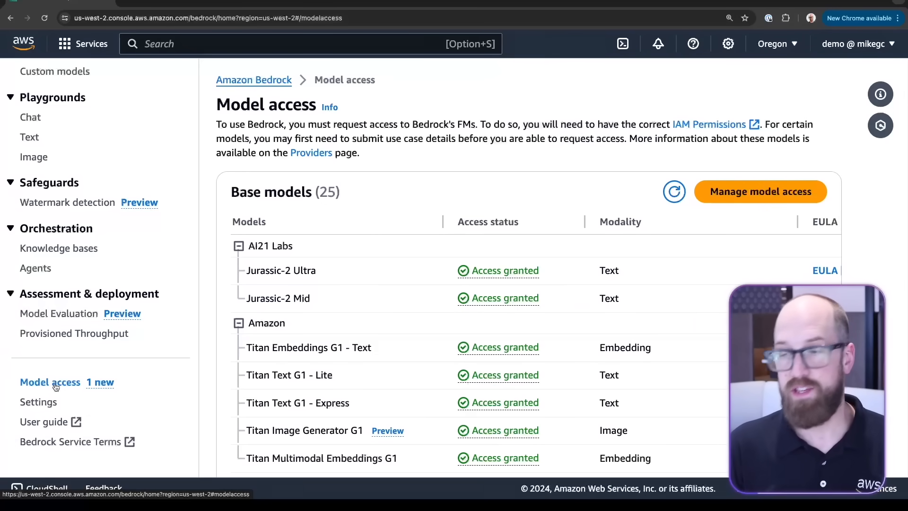
mouse_move(407, 357)
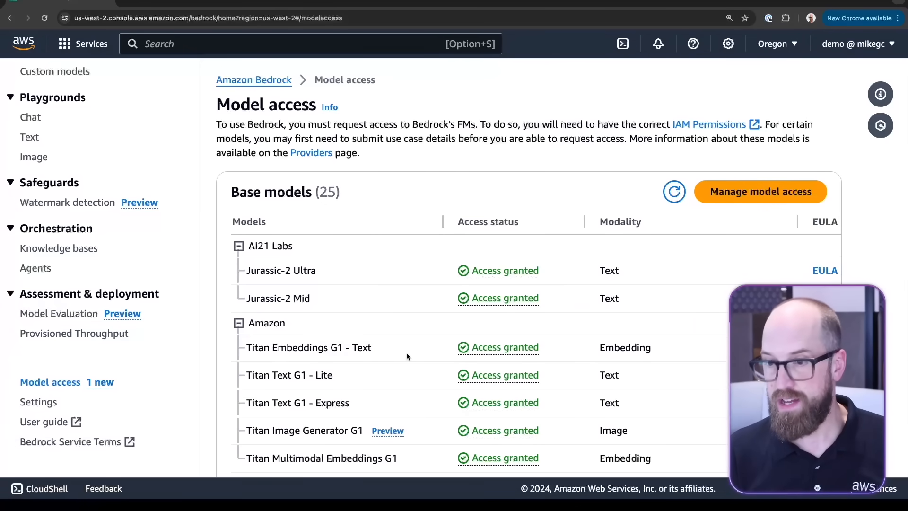
scroll(down, 3)
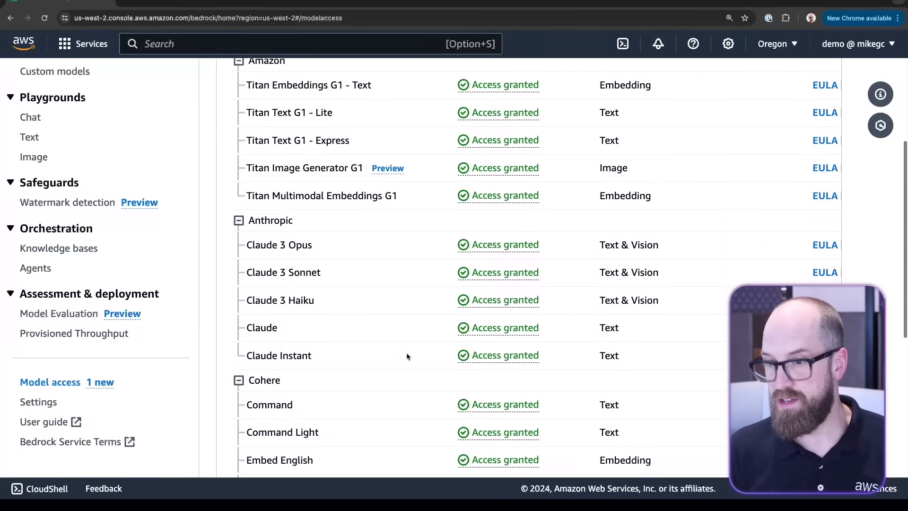
scroll(down, 3)
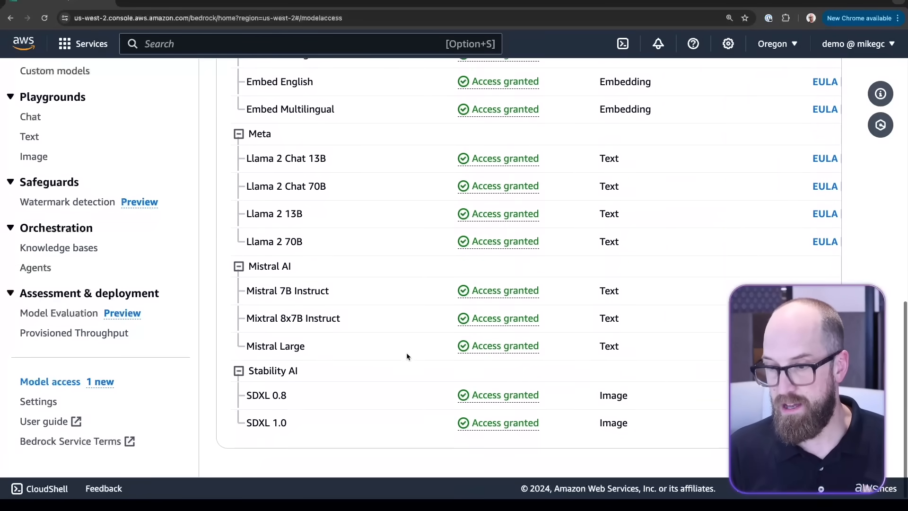
scroll(up, 3)
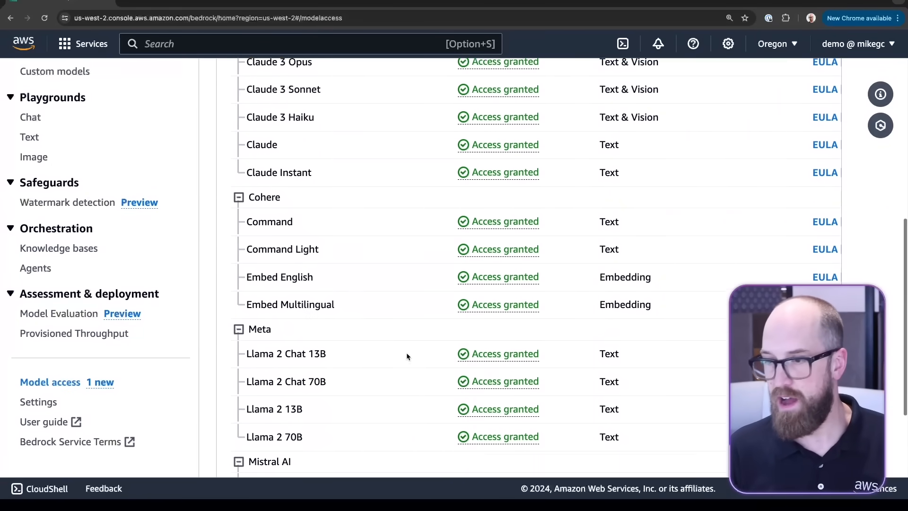
scroll(up, 3)
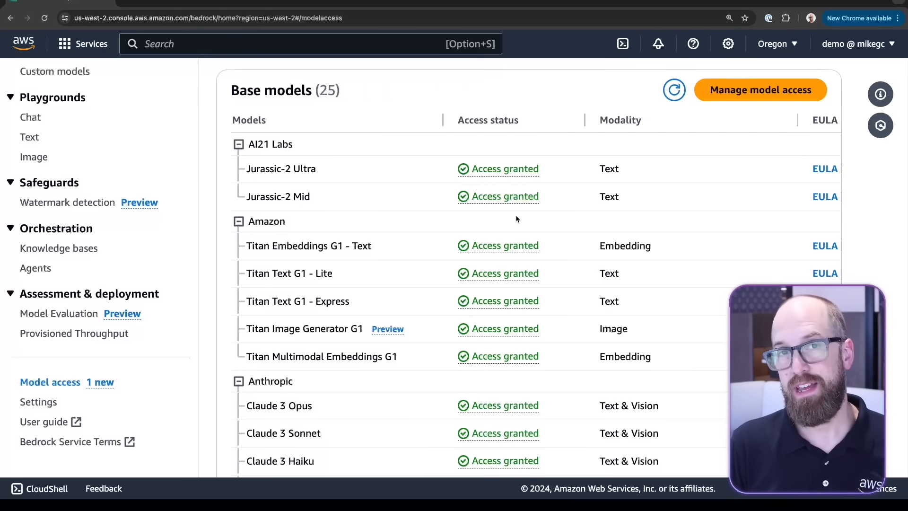
mouse_move(761, 90)
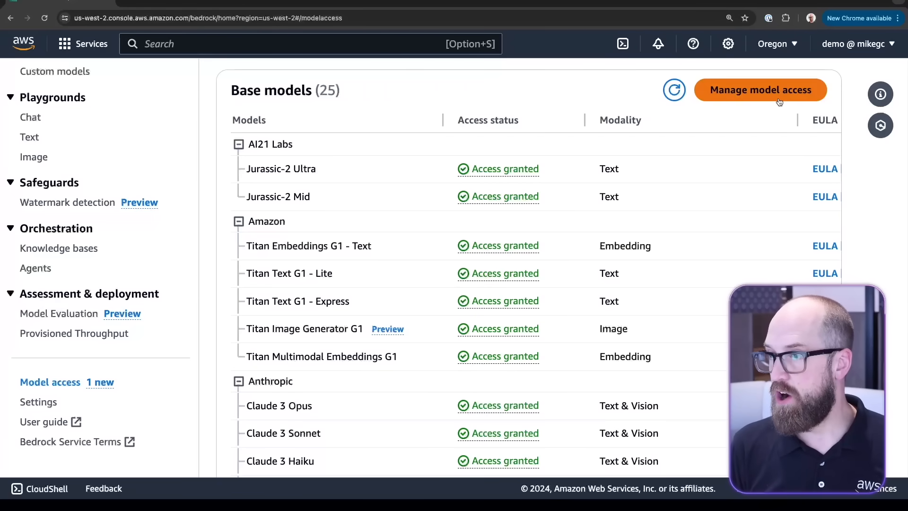
Review the model access edit list to the bottom, then cancel without saving.
click(760, 90)
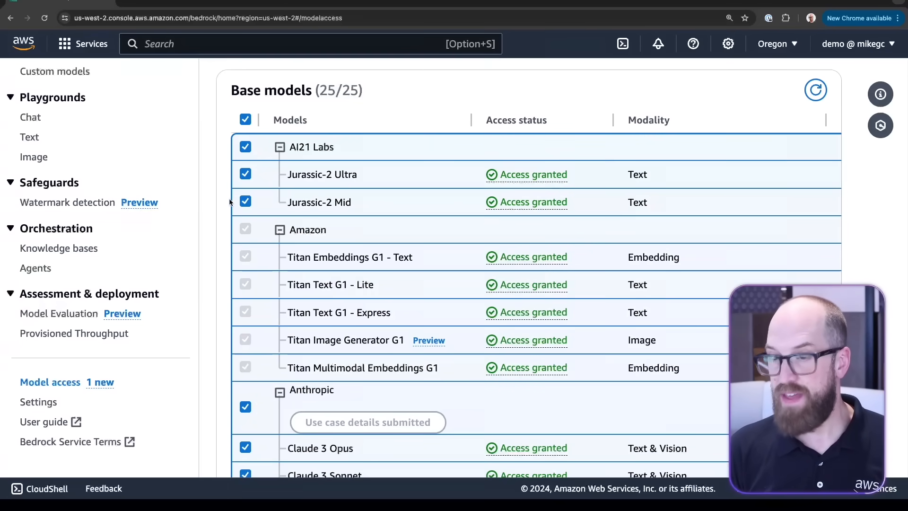
scroll(down, 3)
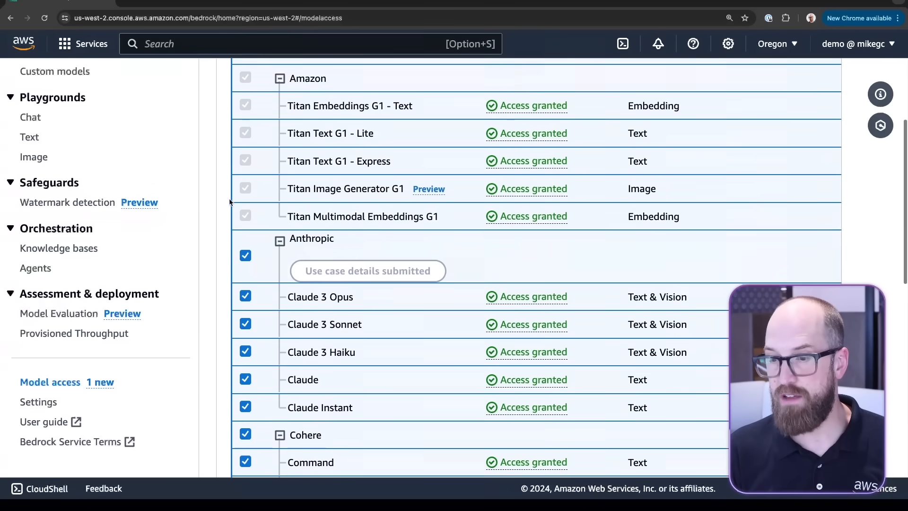
scroll(down, 3)
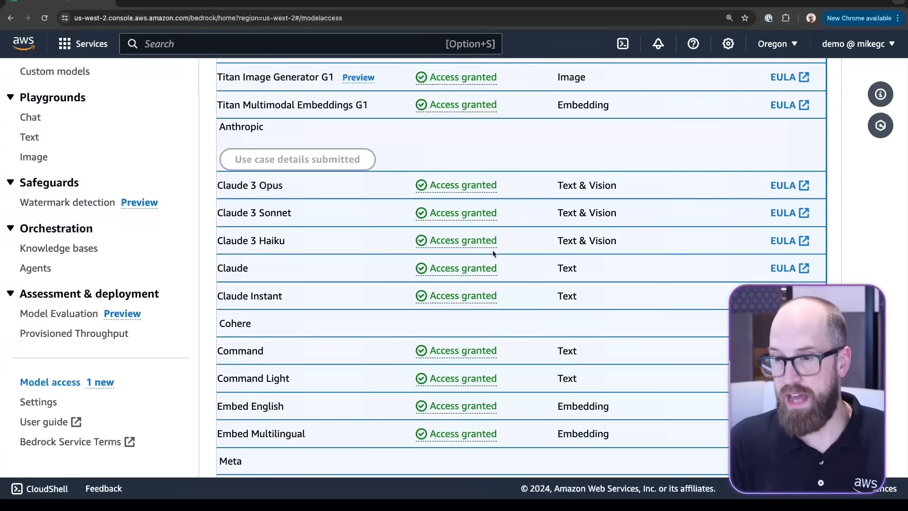
scroll(down, 3)
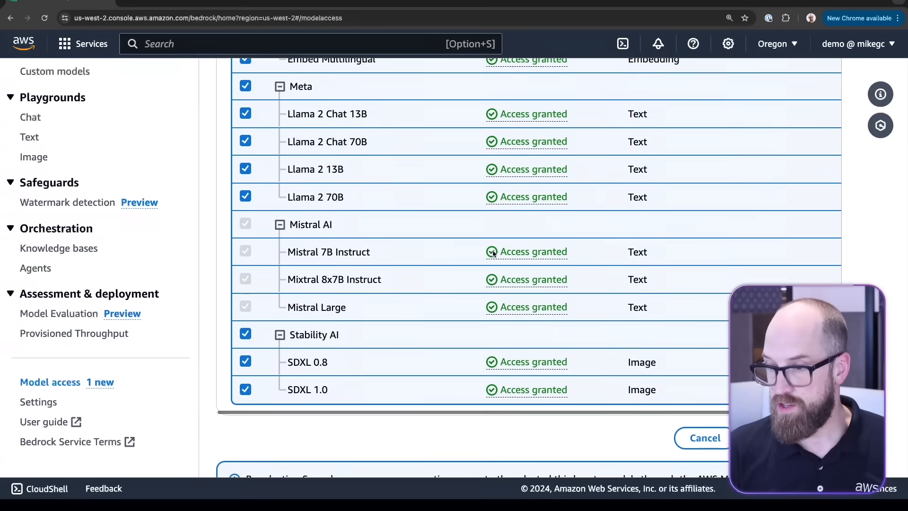
scroll(down, 3)
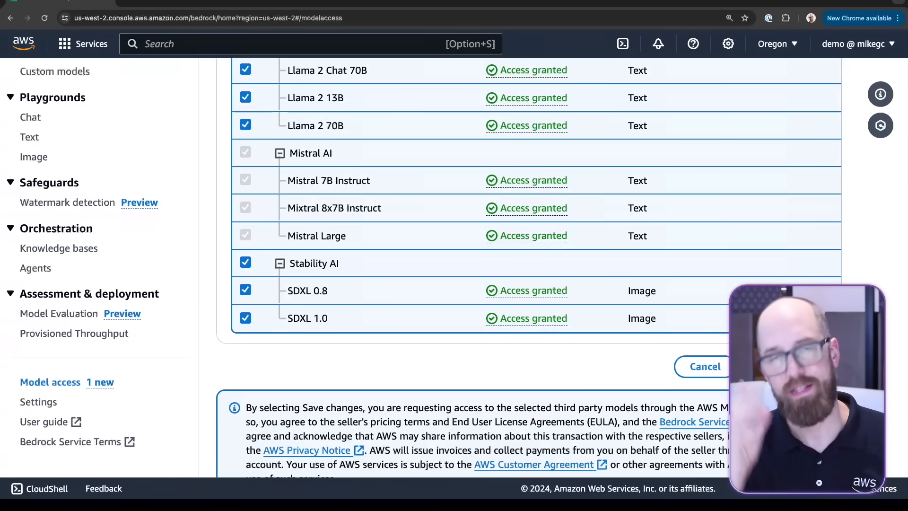
click(705, 366)
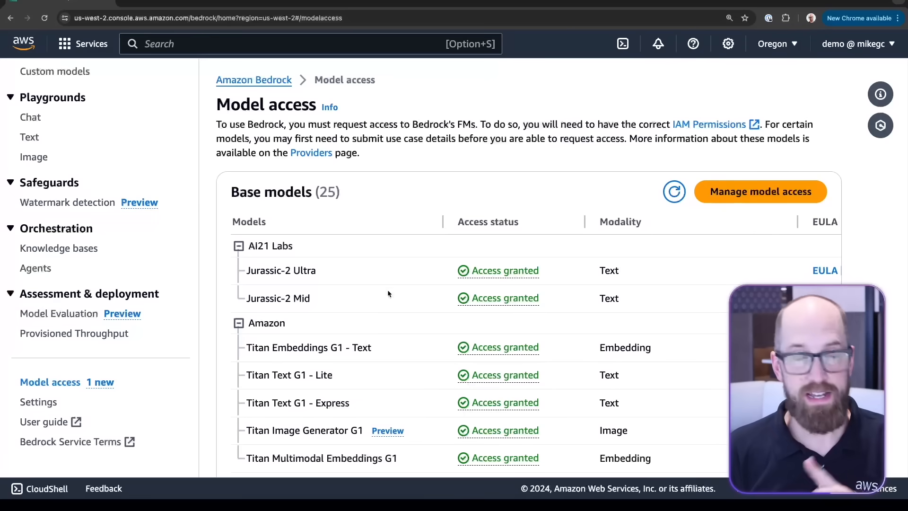
Go to the Text playground under Playgrounds in the sidebar.
scroll(up, 3)
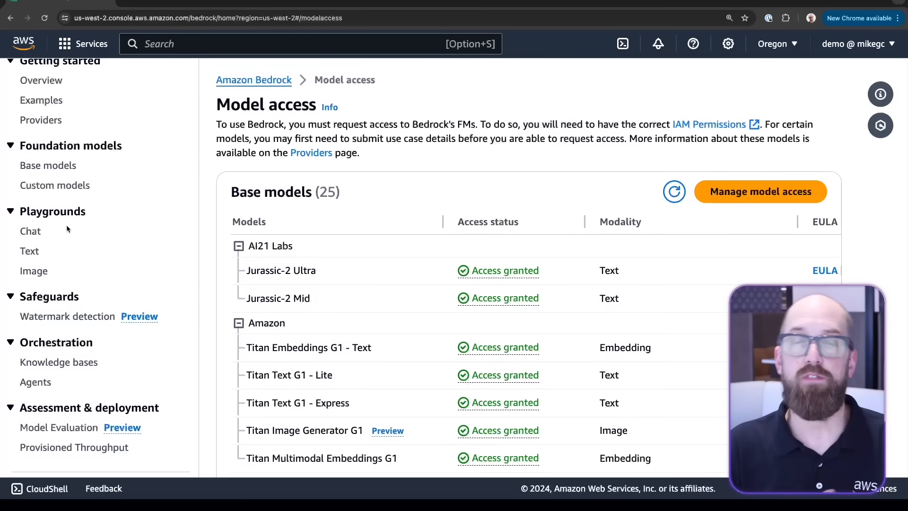
mouse_move(30, 231)
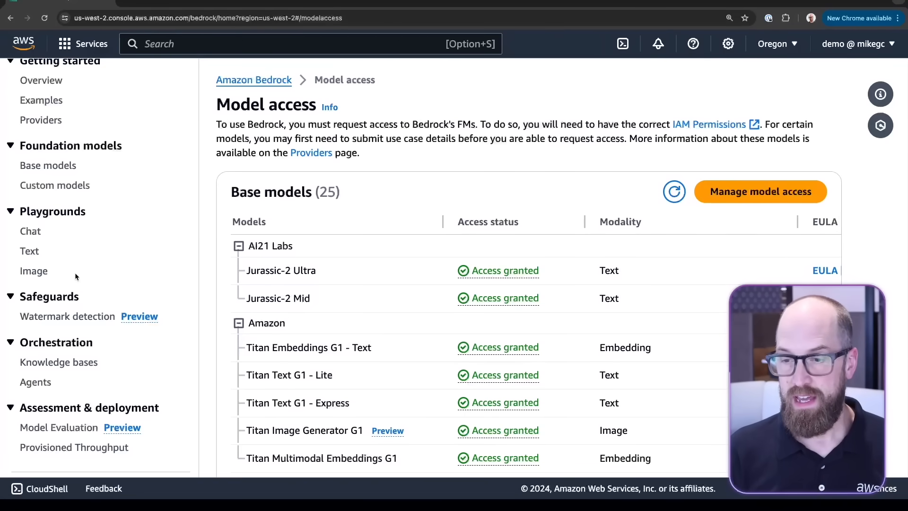
mouse_move(29, 251)
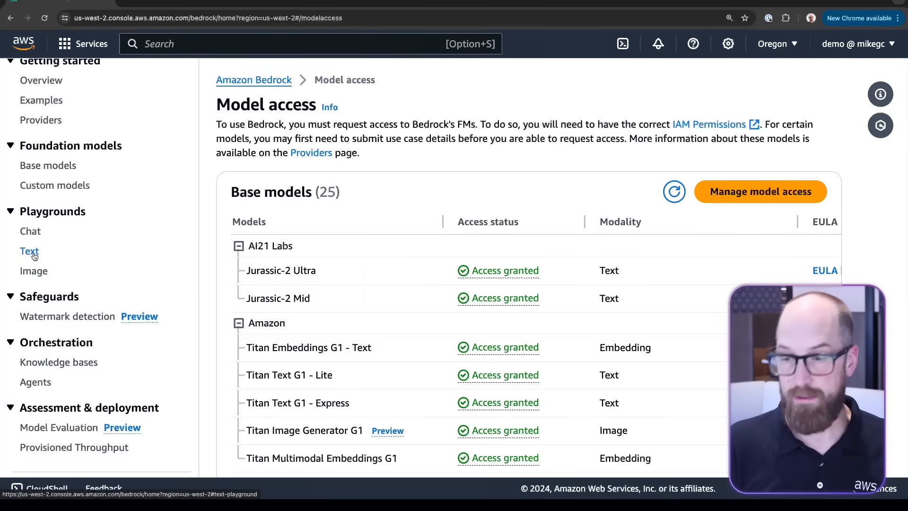
click(29, 252)
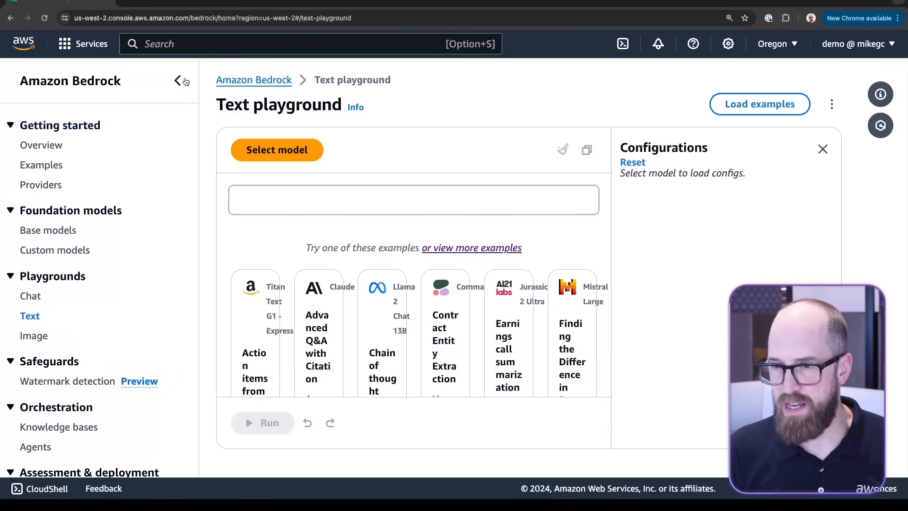
Collapse the sidebar and select Anthropic Claude 3 Haiku with on-demand throughput as the model.
click(178, 82)
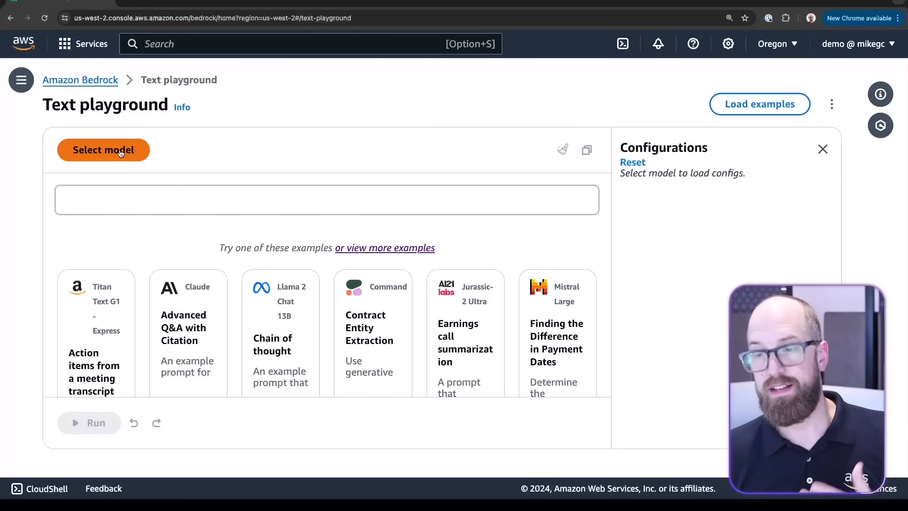
click(103, 150)
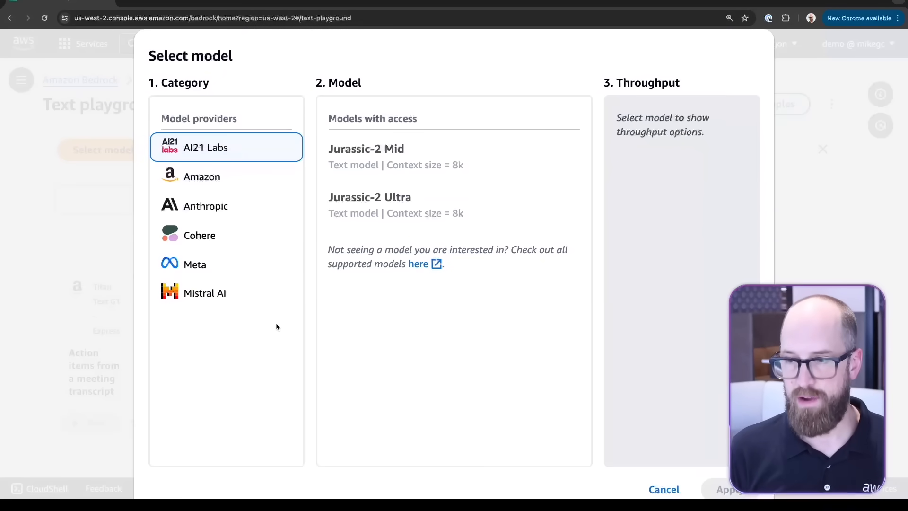
mouse_move(230, 167)
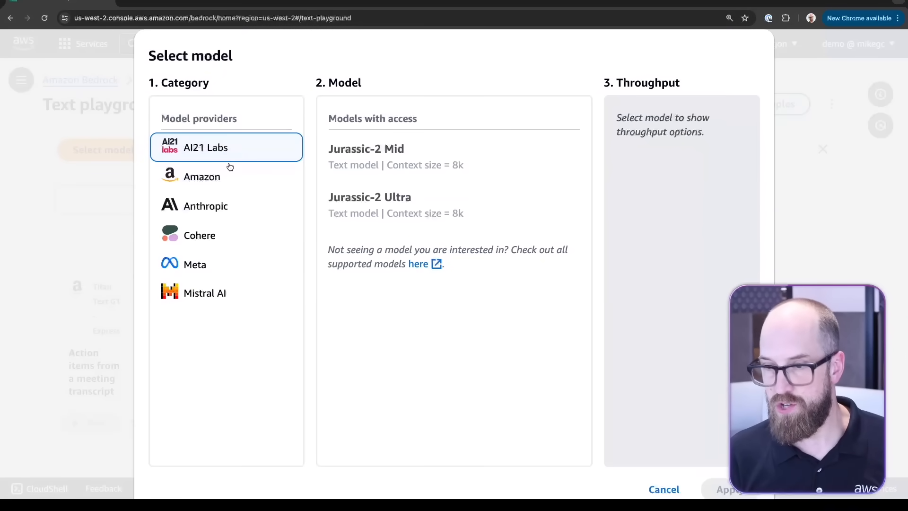
click(205, 205)
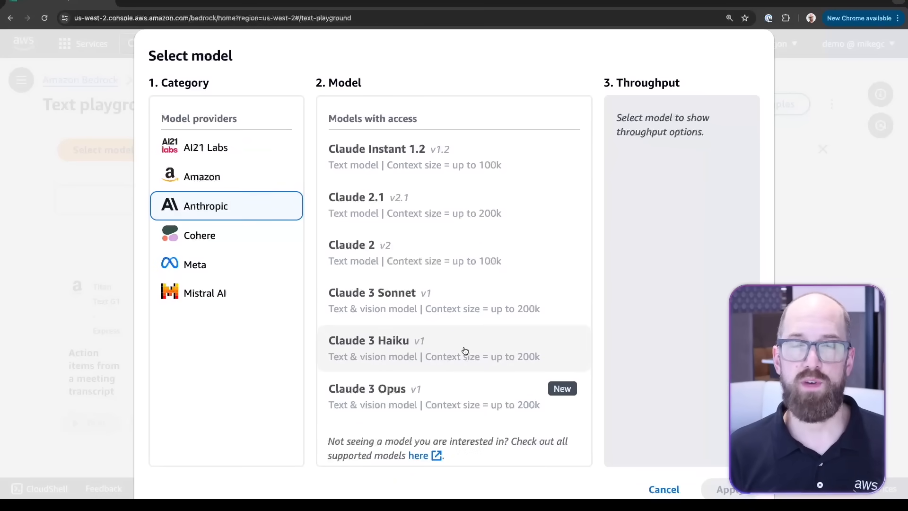
click(454, 348)
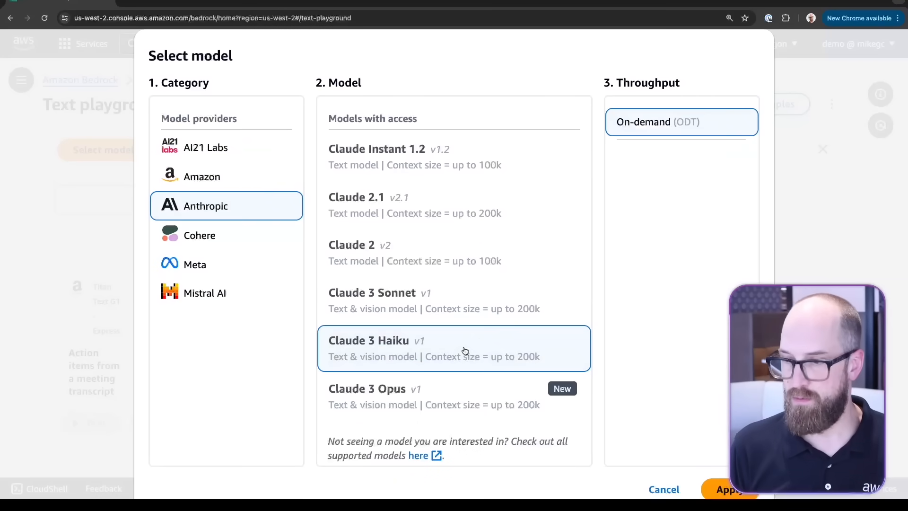
click(730, 490)
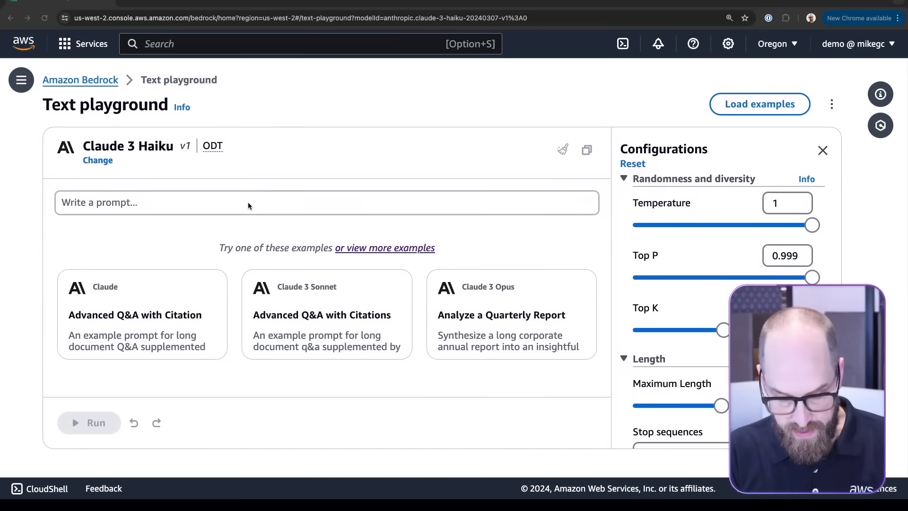
Ask 'What is the capital city of Australia?' and run it, getting Canberra from Claude 3 Haiku.
text(Wh)
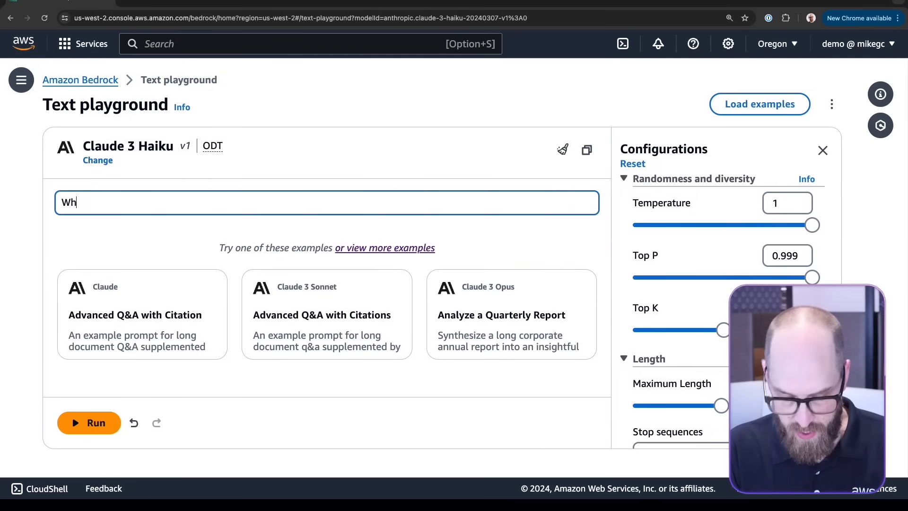
text(at is the)
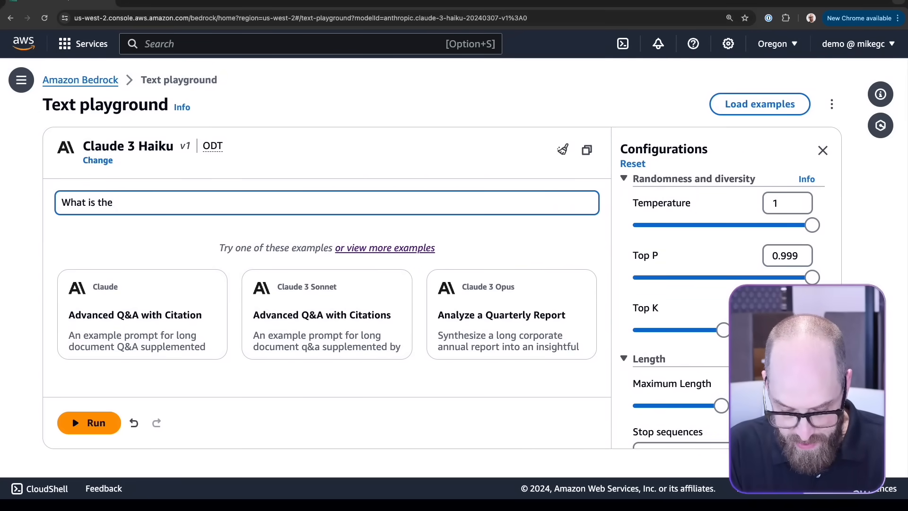
text(capital city)
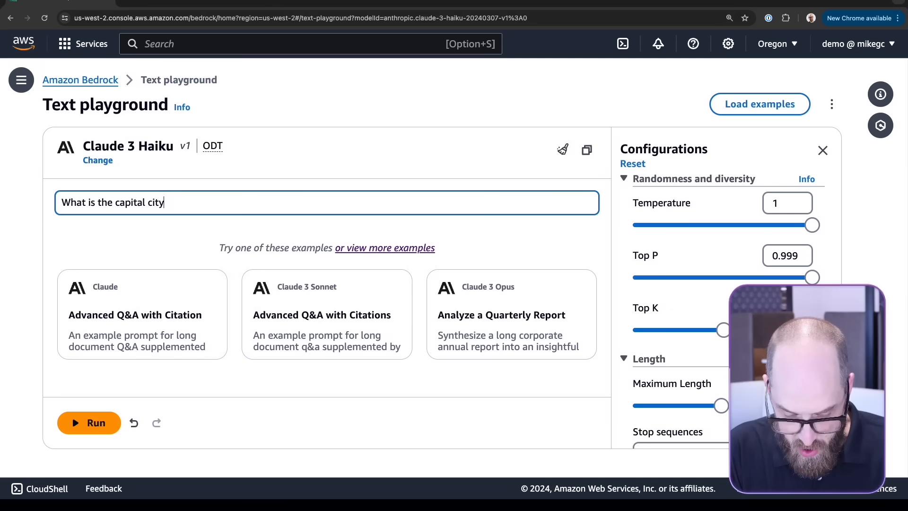
text(of A)
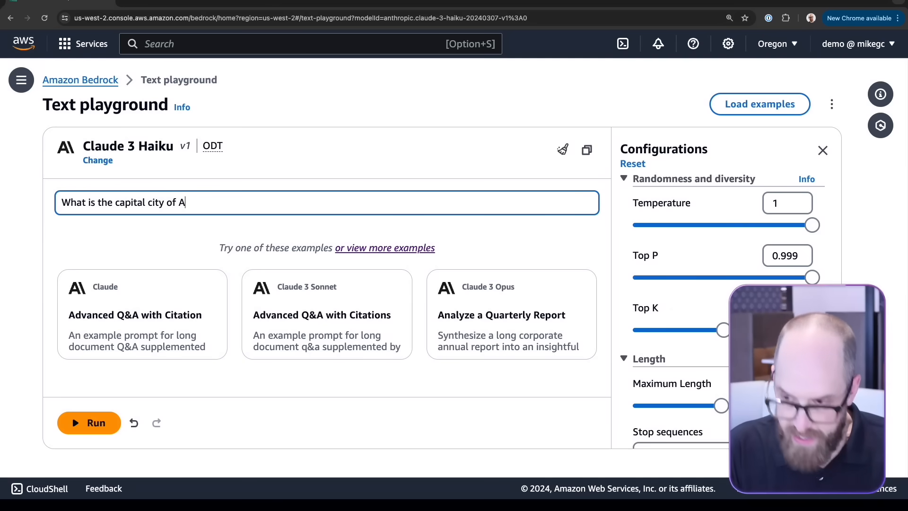
text(ustralia?)
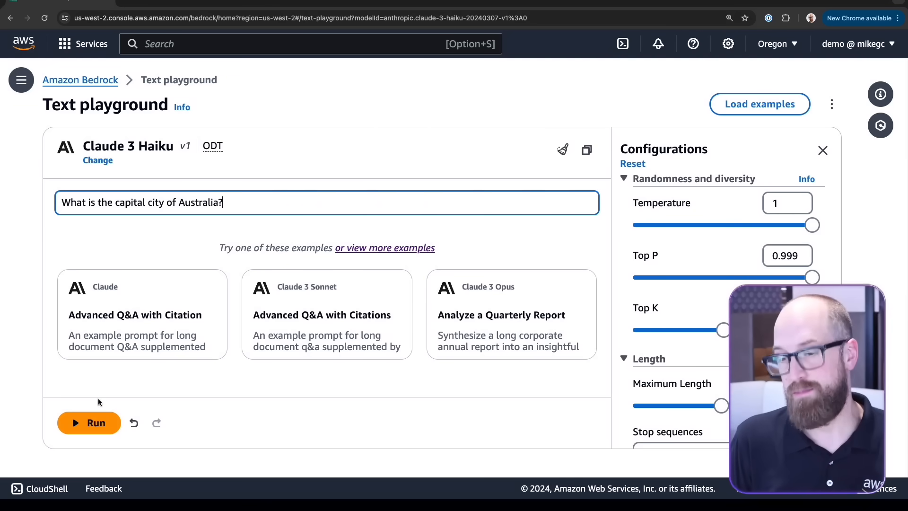
click(89, 422)
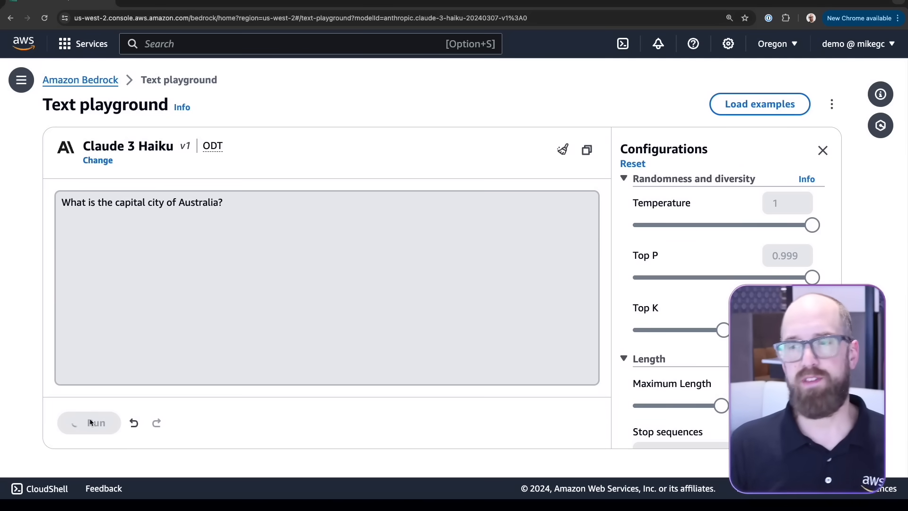
click(89, 423)
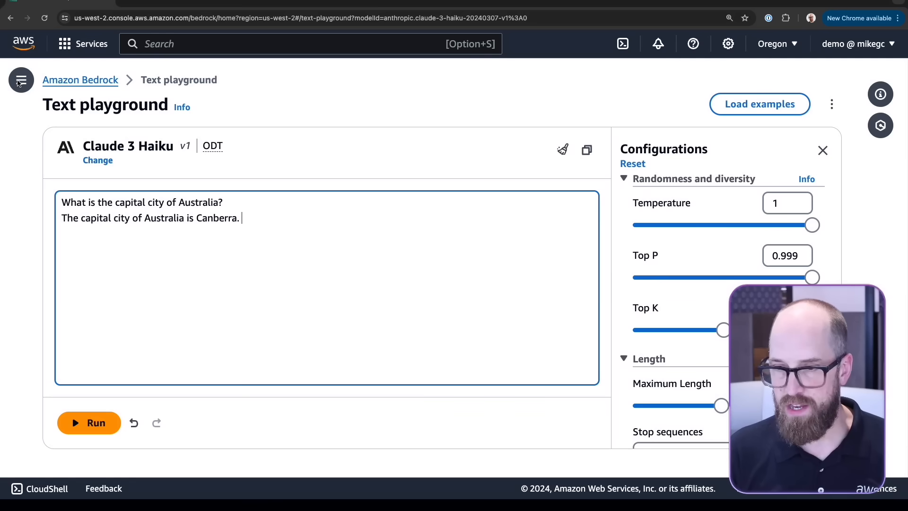
Go to the Chat playground via the sidebar and collapse the sidebar again.
click(20, 79)
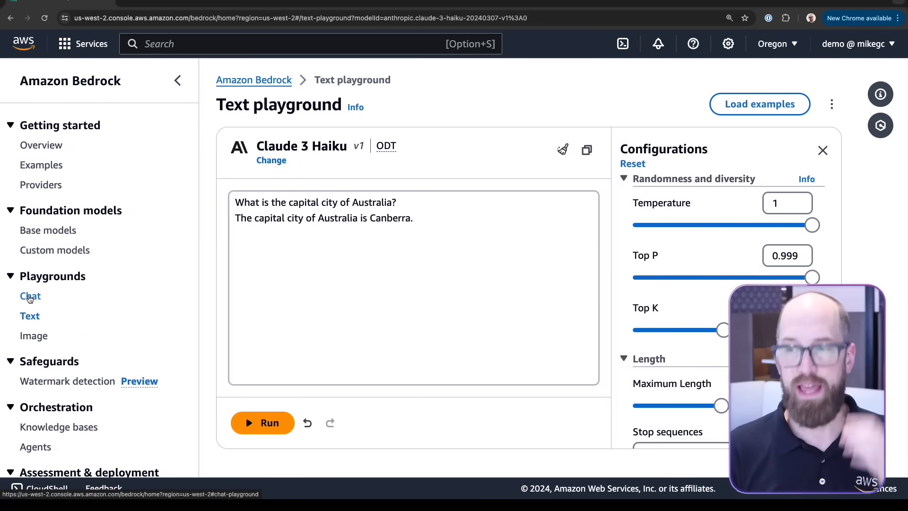
click(30, 297)
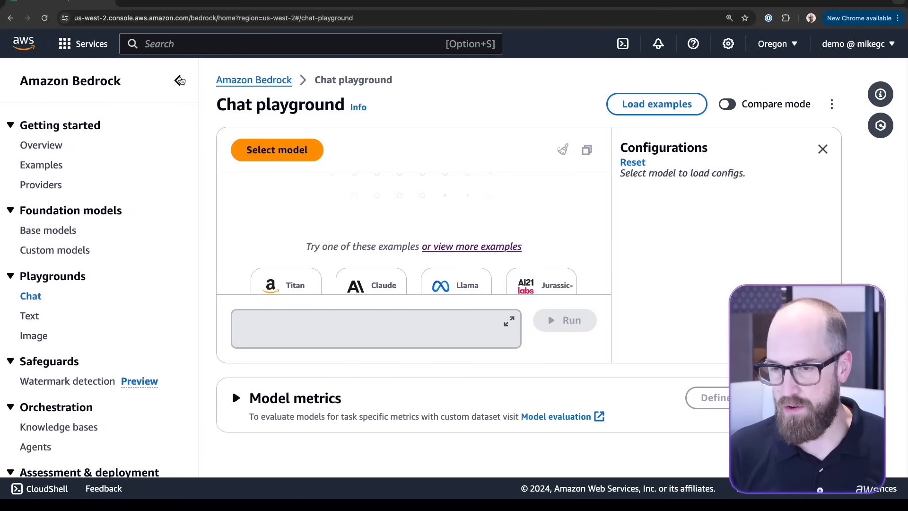
click(179, 79)
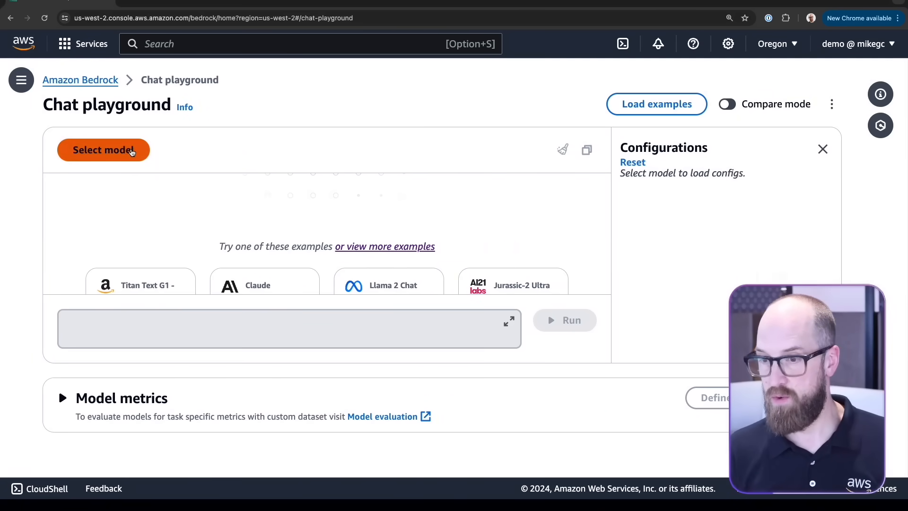
Select Anthropic Claude 3 Haiku on-demand as the Chat playground's model.
click(103, 151)
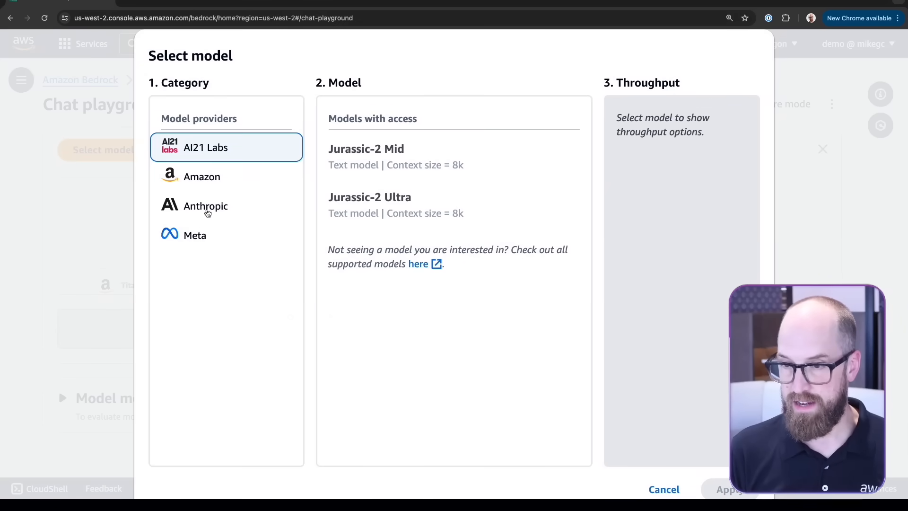
click(206, 206)
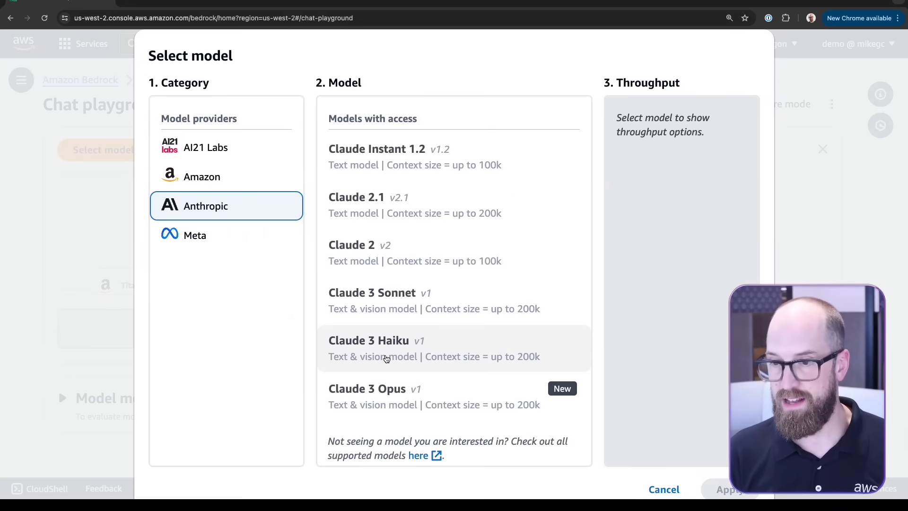
click(406, 349)
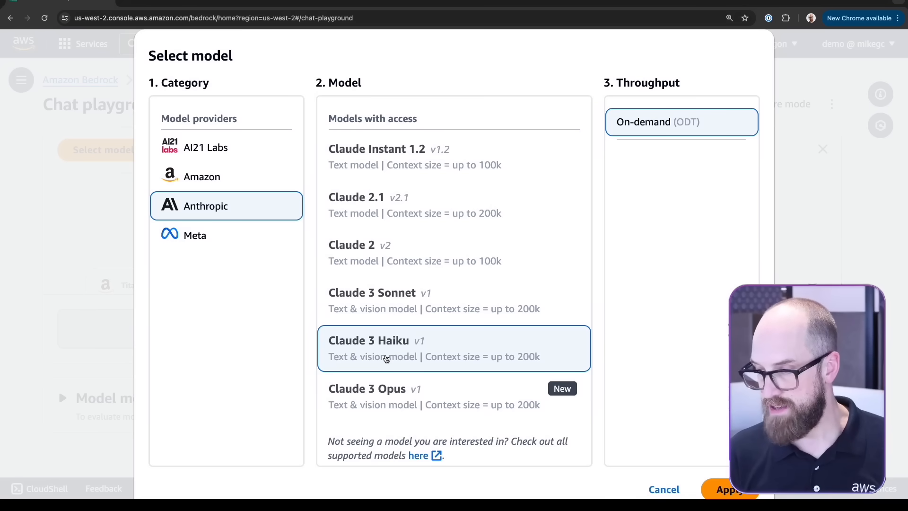
click(729, 490)
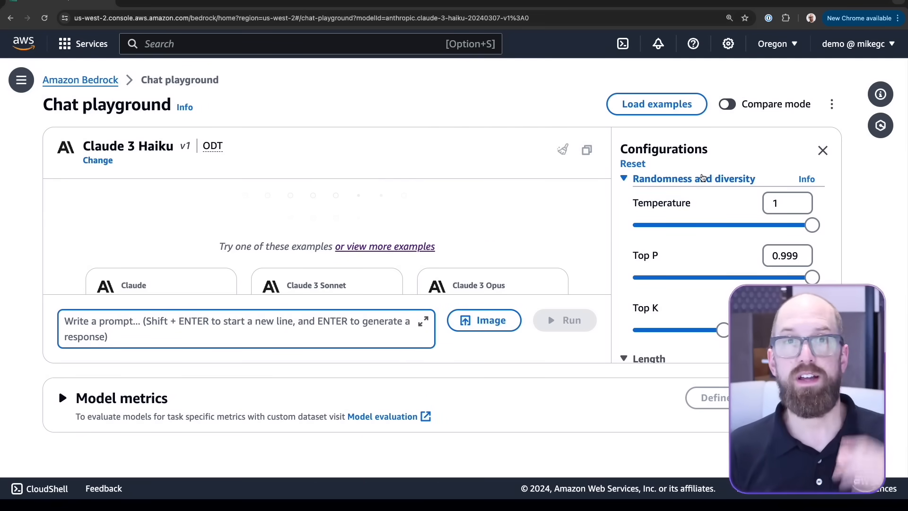
Pick Anthropic Claude 3 Opus as the second model in the compare pane.
click(727, 104)
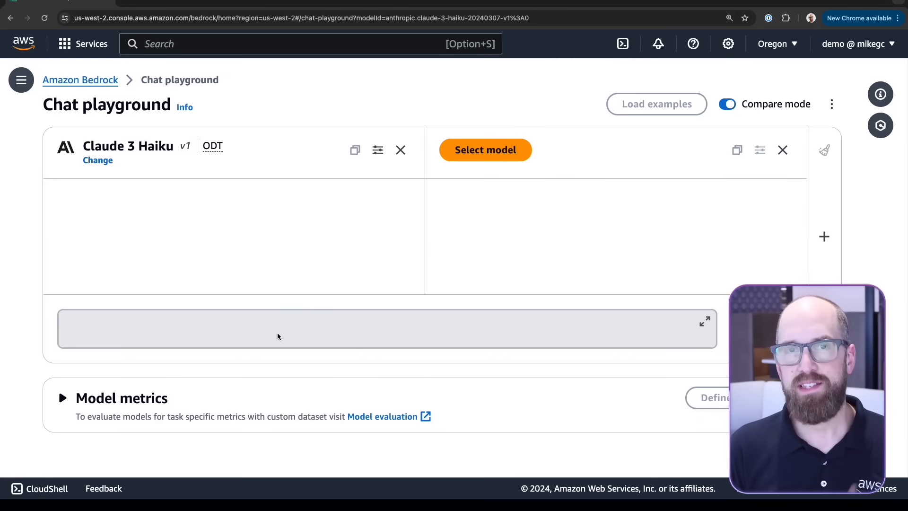
mouse_move(467, 168)
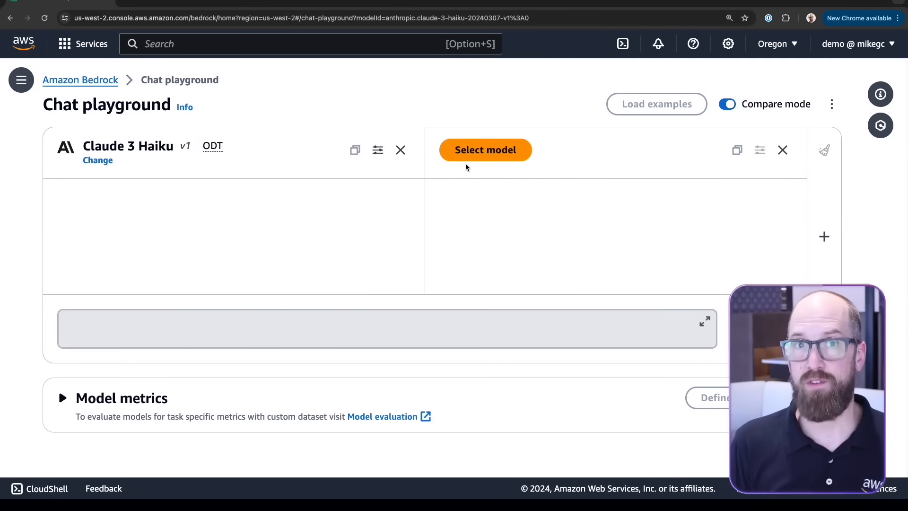
click(485, 149)
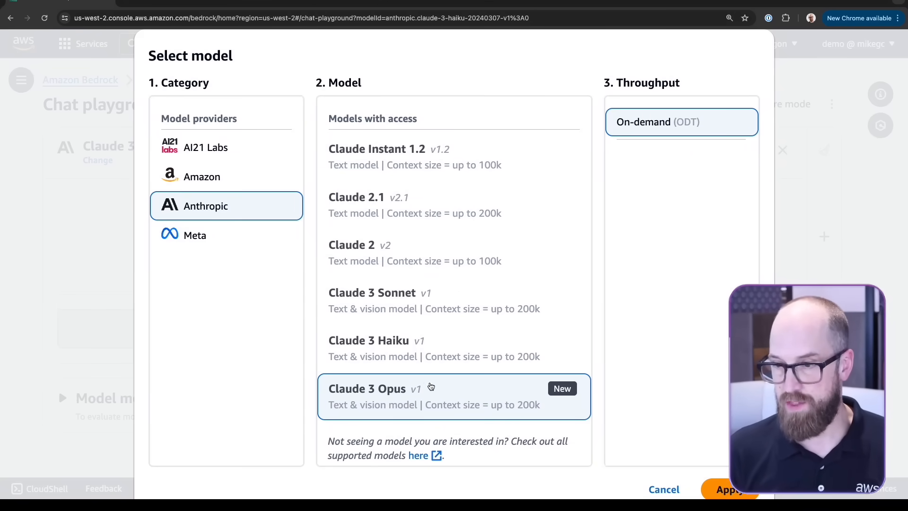
click(729, 490)
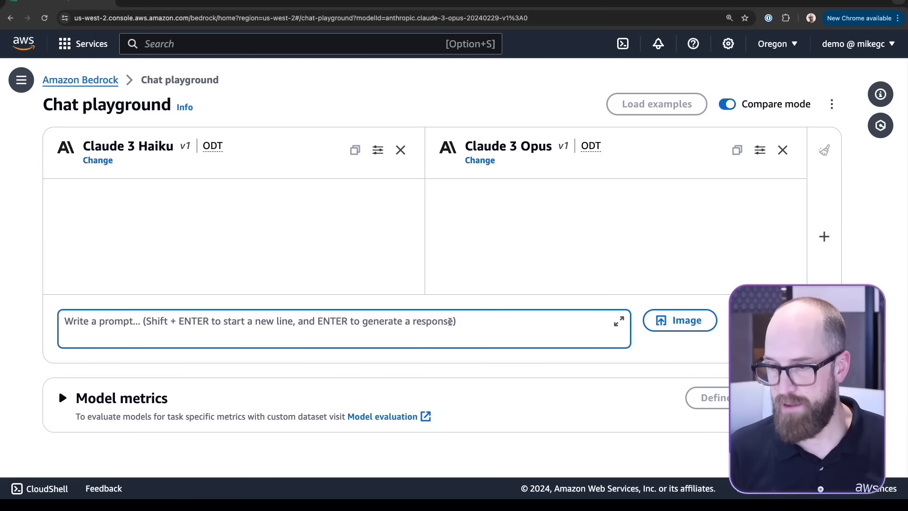
Ask both models 'What is the capital city of Australia?' and send it.
text(What)
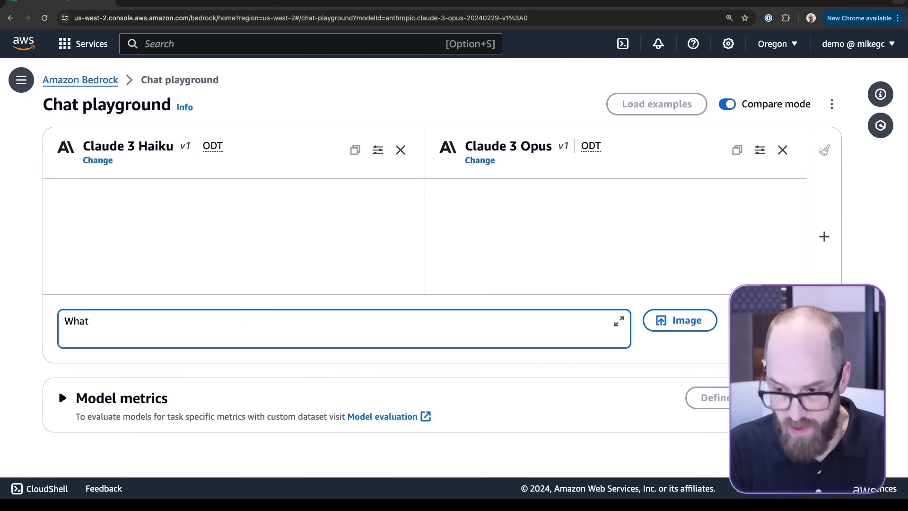
text(is the capit)
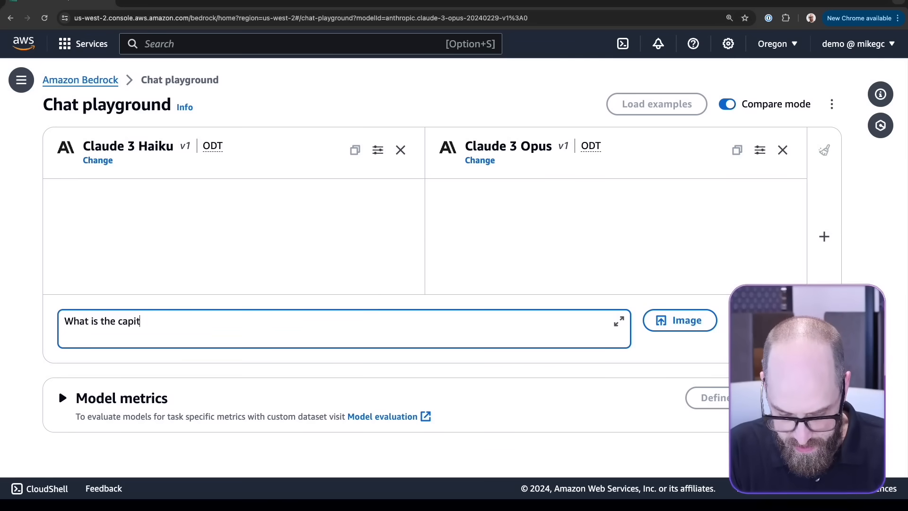
text(al city of)
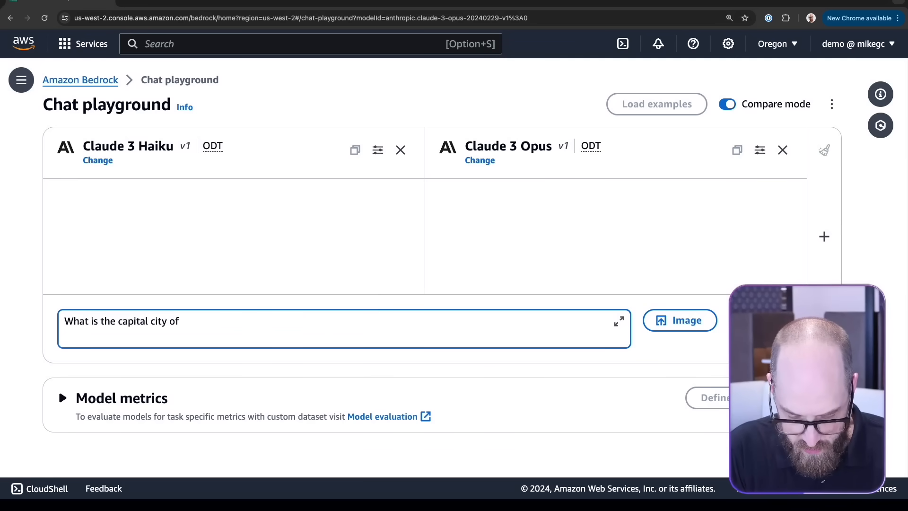
text(Austr)
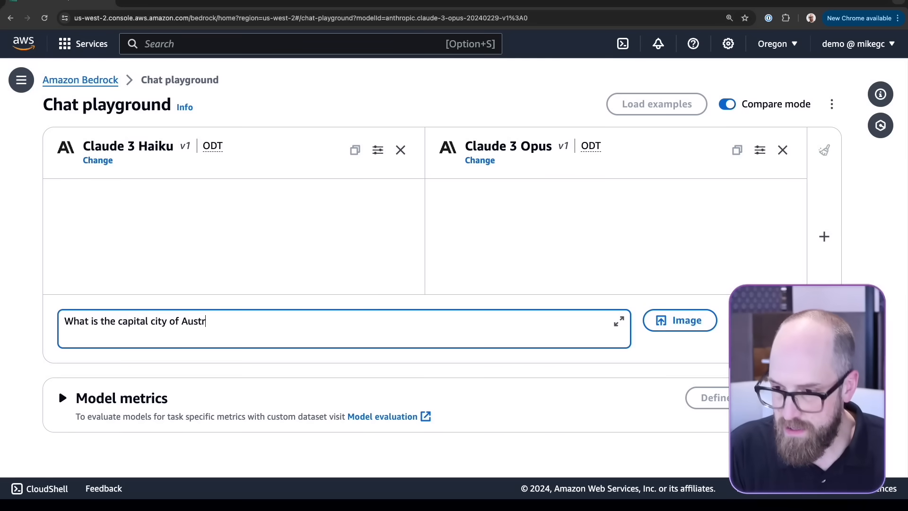
text(alia?)
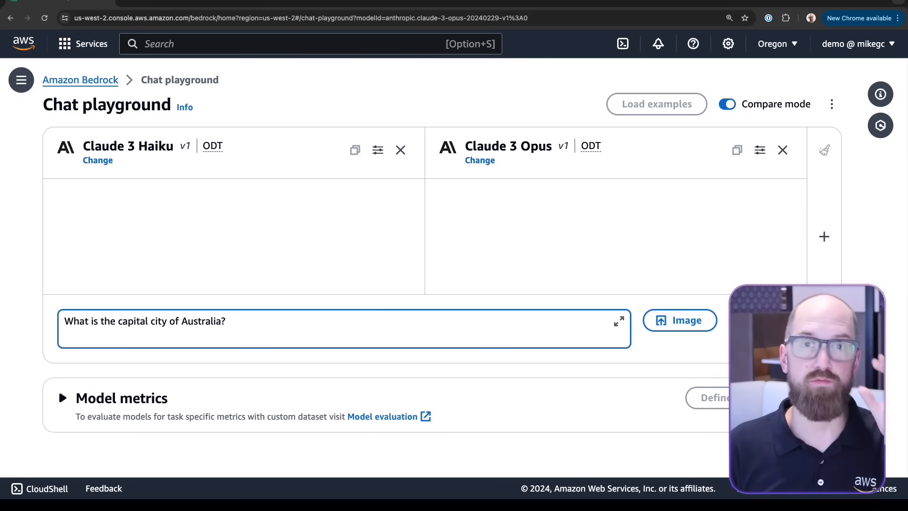
key(Return)
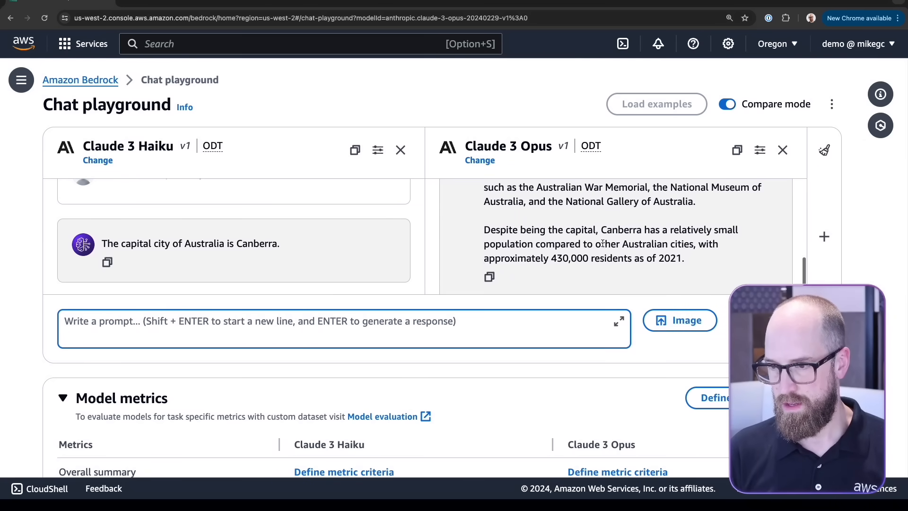
Review the Model metrics table comparing Haiku (458 ms) and Opus (19701 ms), then scroll back up.
scroll(down, 3)
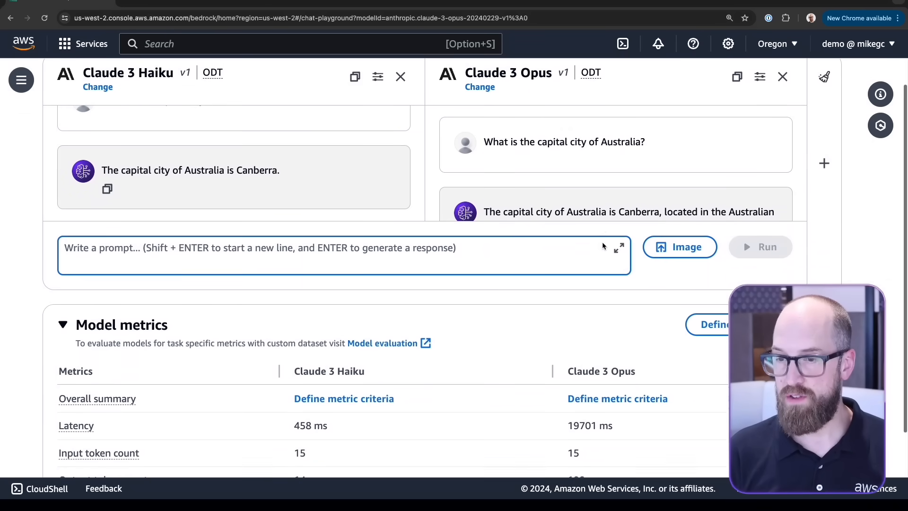
scroll(down, 3)
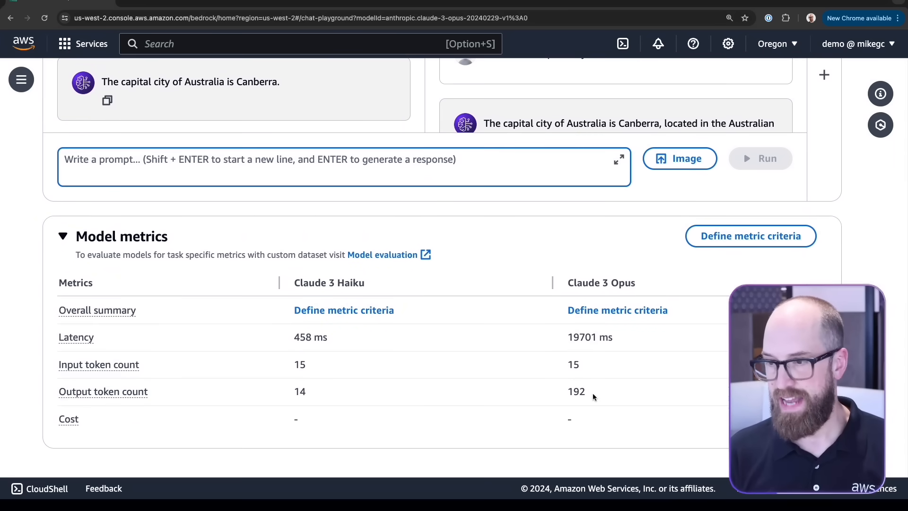
mouse_move(675, 417)
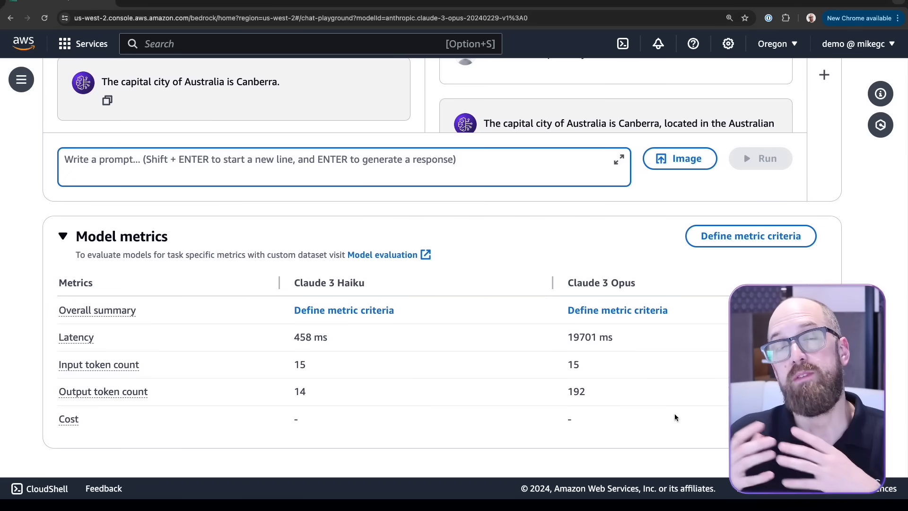
scroll(up, 3)
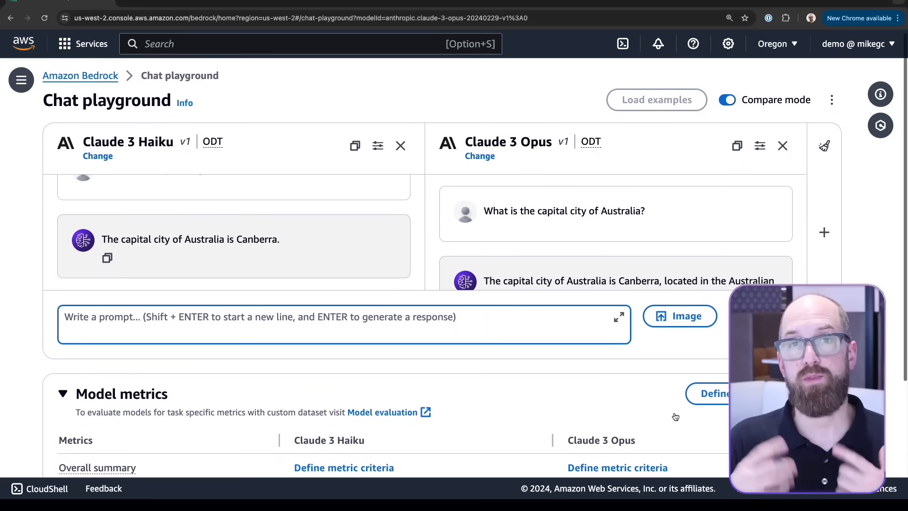
scroll(up, 3)
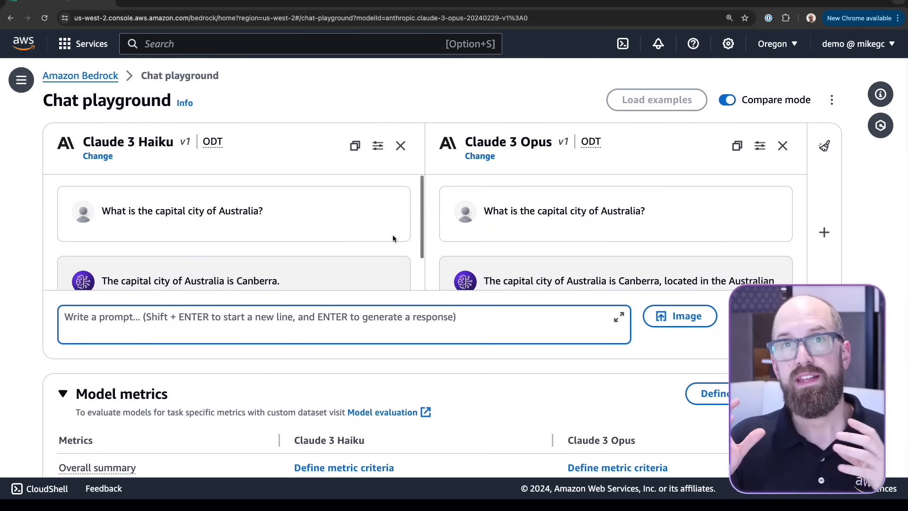
mouse_move(563, 414)
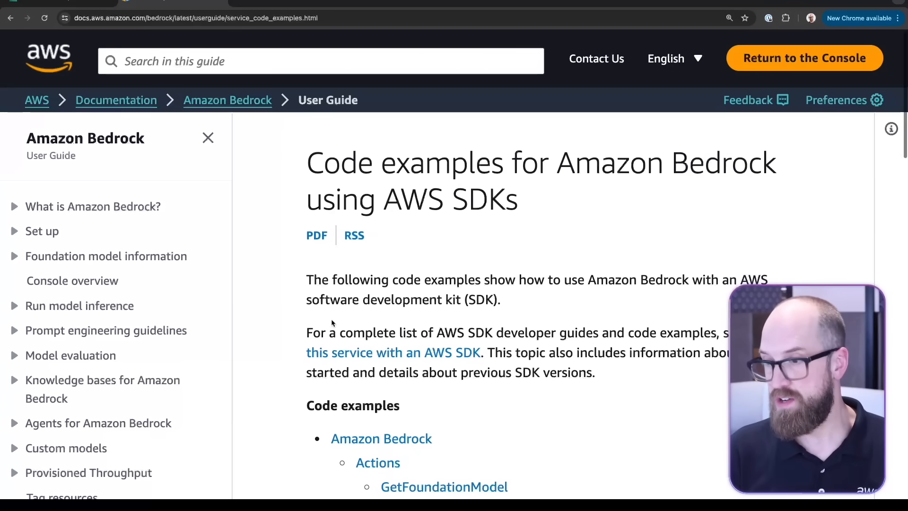
Scroll through the Invoke model examples list to the Anthropic Claude 3 text generation entry.
scroll(down, 3)
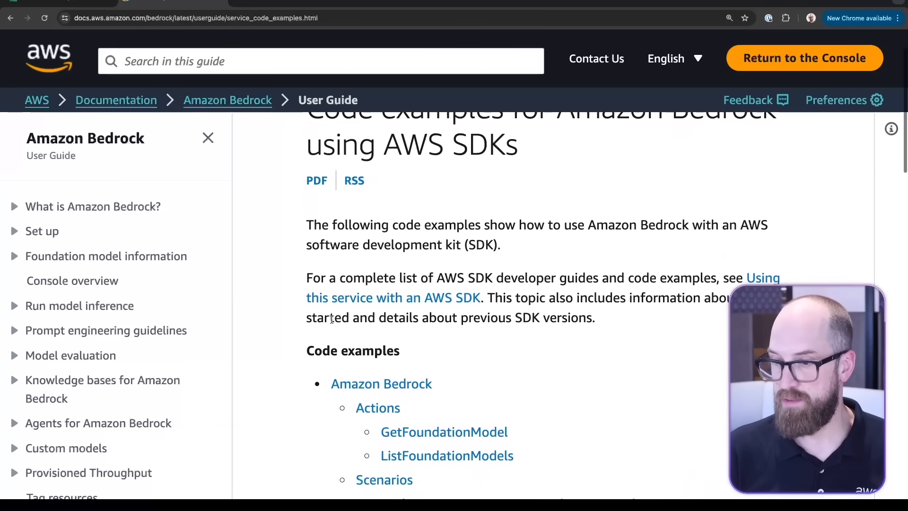
scroll(down, 3)
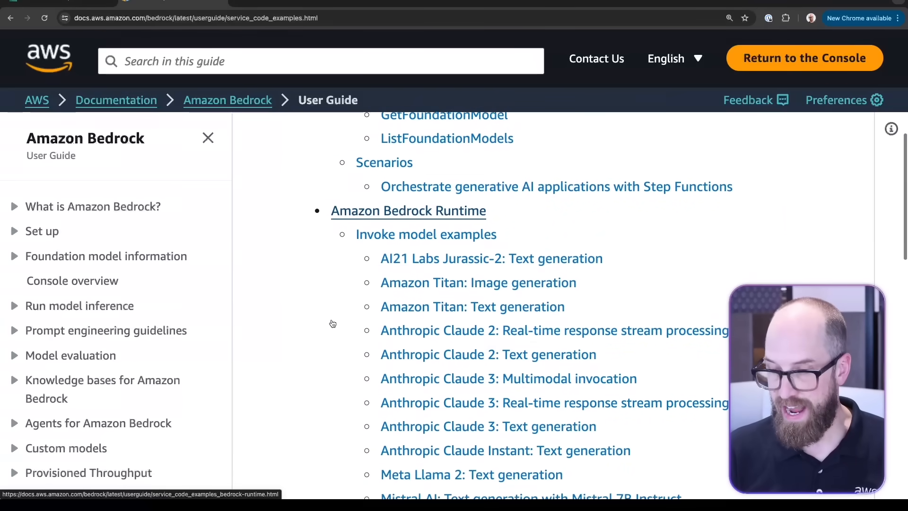
scroll(down, 3)
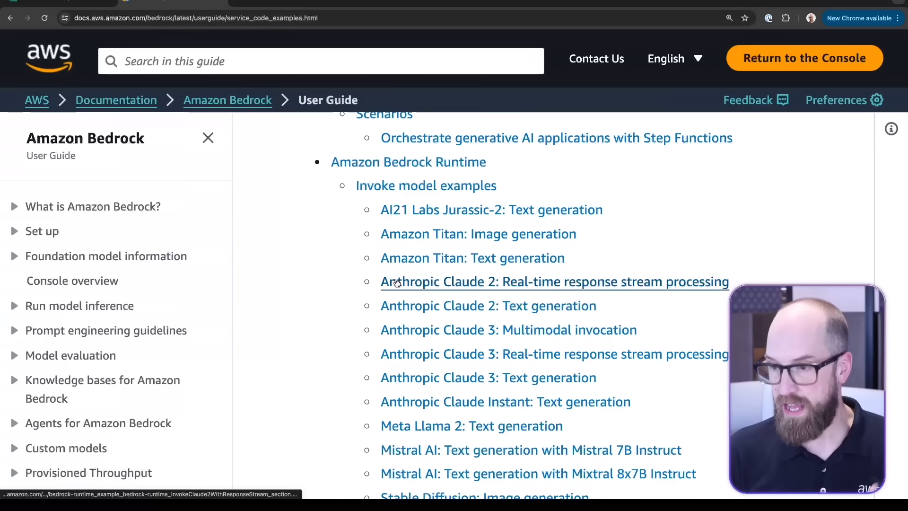
scroll(down, 3)
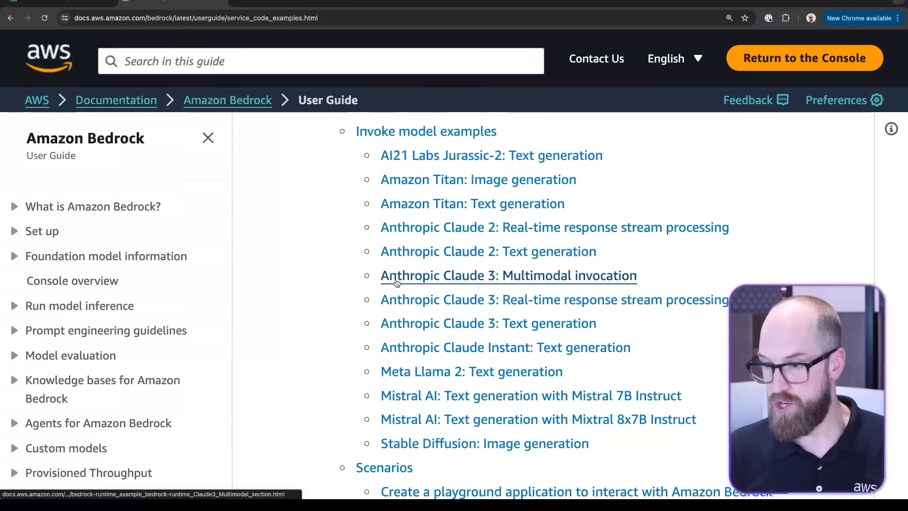
scroll(down, 3)
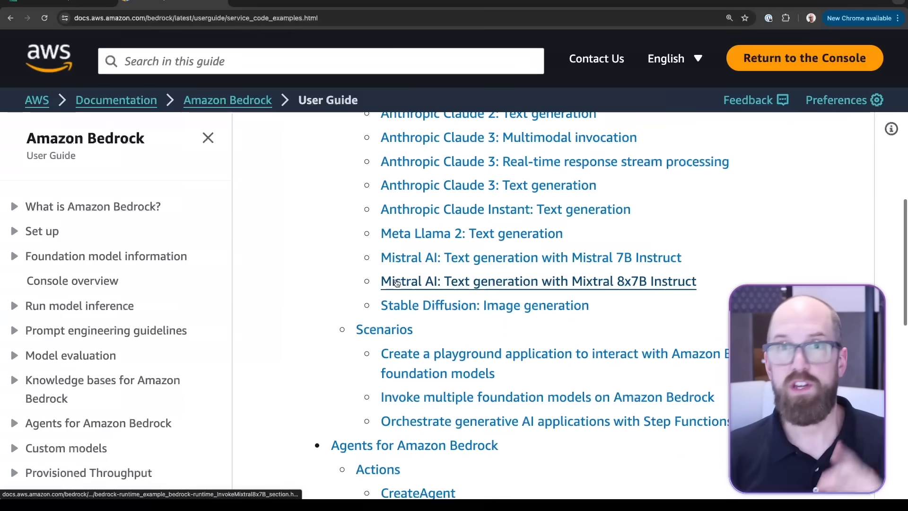
scroll(up, 3)
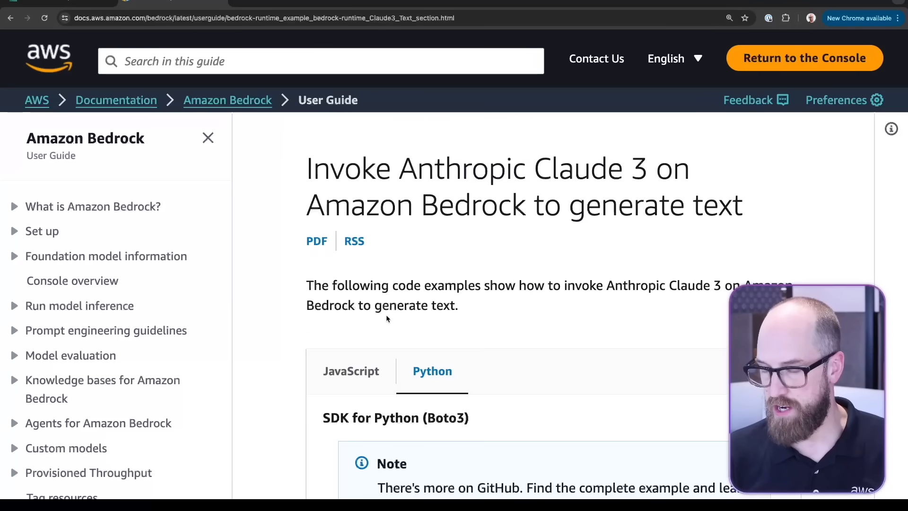
scroll(down, 3)
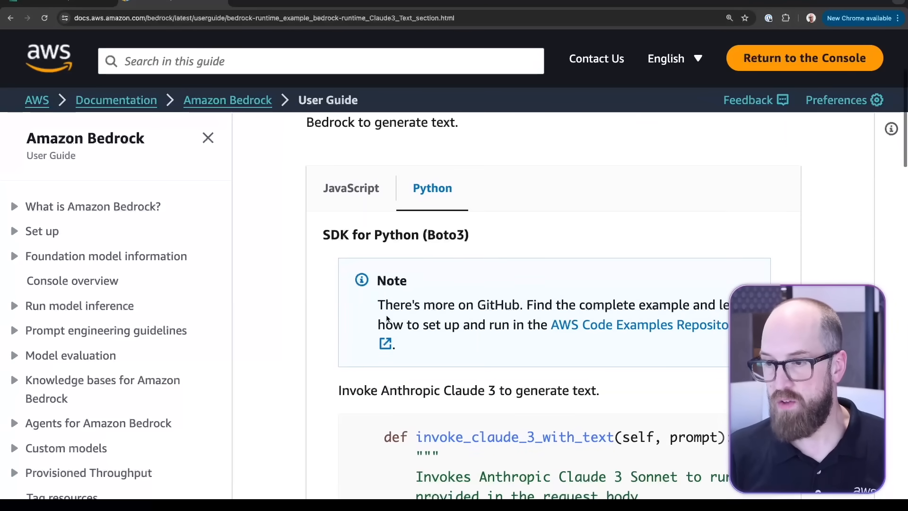
click(208, 138)
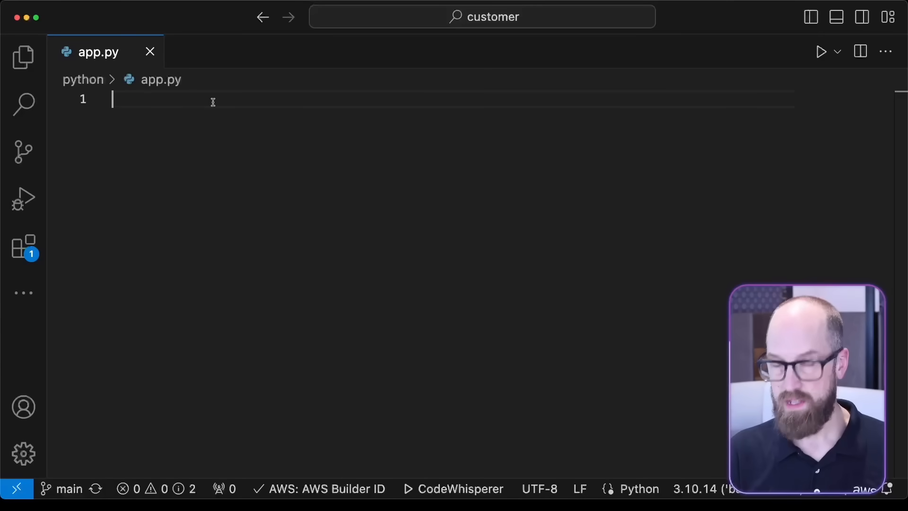
Add import boto3 and import json at the top of app.py.
text(im)
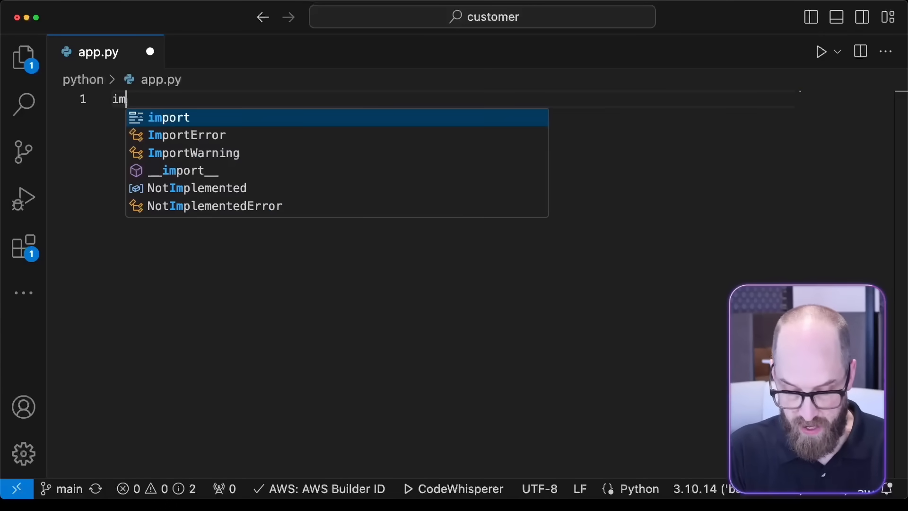
text(port boto3)
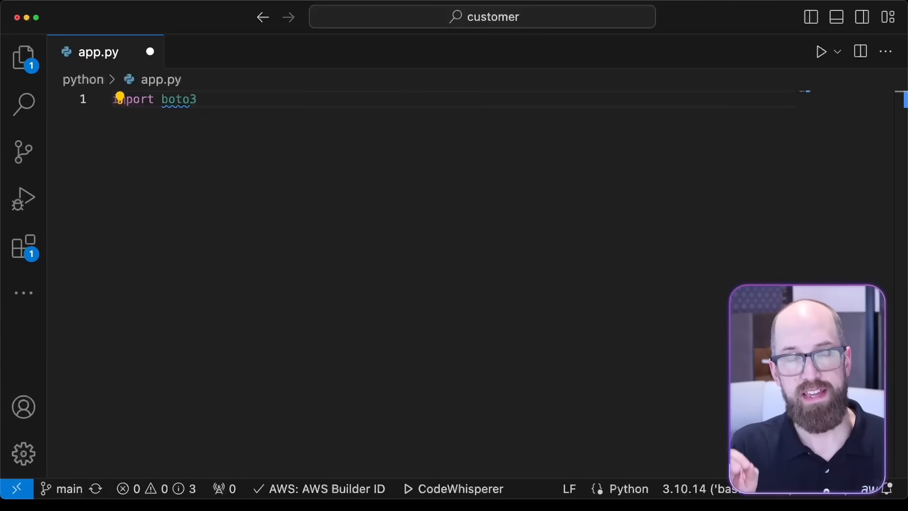
text(import)
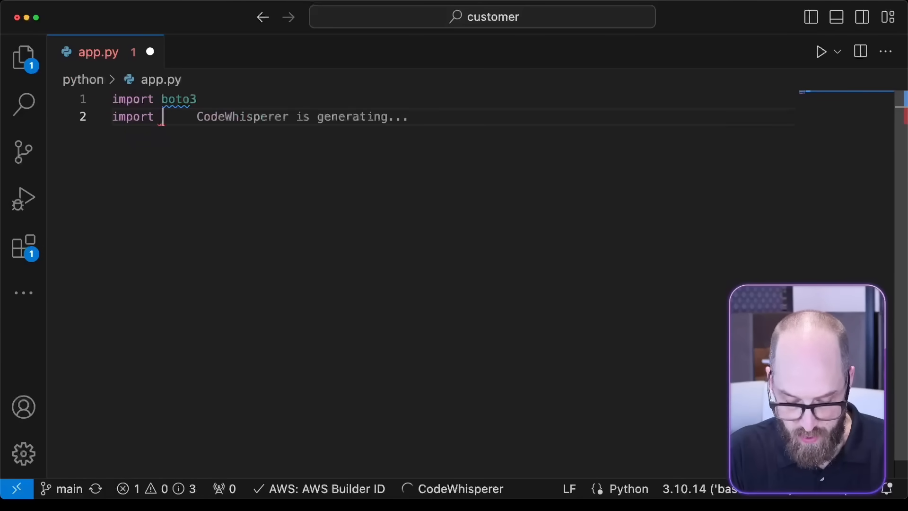
text(json)
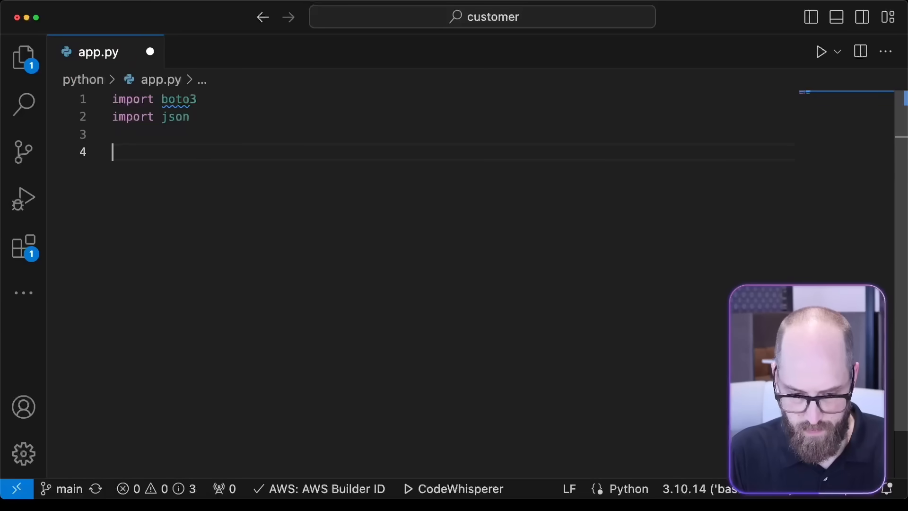
Create bedrock_runtime = boto3.client('bedrock-runtime', region_name='us-west-2'), fixing the region typo.
text(bedrock)
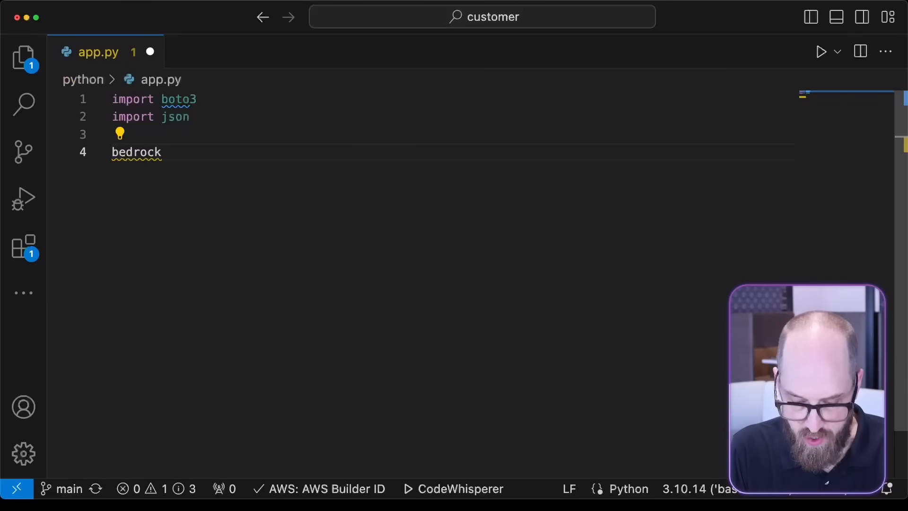
text(_runtime = boto3.client()
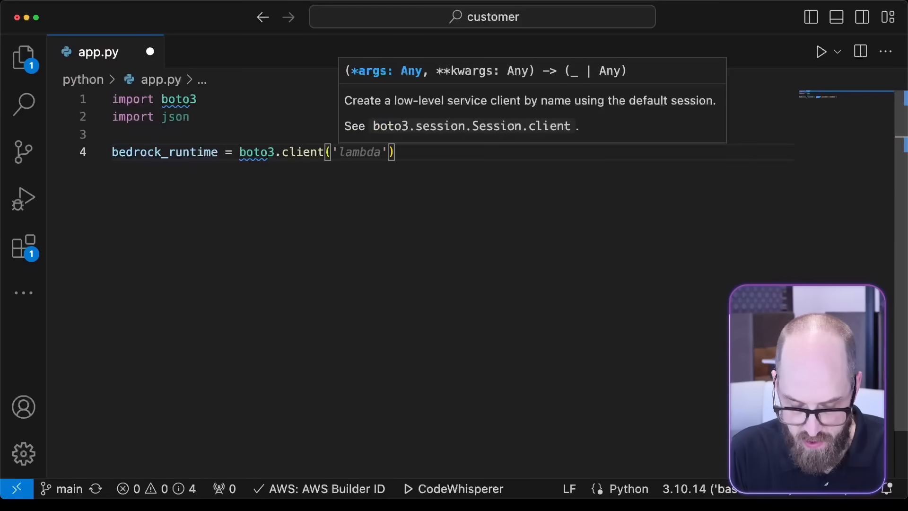
text(bedrock-')
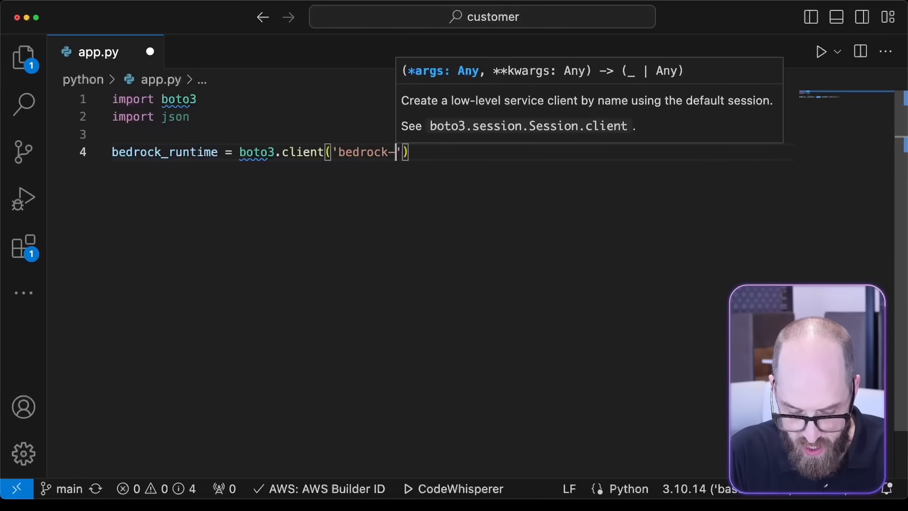
text(runtime)
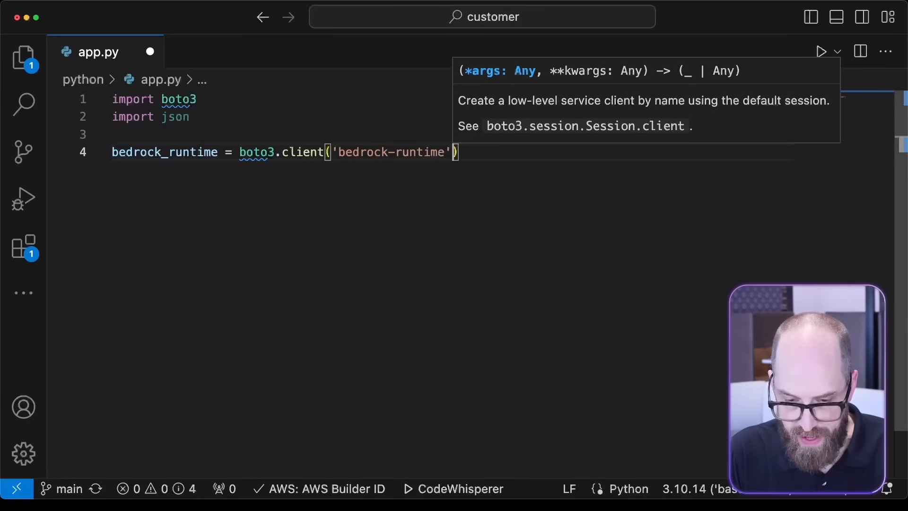
text(,)
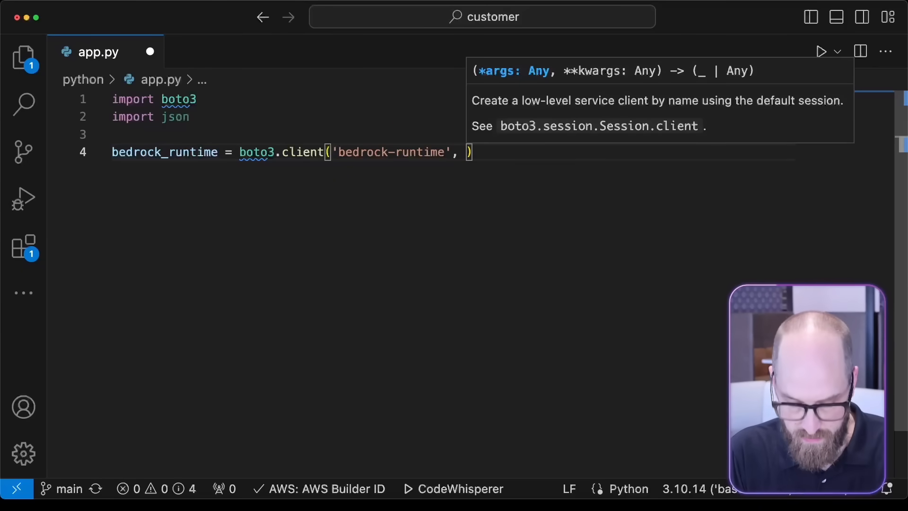
text(region_name=)
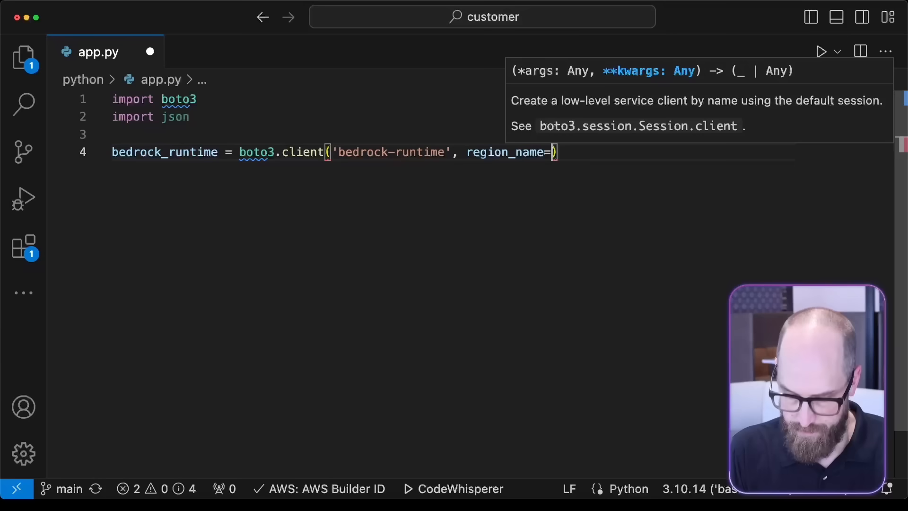
text('')
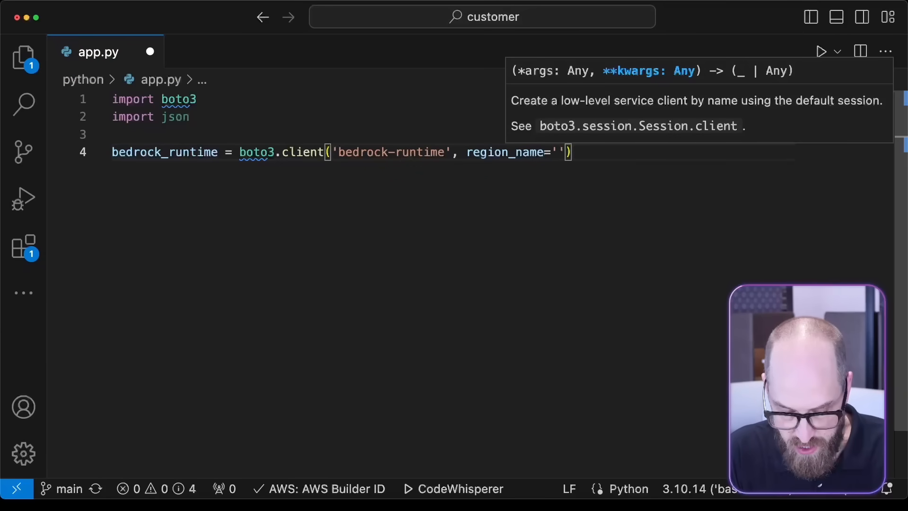
text(u)
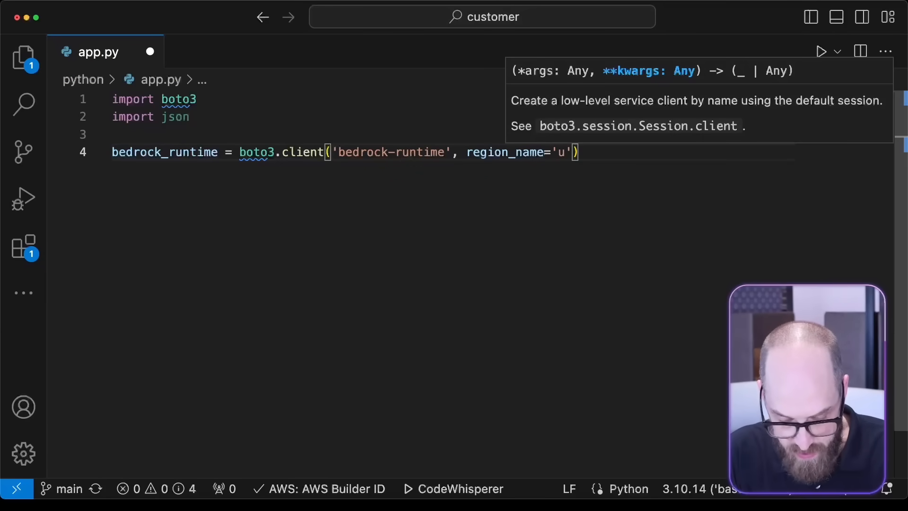
text(s-west-02)
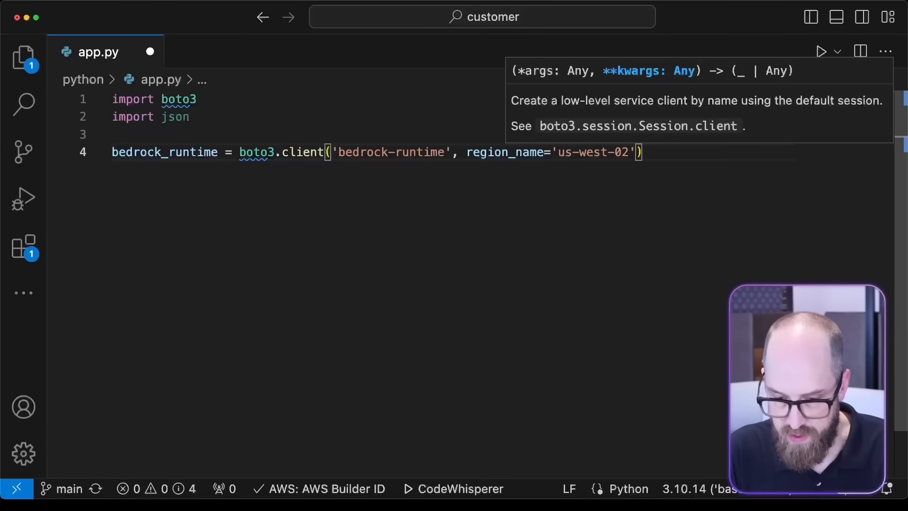
key(Backspace)
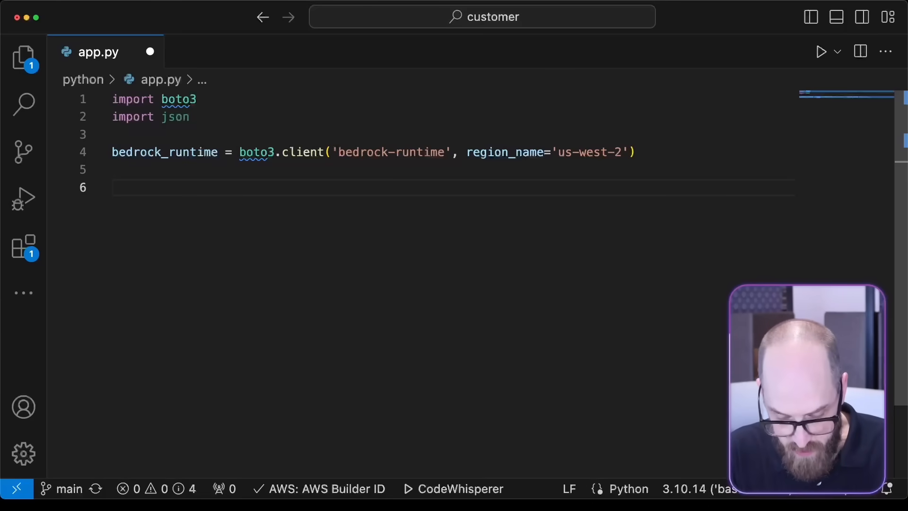
Define prompt = "What is the capital city of Australia?" in app.py.
text(prompt = ")
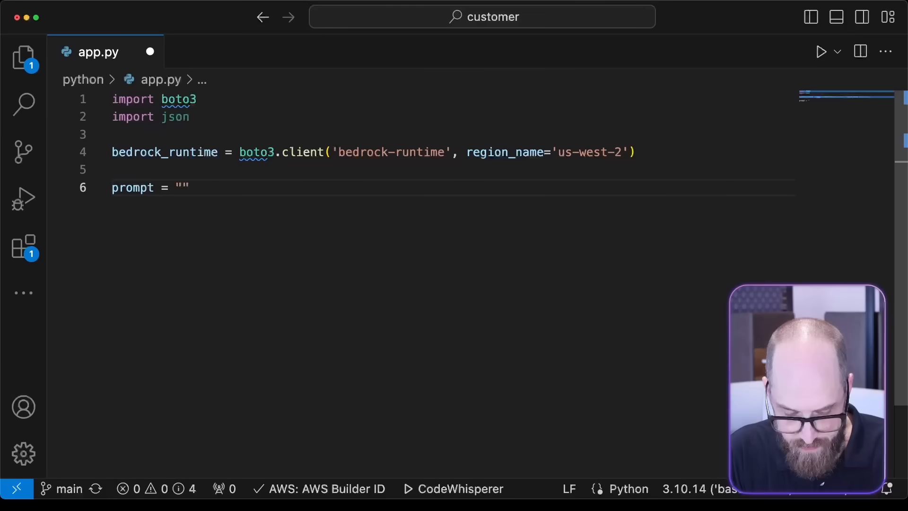
text(What is the cap)
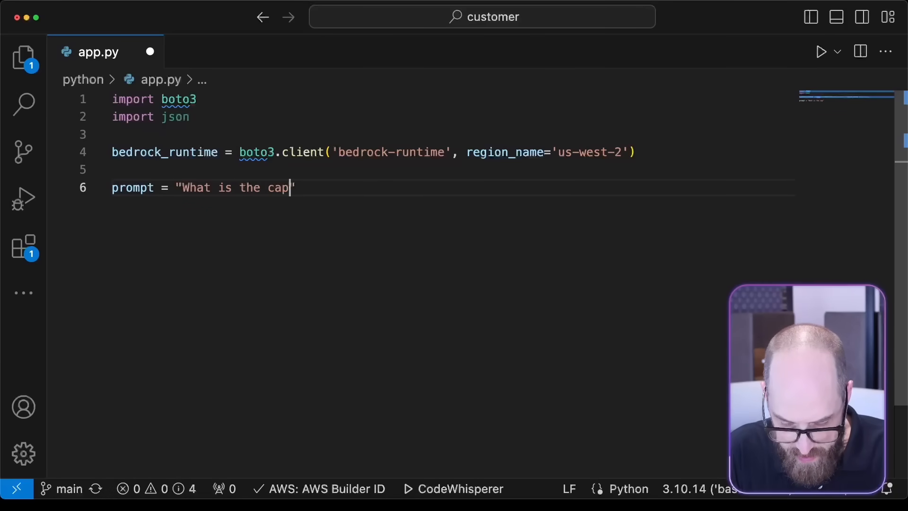
text(ital city of A)
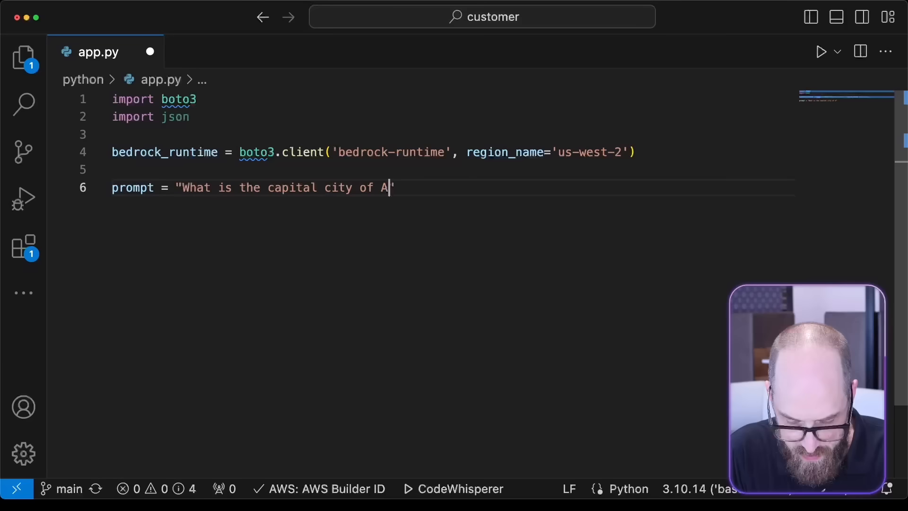
text(ustralia?")
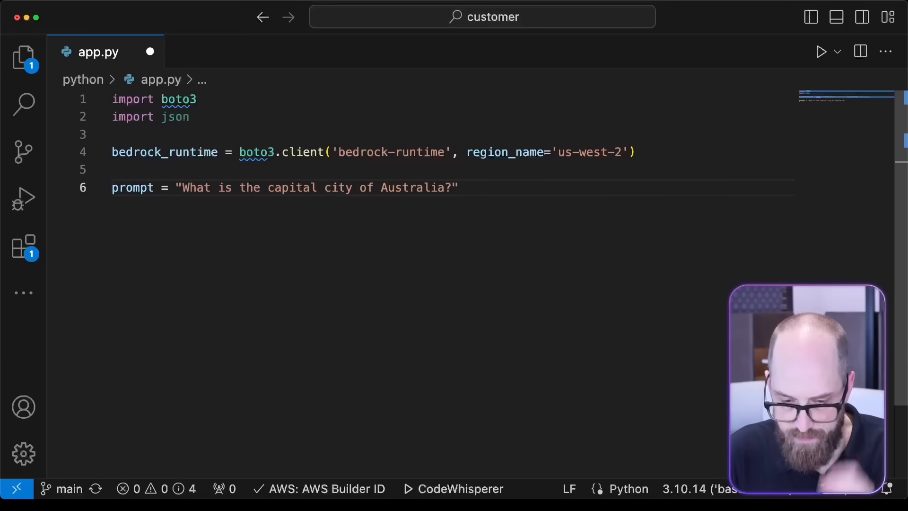
key(Enter)
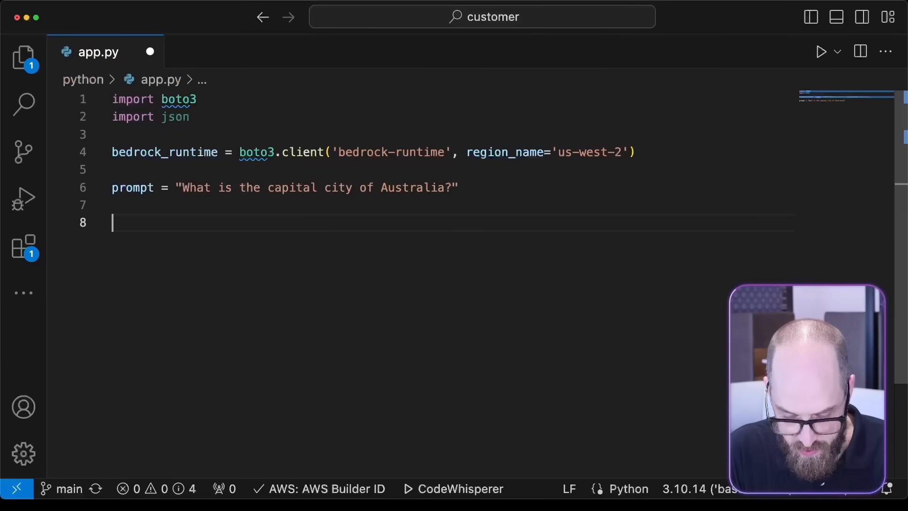
Start a kwargs = { assignment below the prompt.
text(kwargs)
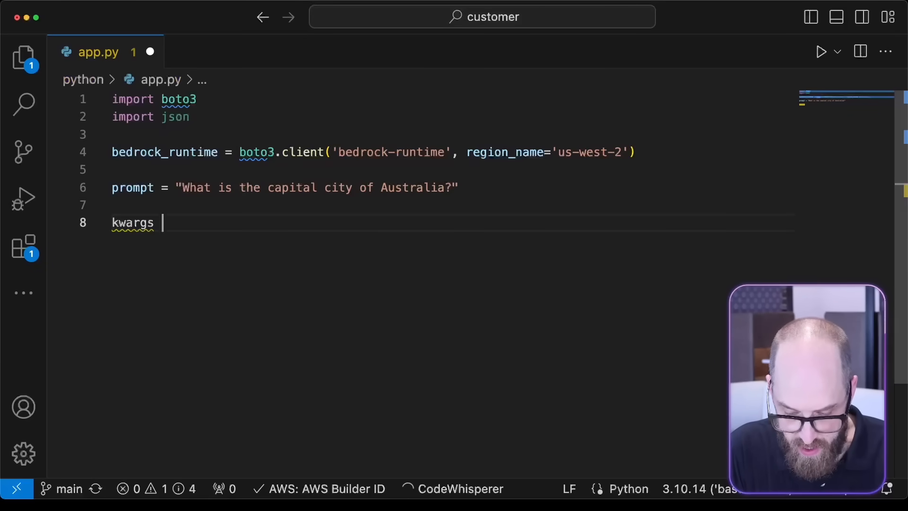
text(=)
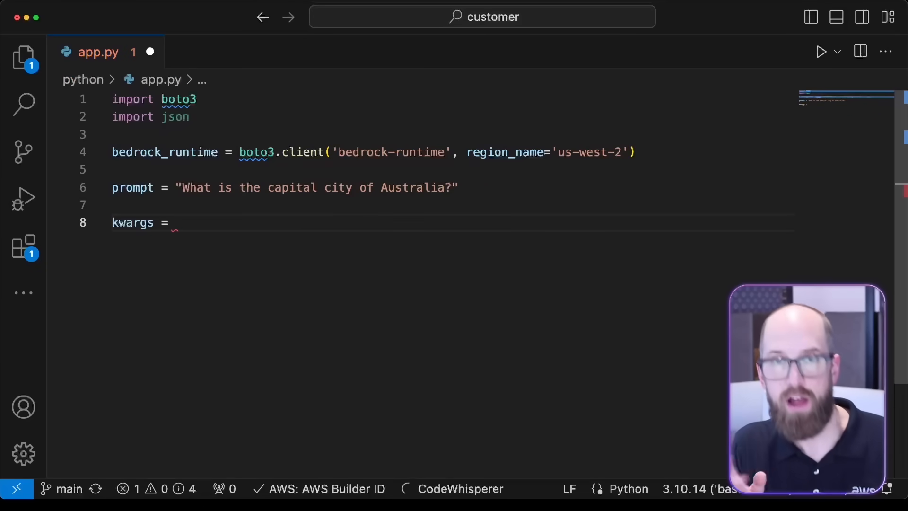
text({)
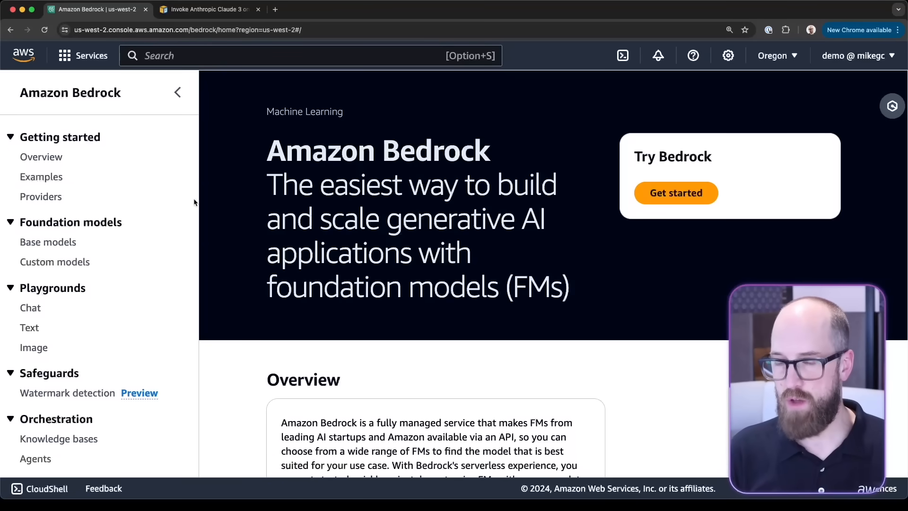
Go to Providers > Anthropic > Claude 3 Haiku and copy its example API request.
click(41, 197)
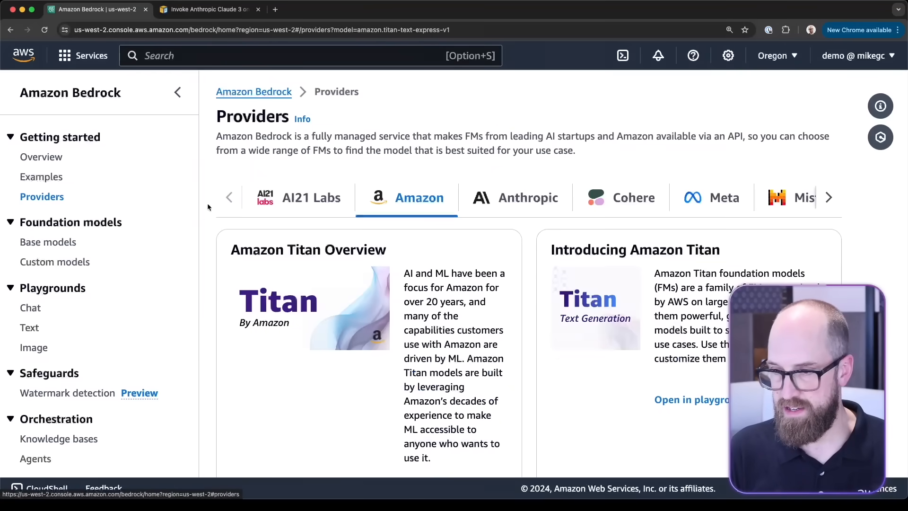
mouse_move(597, 208)
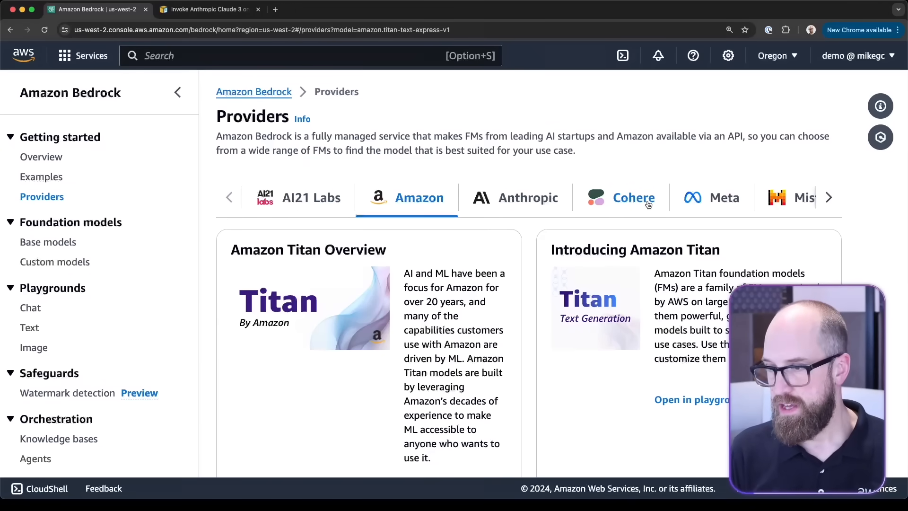
click(528, 198)
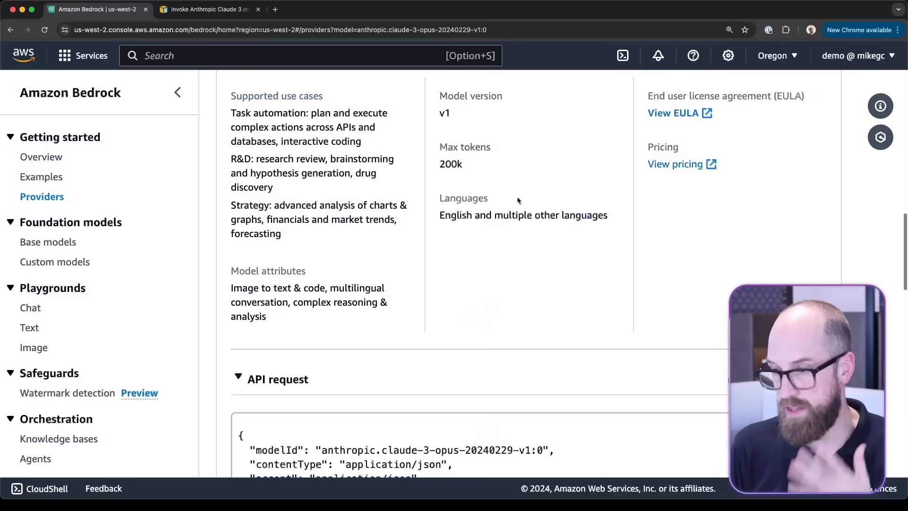
click(534, 231)
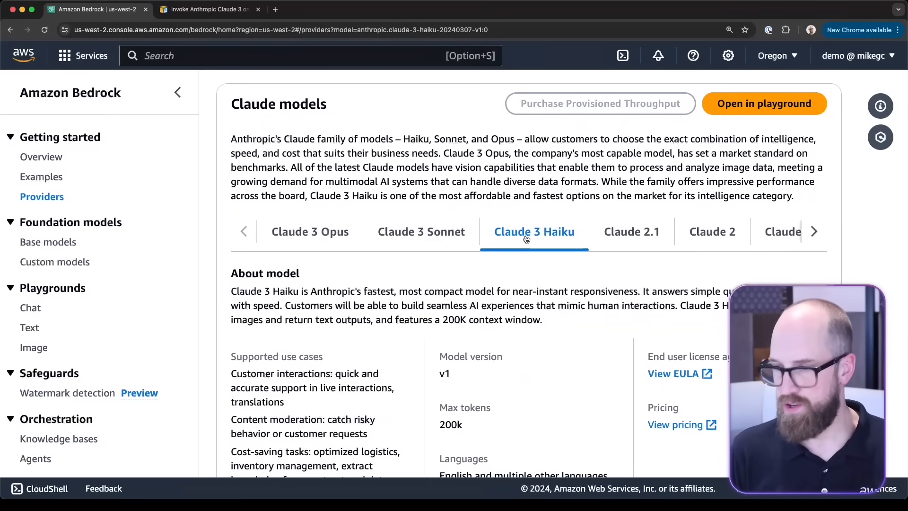
scroll(down, 3)
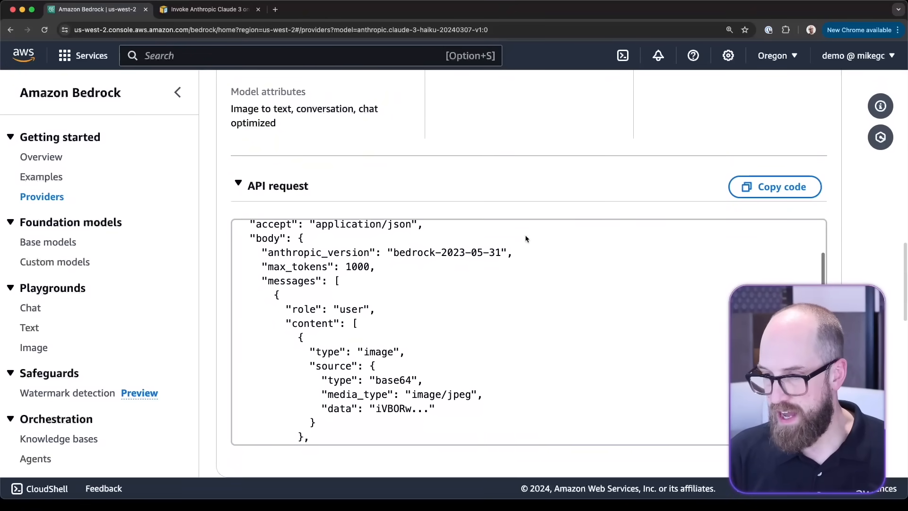
scroll(up, 3)
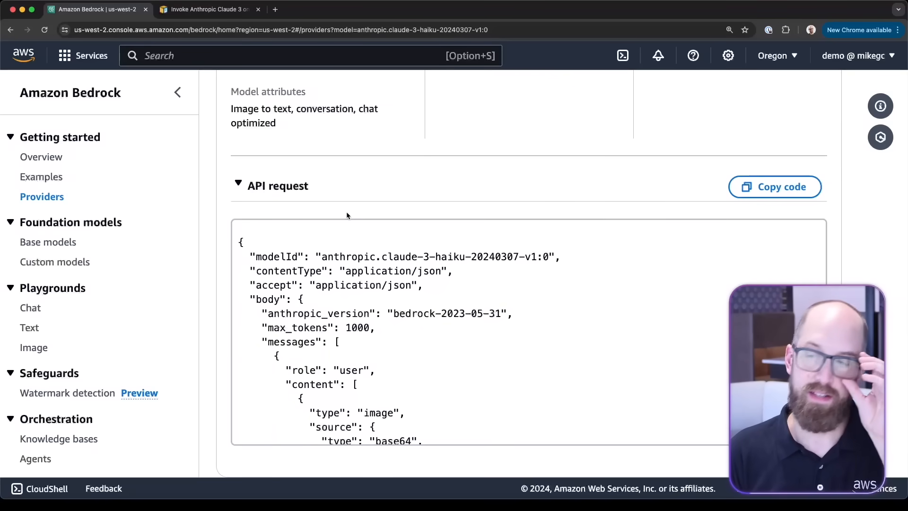
click(775, 187)
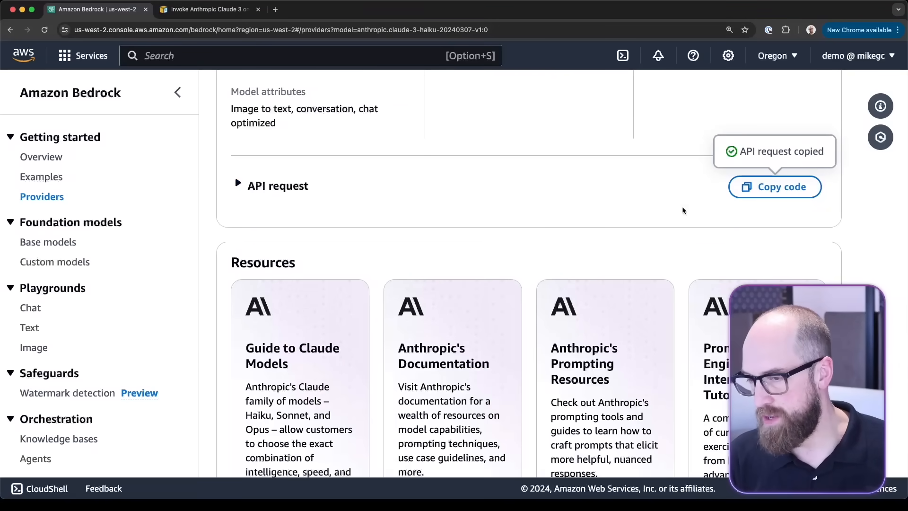
mouse_move(439, 269)
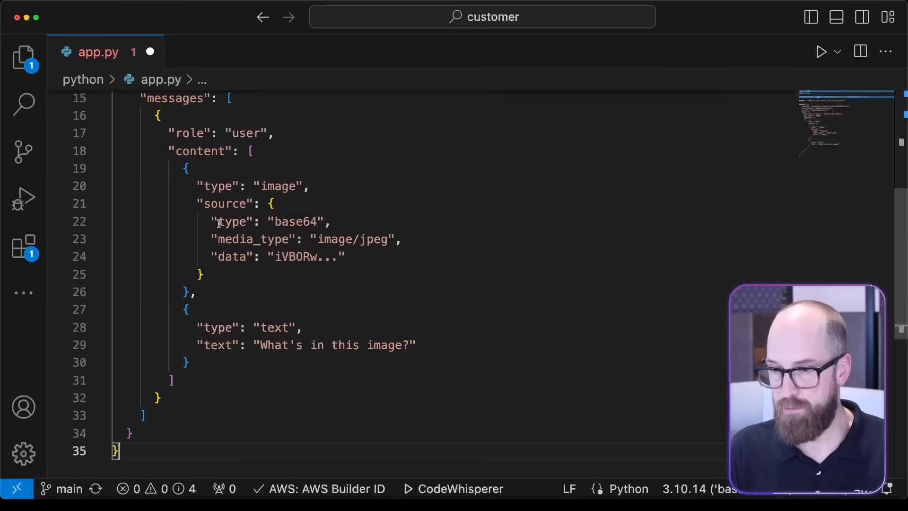
Paste the Haiku request into kwargs and trim the body to anthropic_version, max_tokens 1000 and one user text block.
scroll(up, 3)
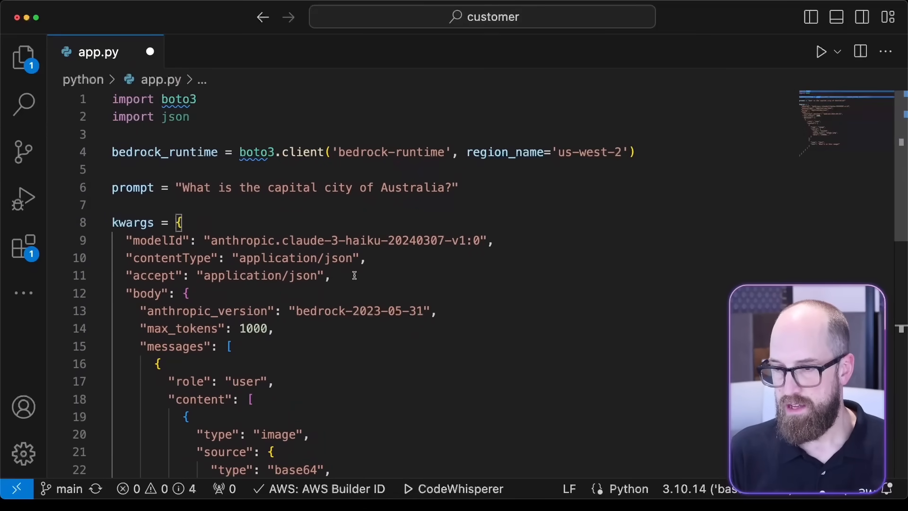
scroll(down, 3)
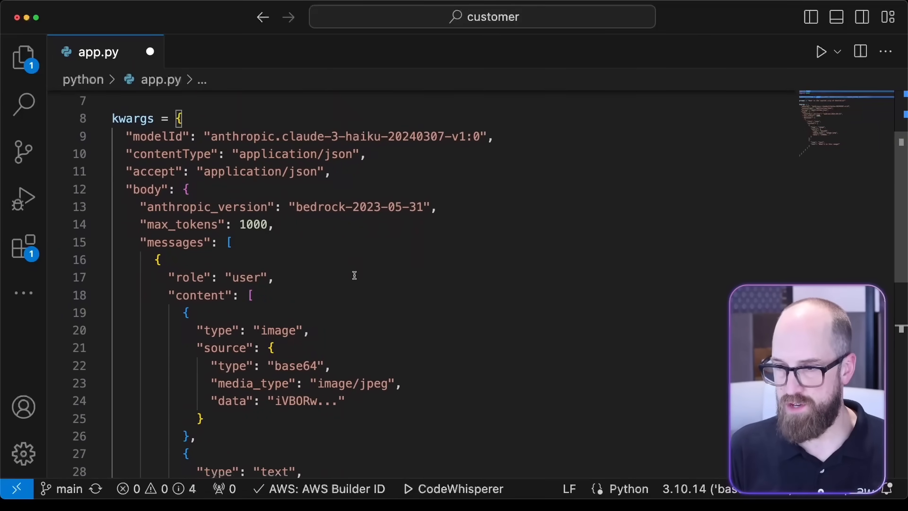
scroll(down, 3)
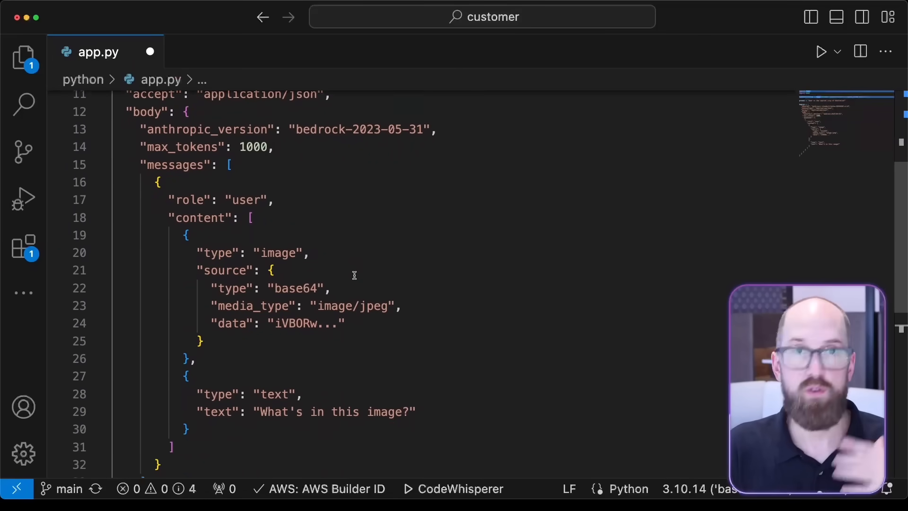
scroll(down, 3)
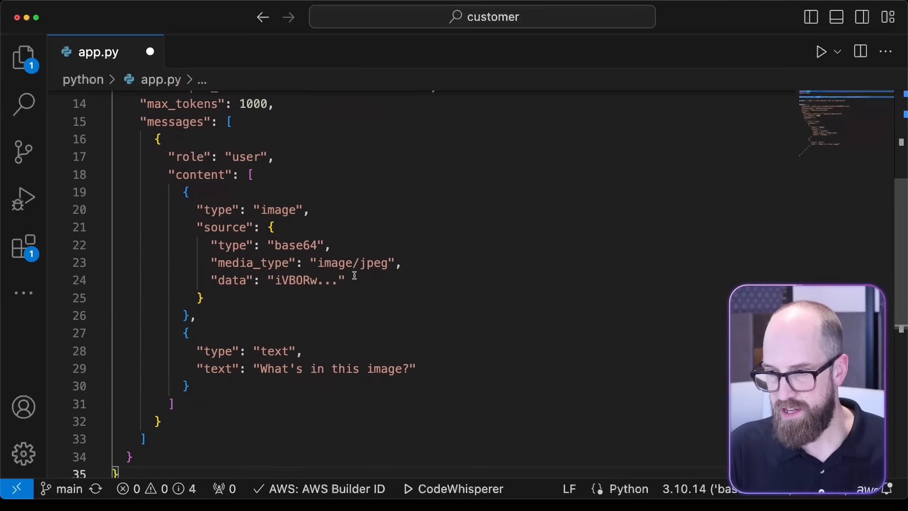
click(228, 122)
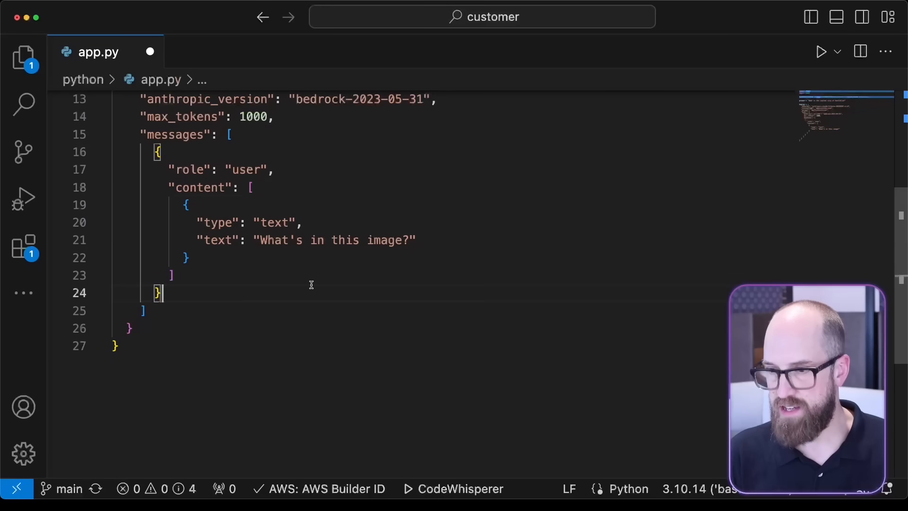
Use the prompt variable as the message text and wrap the body dict in json.dumps.
scroll(up, 3)
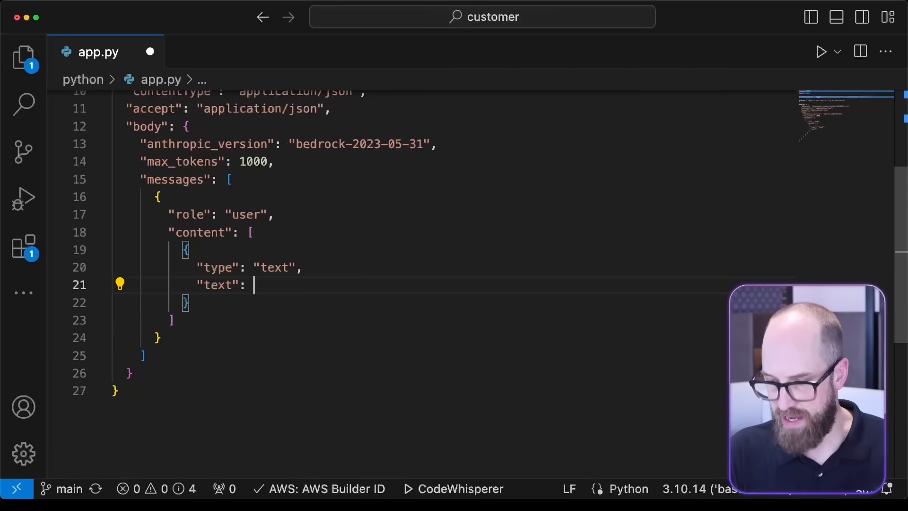
text(prompt)
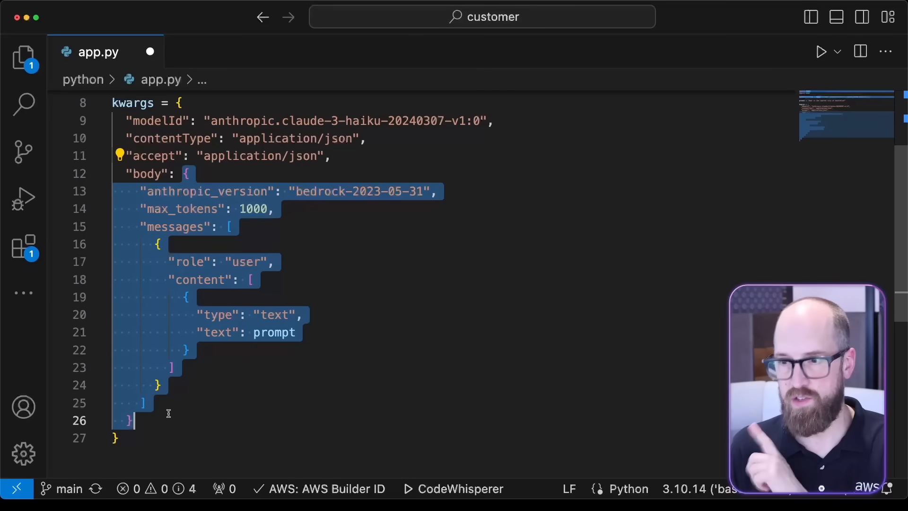
mouse_move(184, 175)
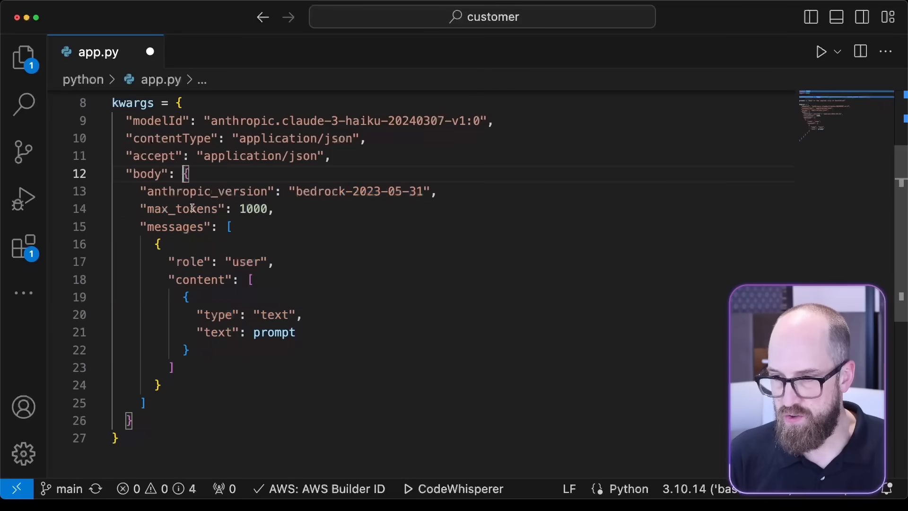
text(json)
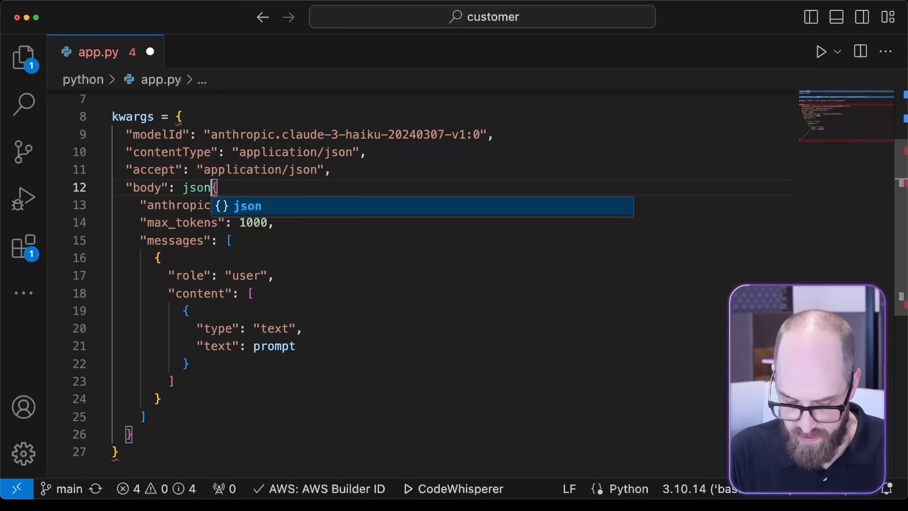
text(.dumps()
click(453, 434)
text())
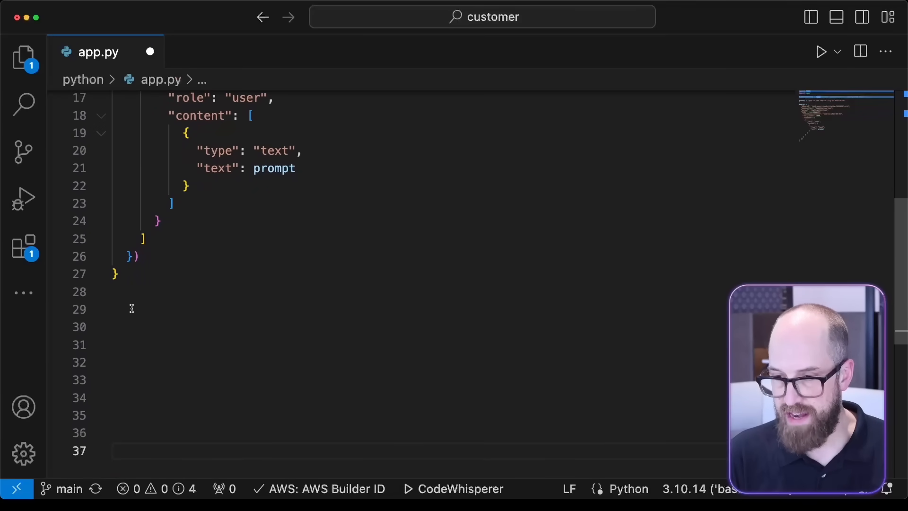
Add response = bedrock_runtime.invoke_model(**kwargs) below kwargs.
click(131, 308)
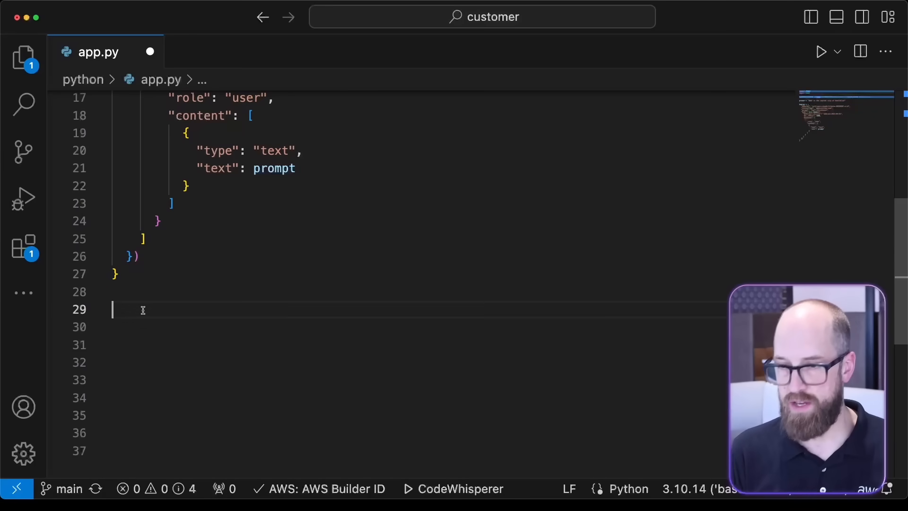
text(response = bedrock_runtime.)
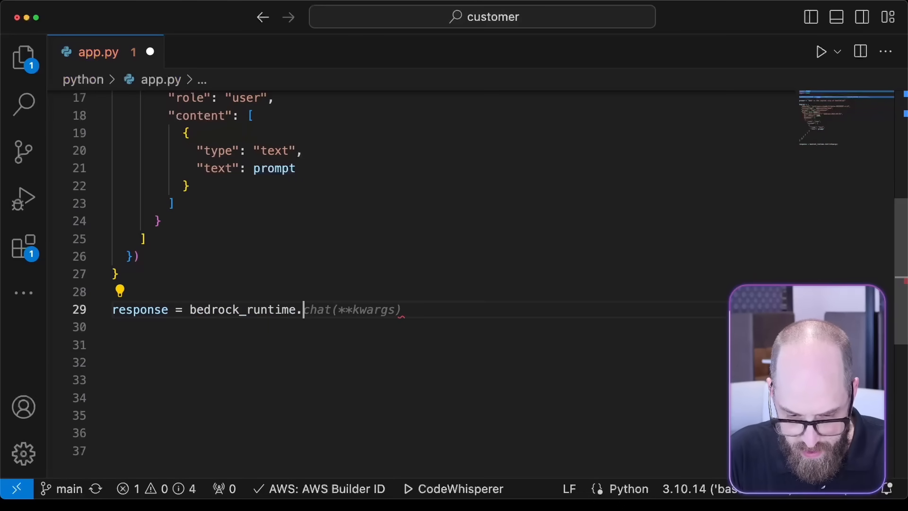
text(invo)
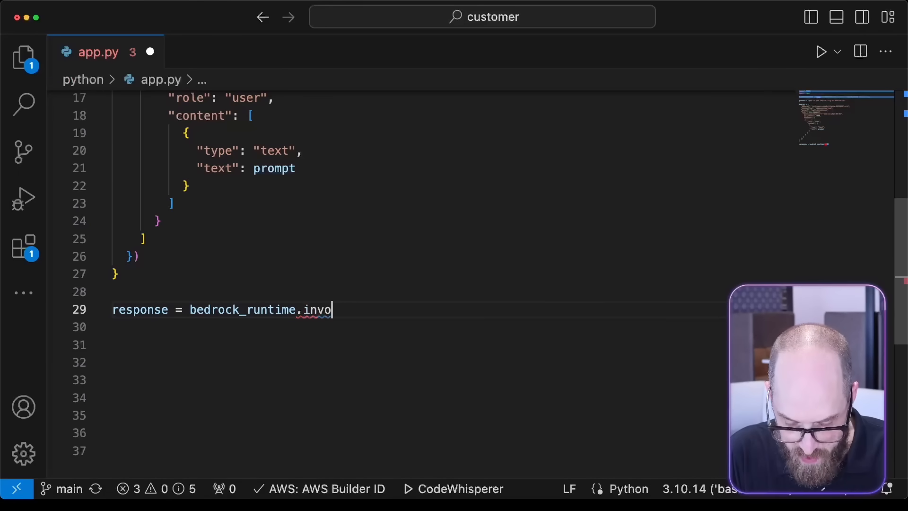
text(ke_model(**kwargs)
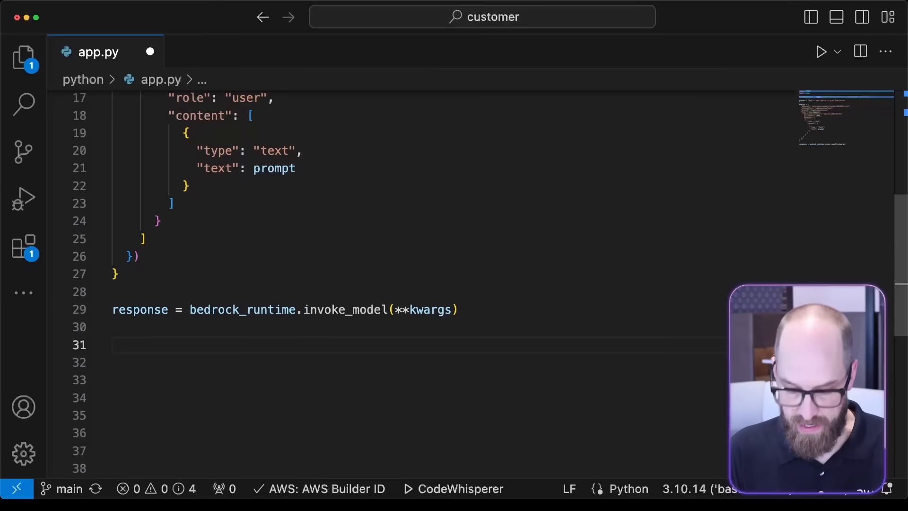
Parse the response with body = json.loads(response['body'].read()) and print(body).
text(body = response['body'].read())
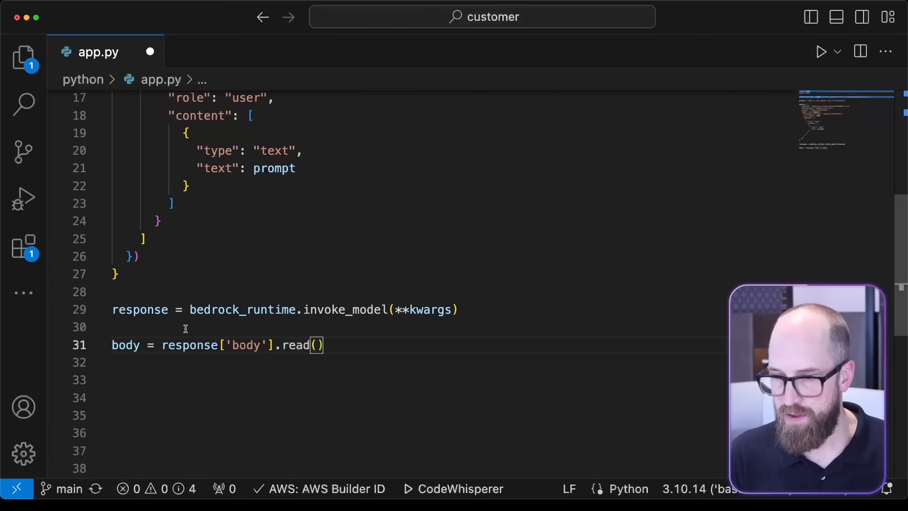
text(json.loads()
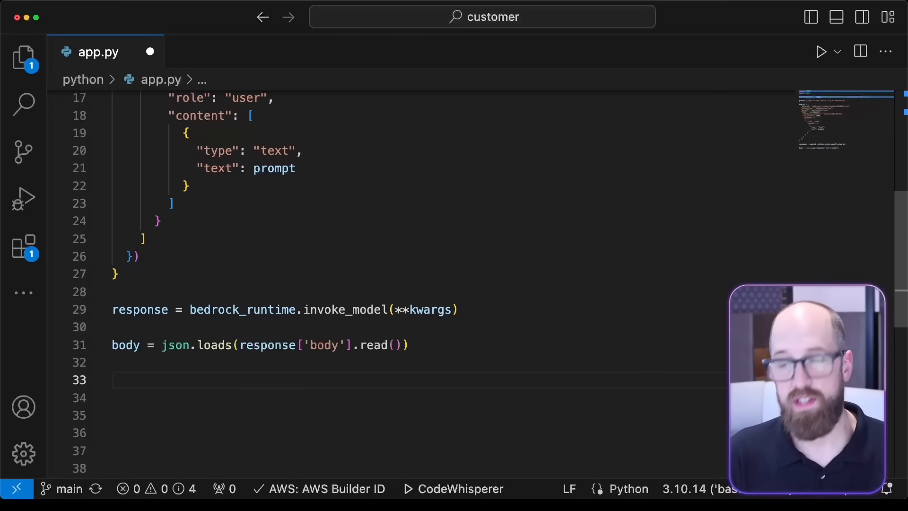
text(print(body)
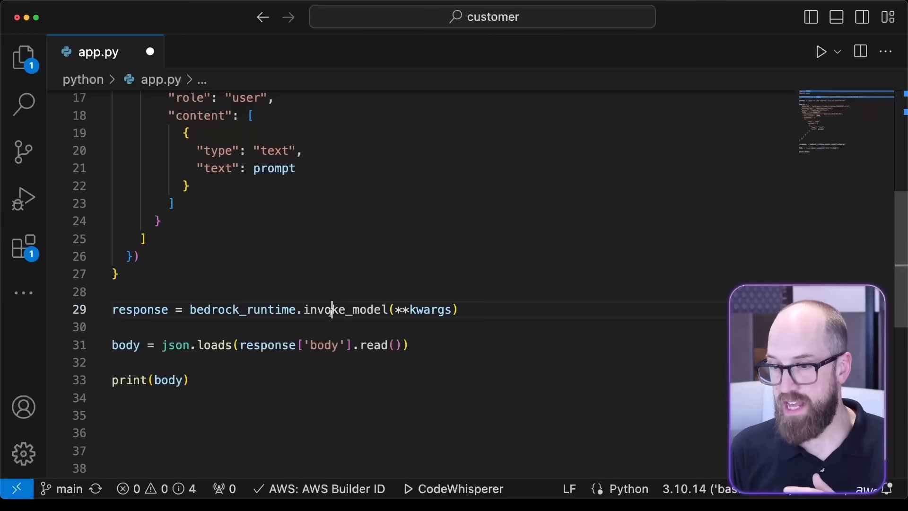
double_click(345, 309)
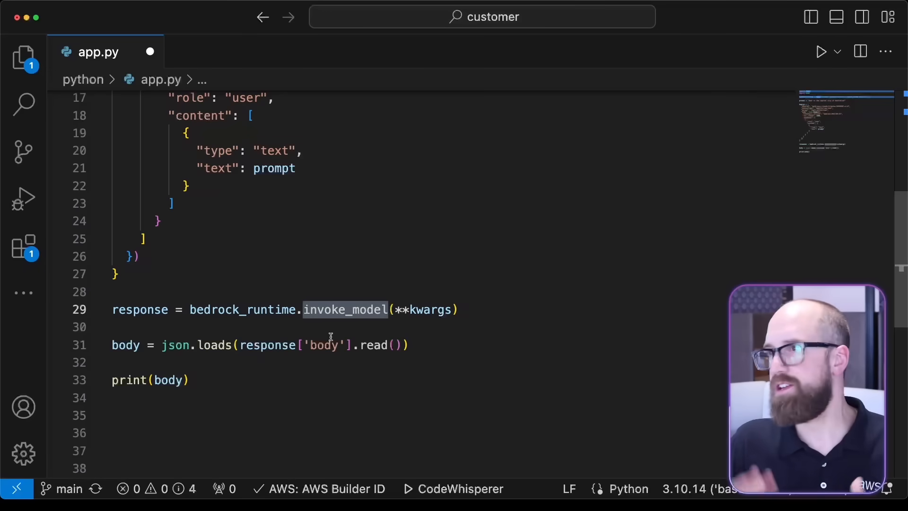
mouse_move(346, 298)
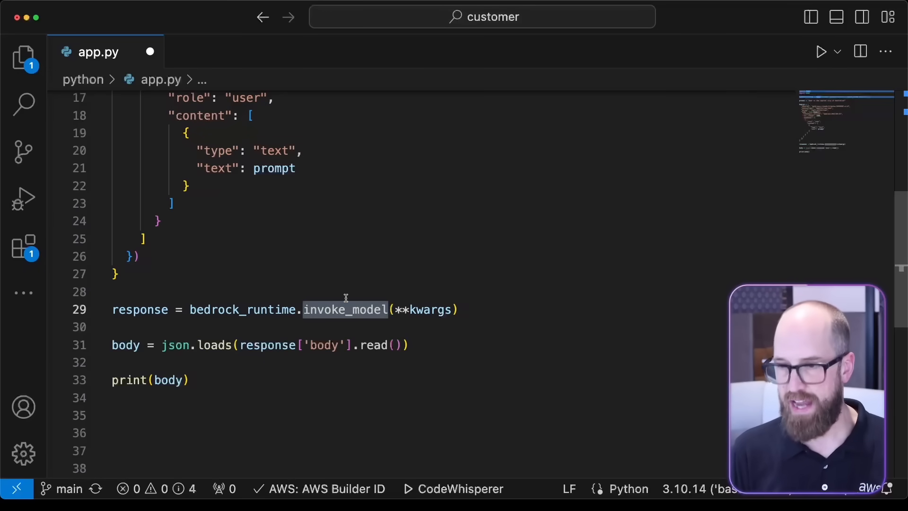
double_click(430, 310)
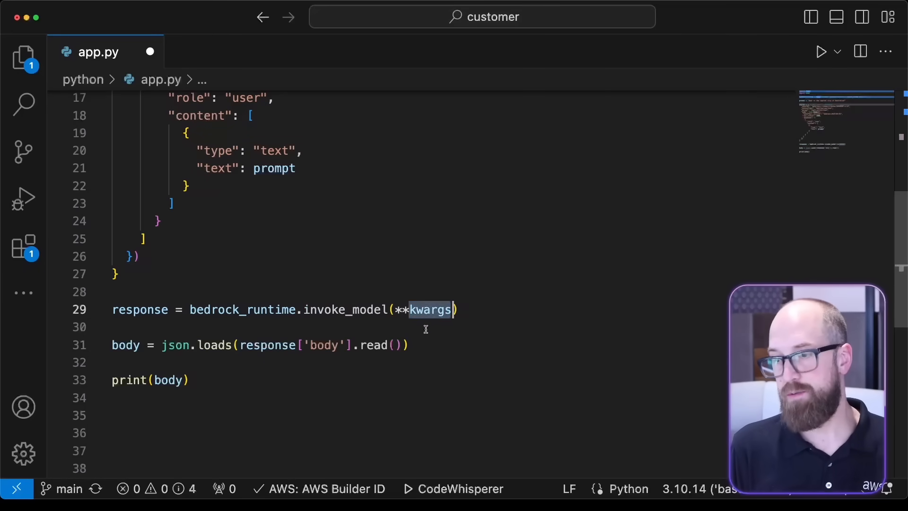
scroll(up, 3)
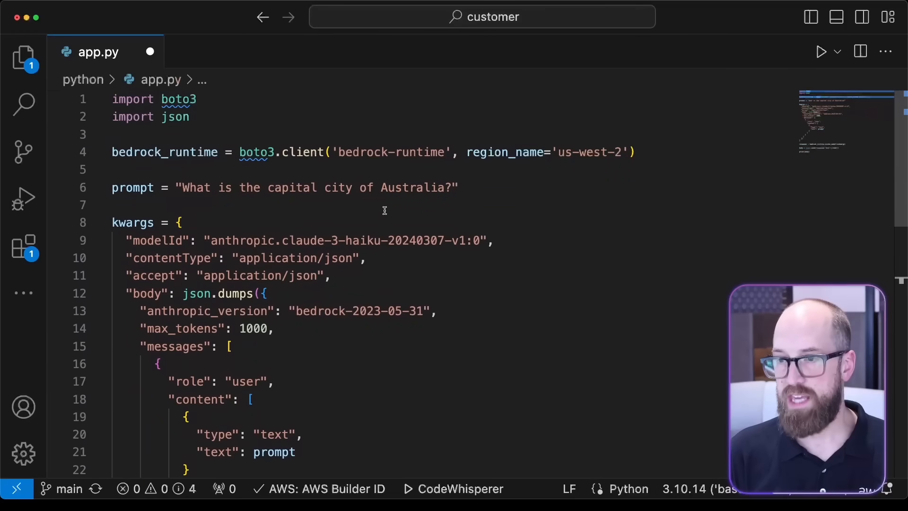
double_click(344, 241)
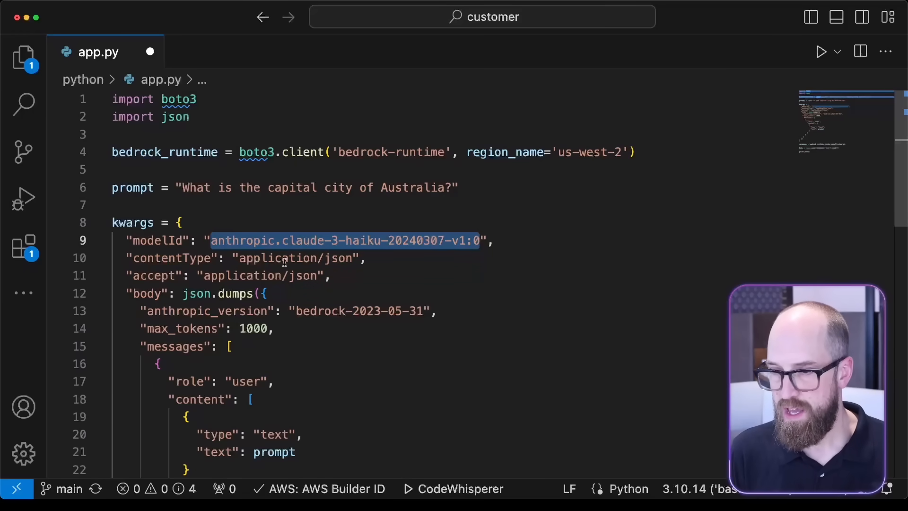
scroll(down, 3)
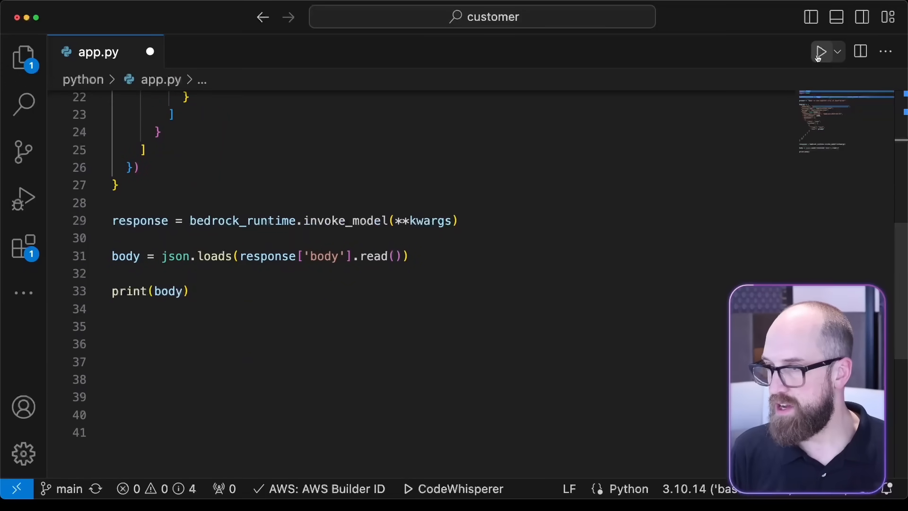
Run app.py with the Run Python File button, then move to the browser on community.aws.
click(820, 52)
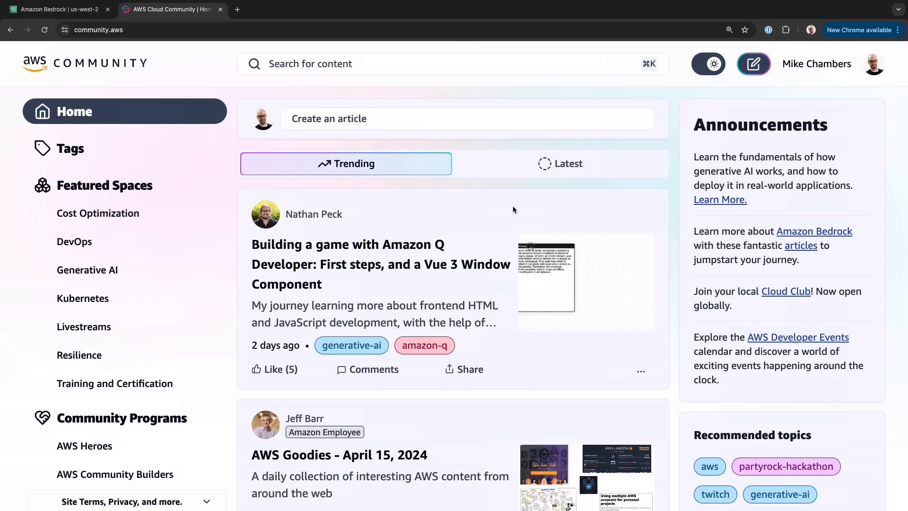
Browse the community.aws home page down to Featured Spaces and back.
scroll(down, 3)
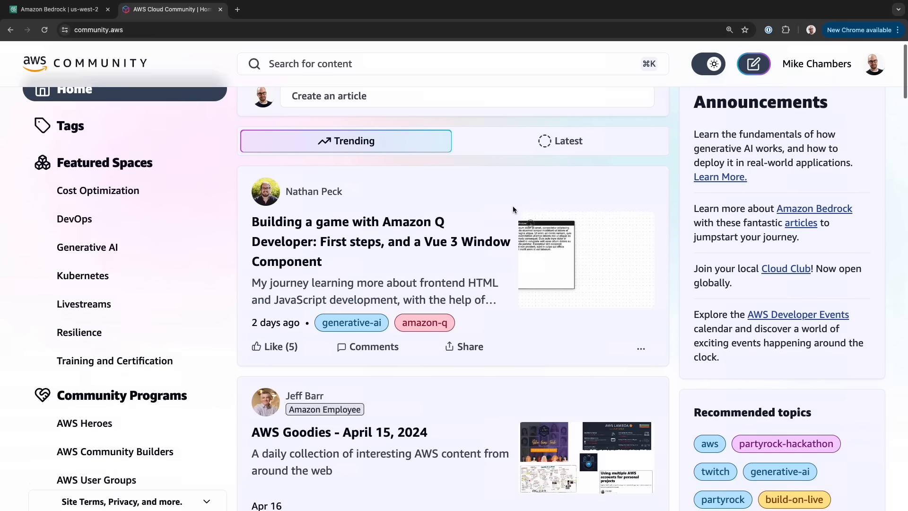
scroll(down, 3)
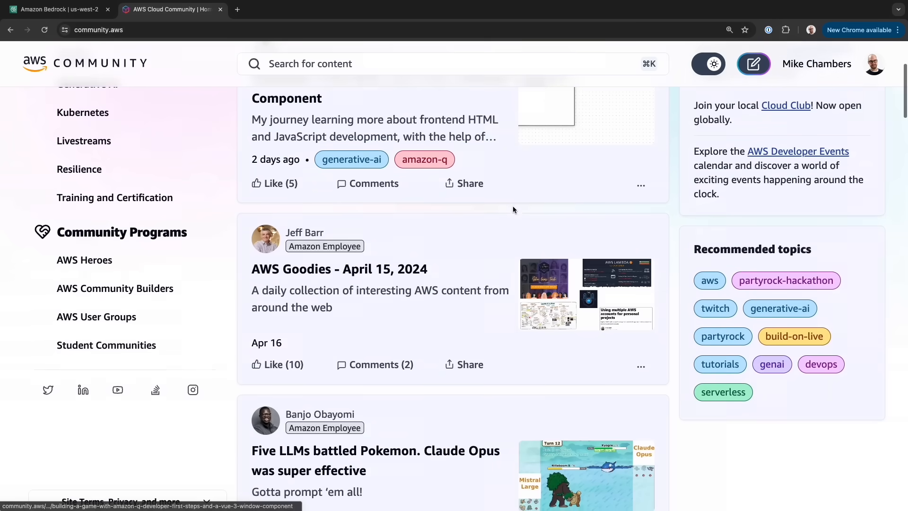
scroll(down, 3)
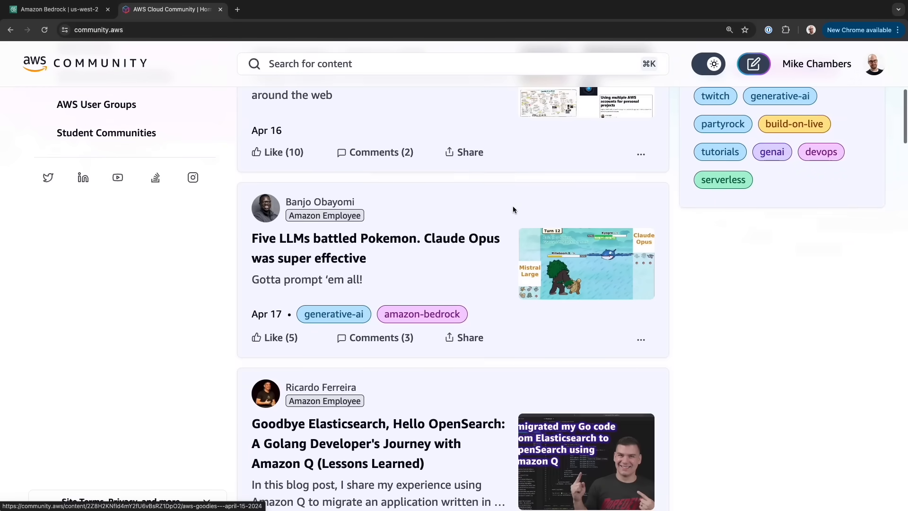
scroll(up, 3)
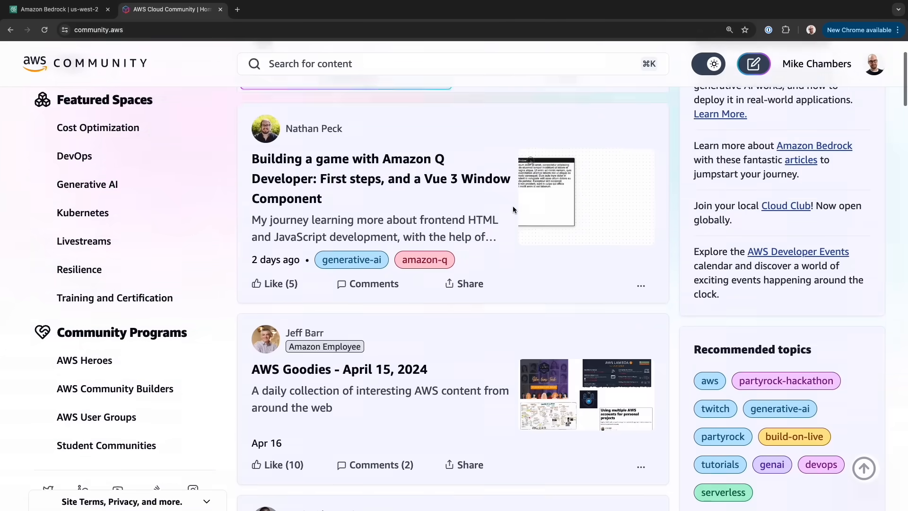
scroll(up, 3)
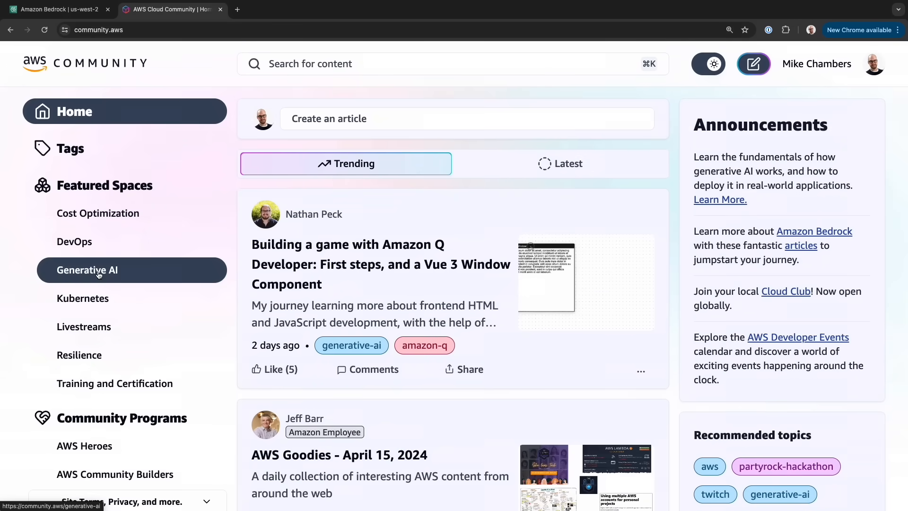
Enter the Generative AI featured space and browse its articles and Bedrock resources.
click(87, 269)
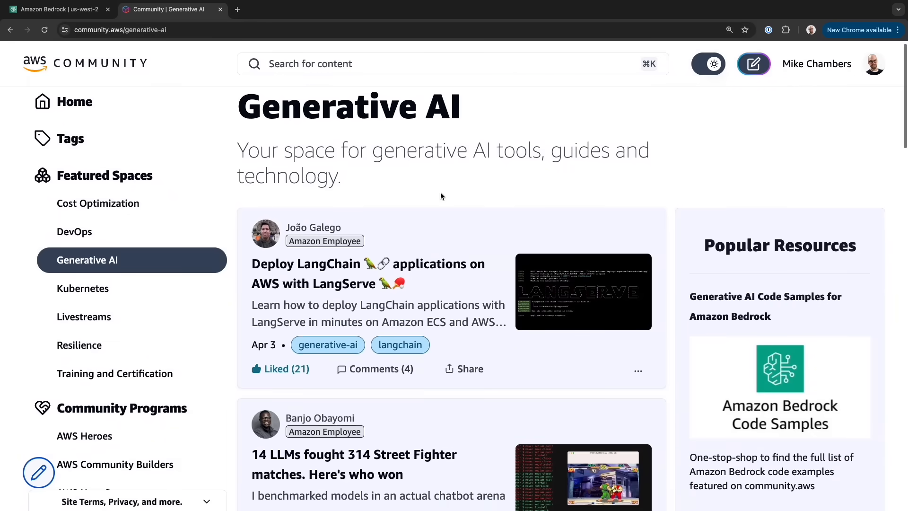
scroll(down, 3)
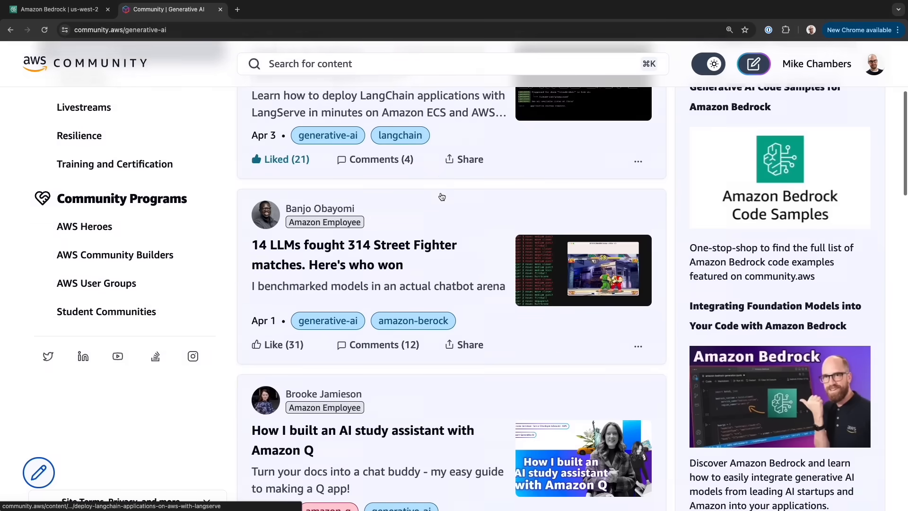
scroll(down, 3)
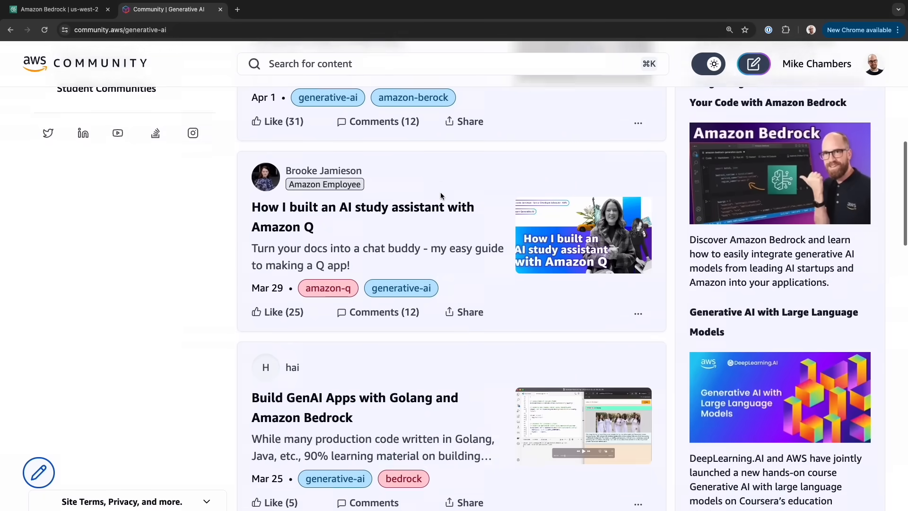
scroll(down, 3)
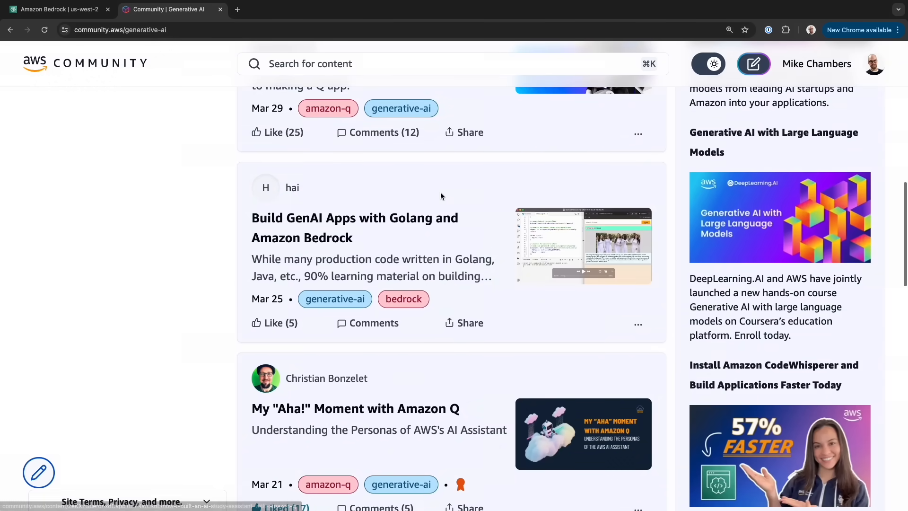